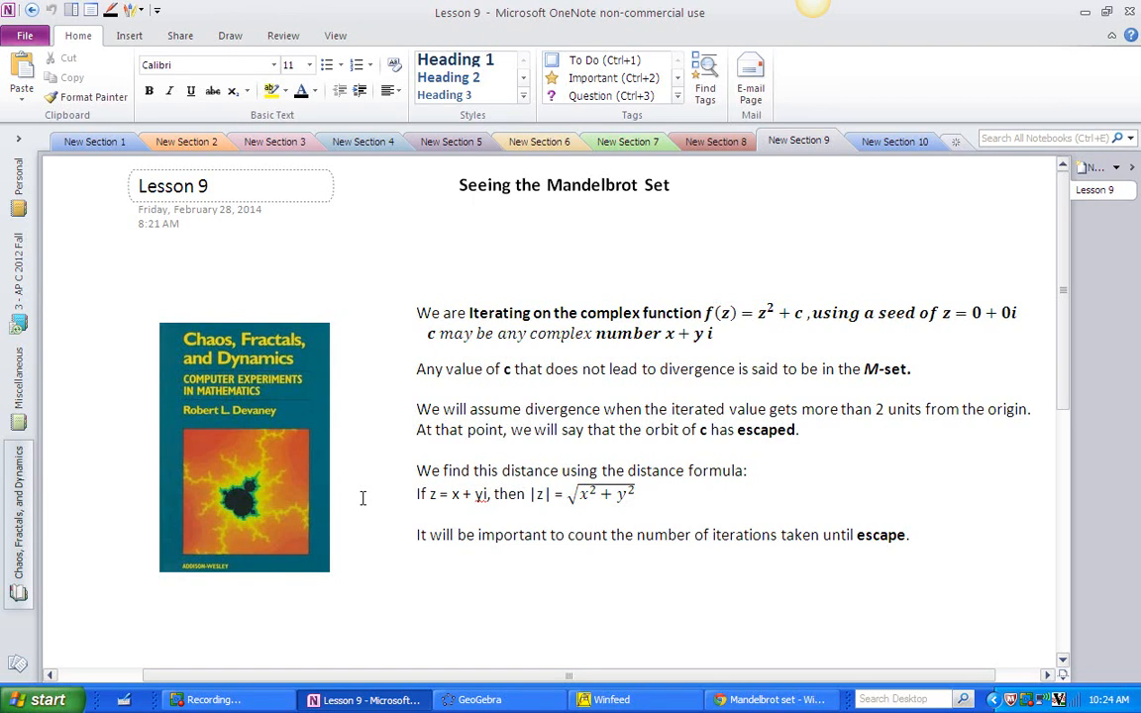
pyautogui.moveTo(757, 277)
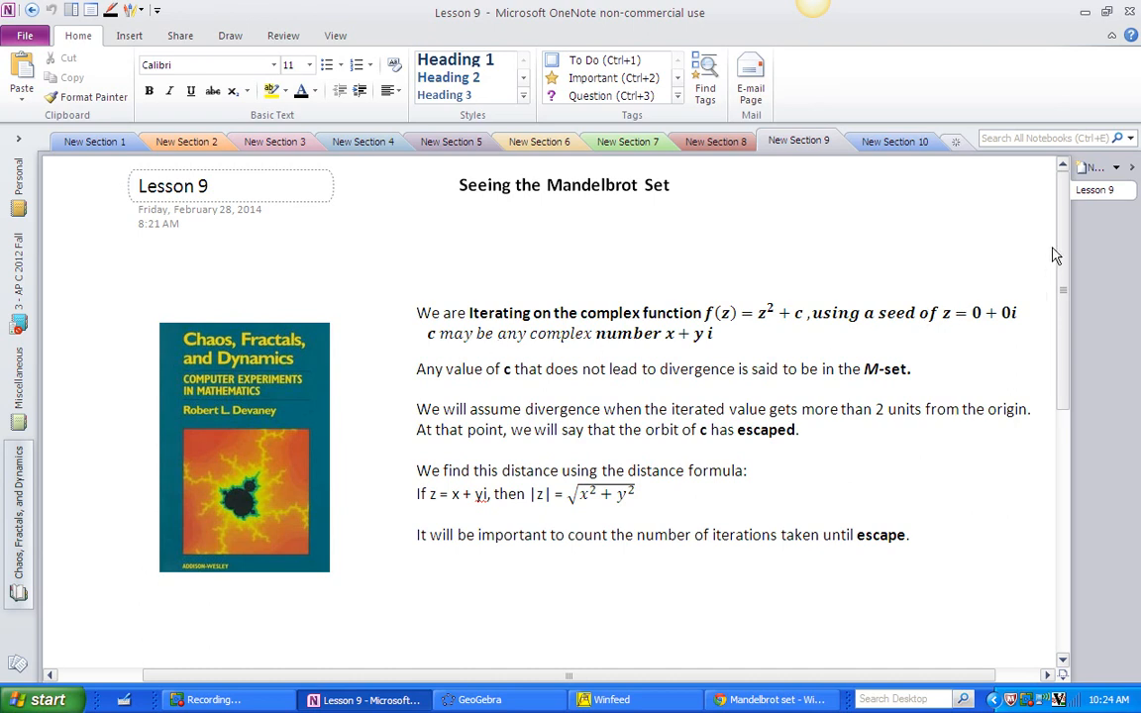
# Step: Scroll the Lesson 9 page down to the two pixelated Mandelbrot set images
pyautogui.scroll(-3)
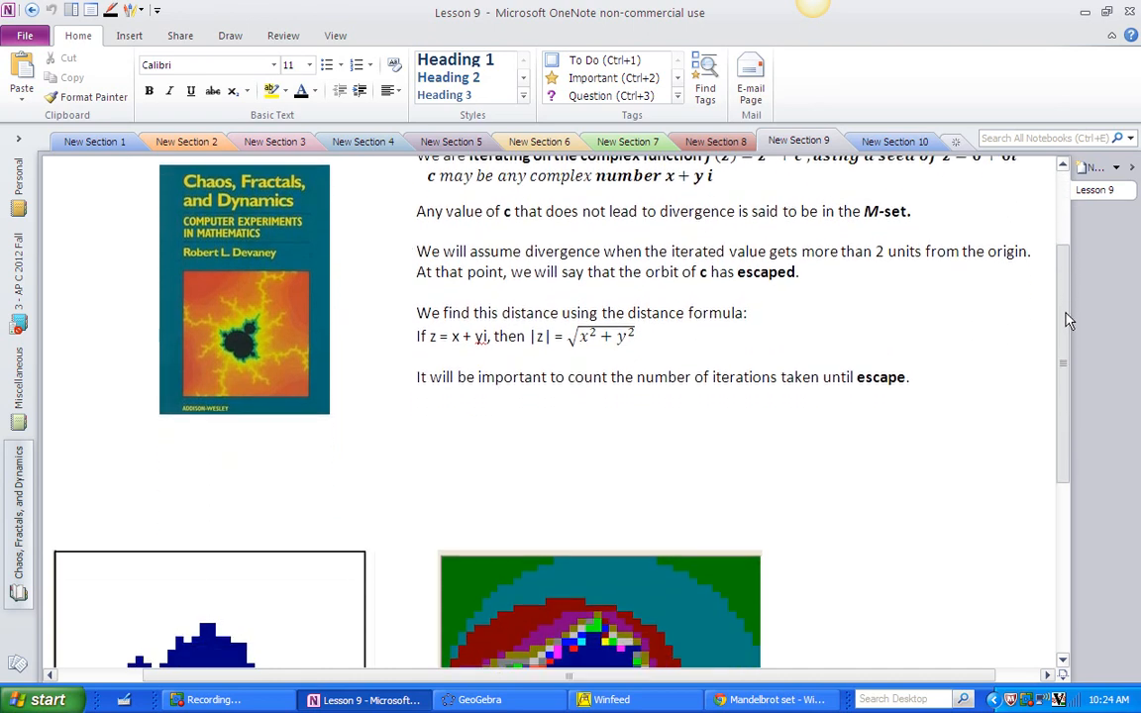
pyautogui.scroll(-3)
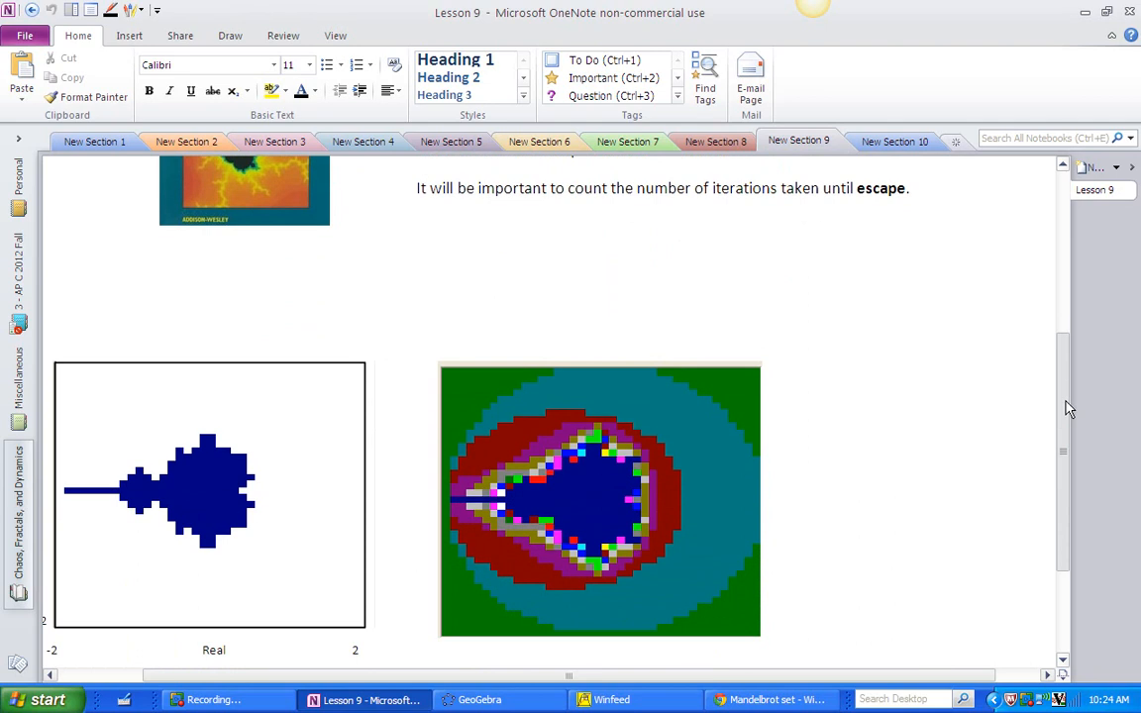
pyautogui.scroll(-3)
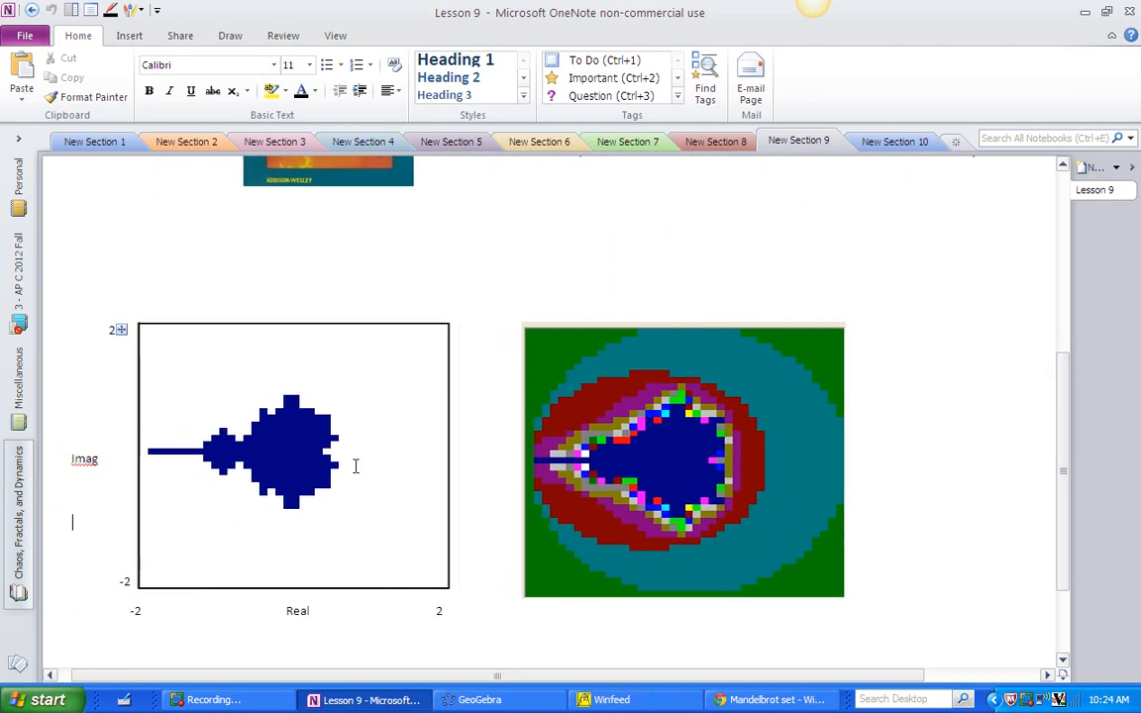
pyautogui.moveTo(265, 591)
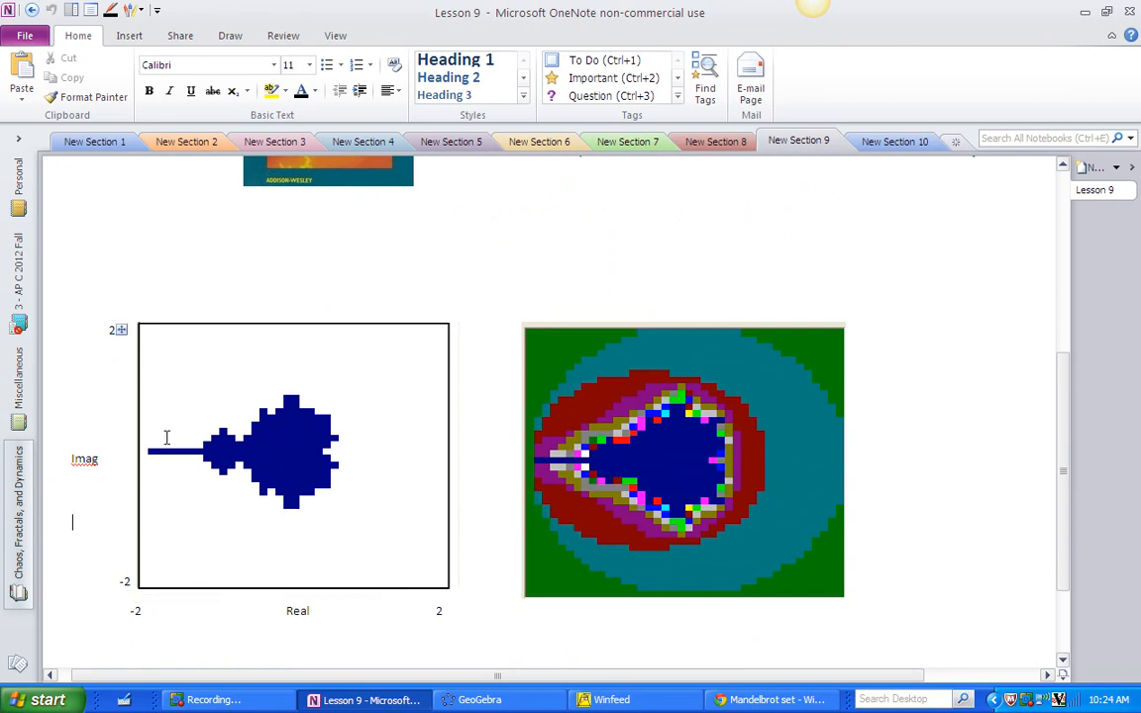
pyautogui.moveTo(273, 443)
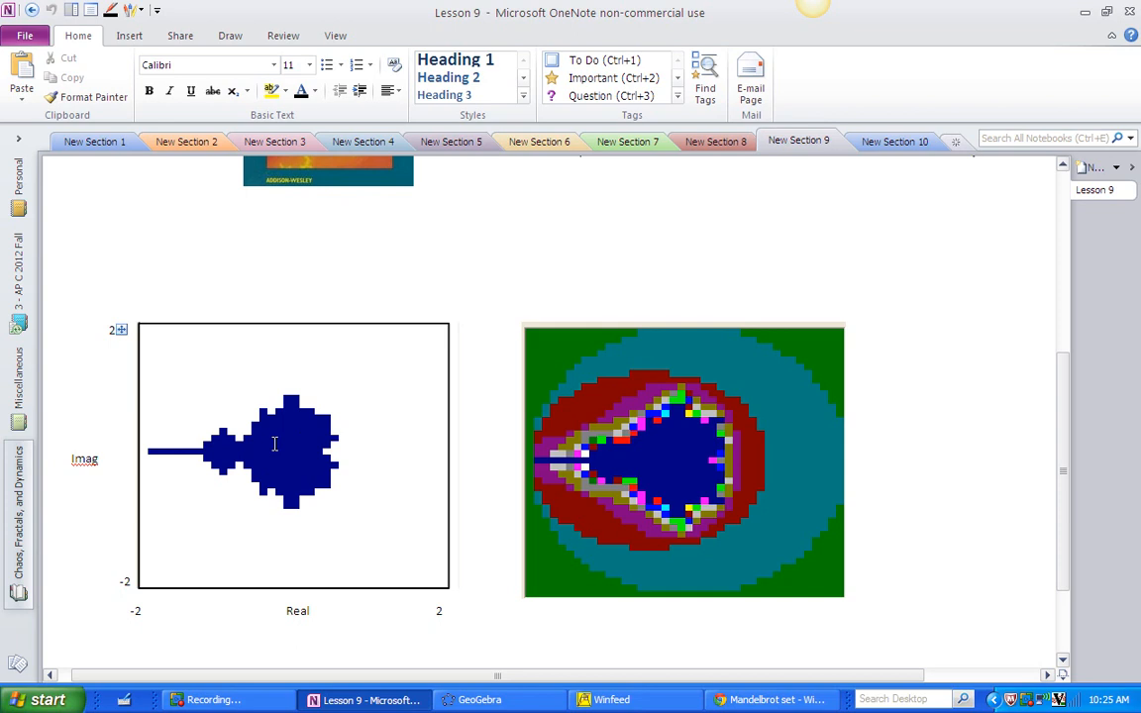
pyautogui.click(72, 523)
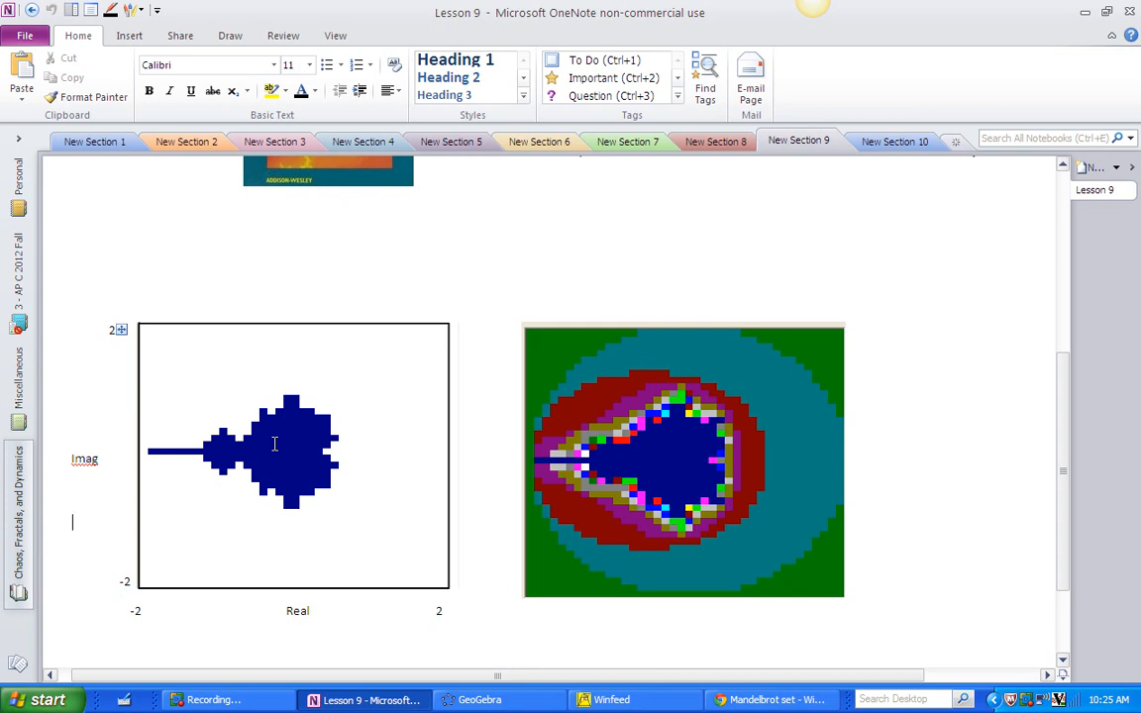
pyautogui.moveTo(451, 483)
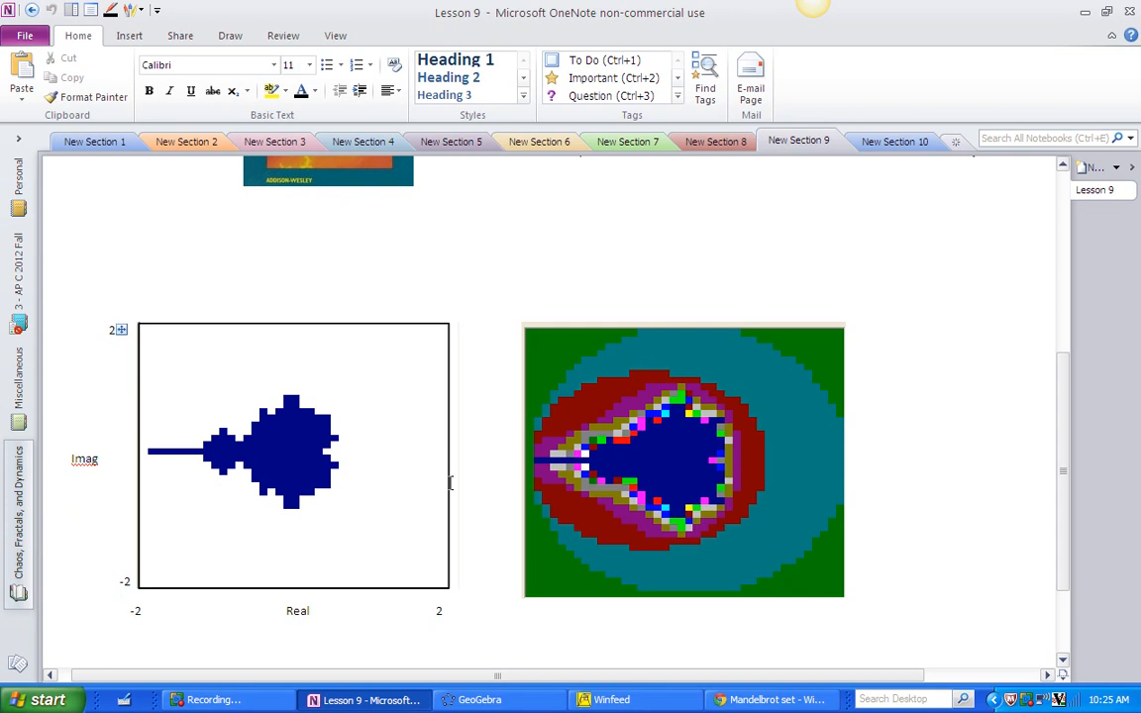
pyautogui.moveTo(353, 380)
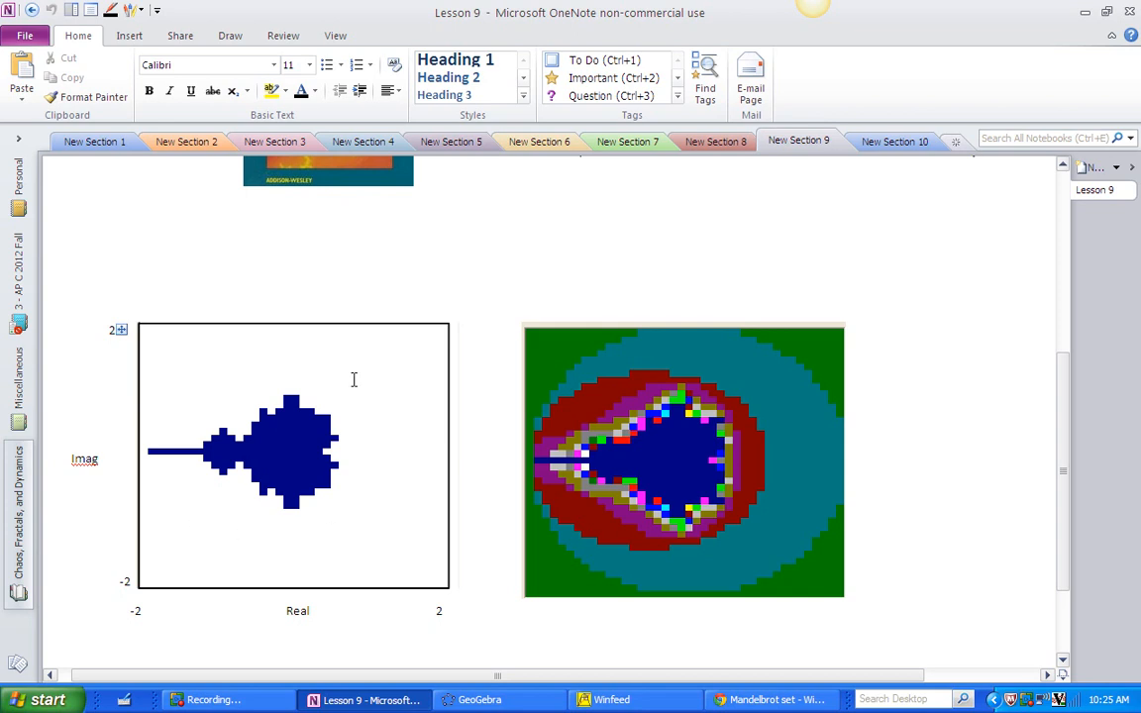
pyautogui.moveTo(384, 535)
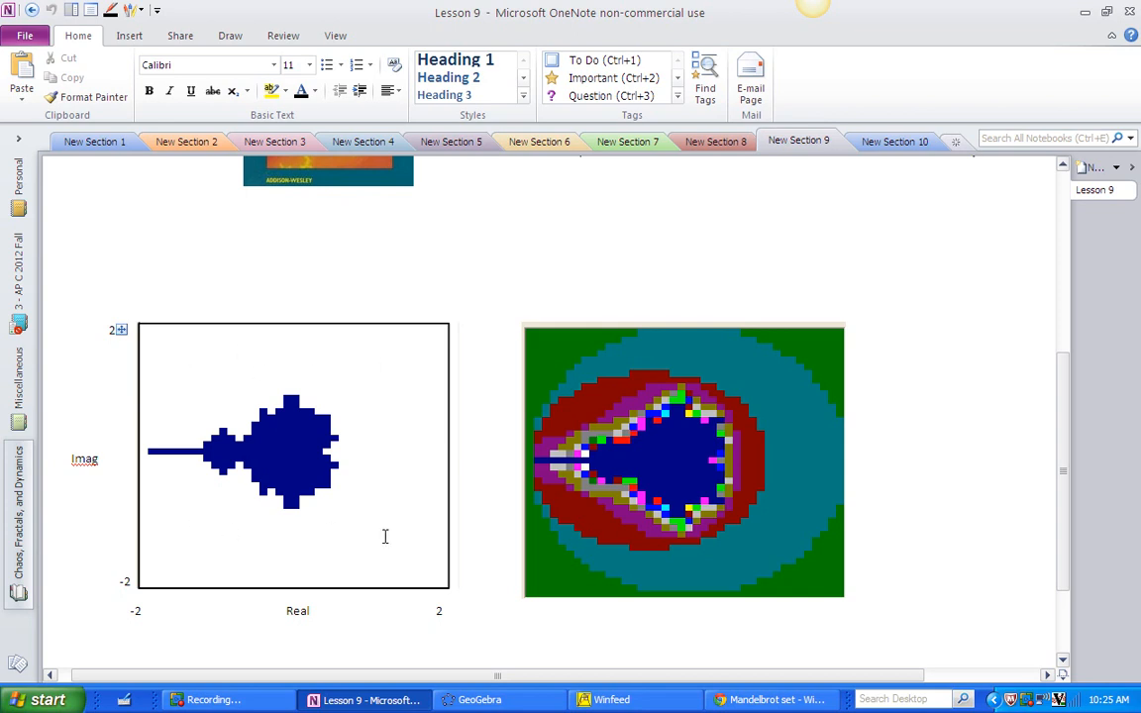
pyautogui.moveTo(222, 535)
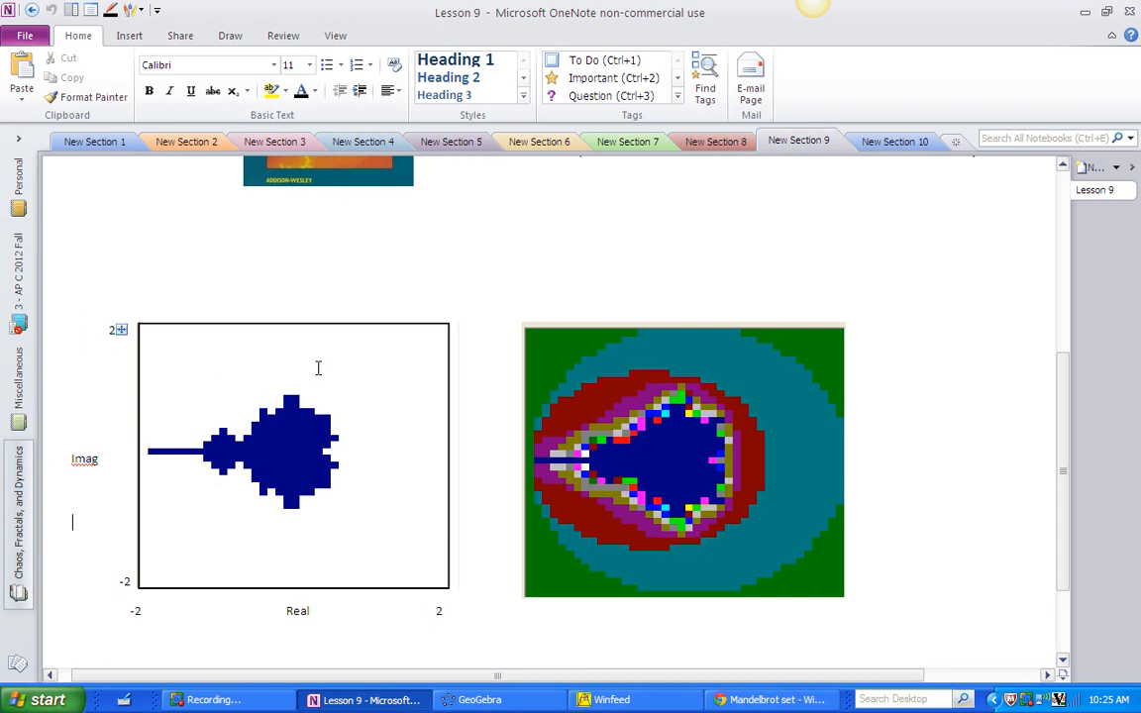
pyautogui.moveTo(229, 450)
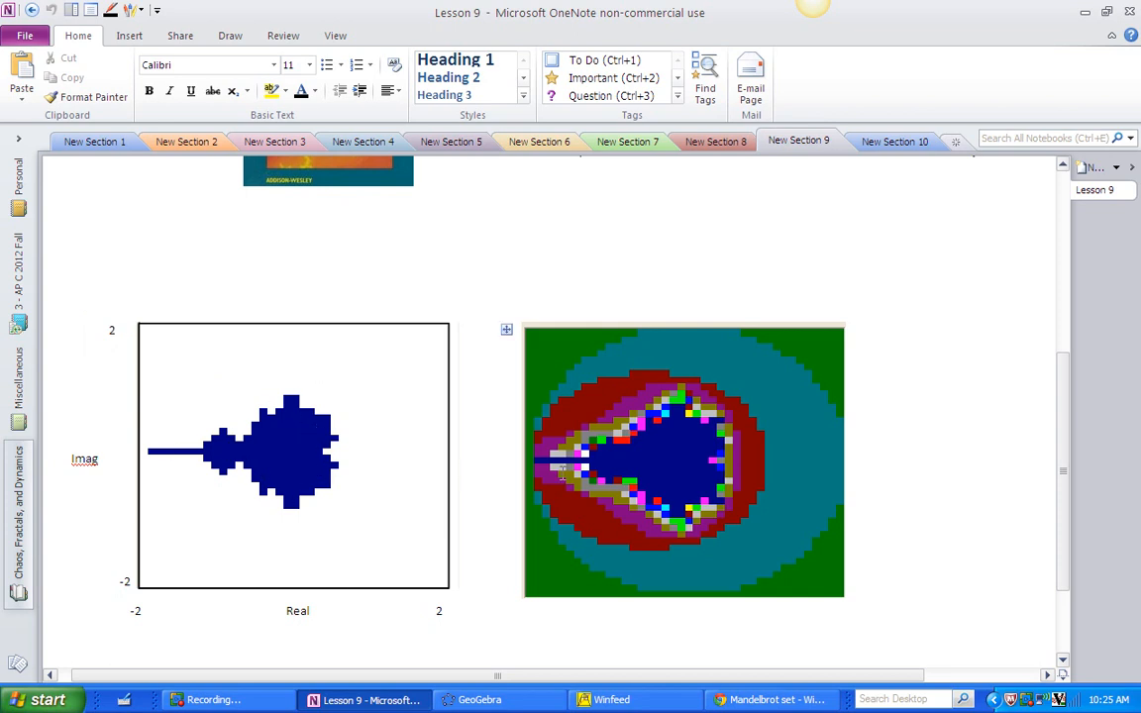
pyautogui.moveTo(618, 381)
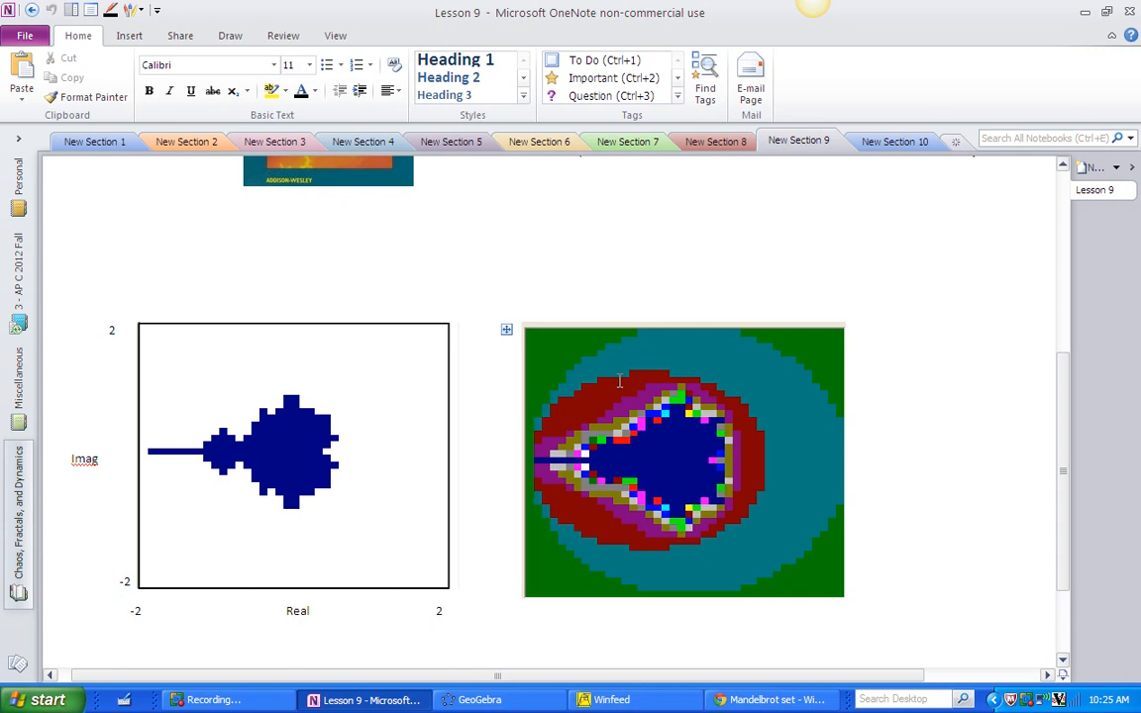
pyautogui.moveTo(676, 428)
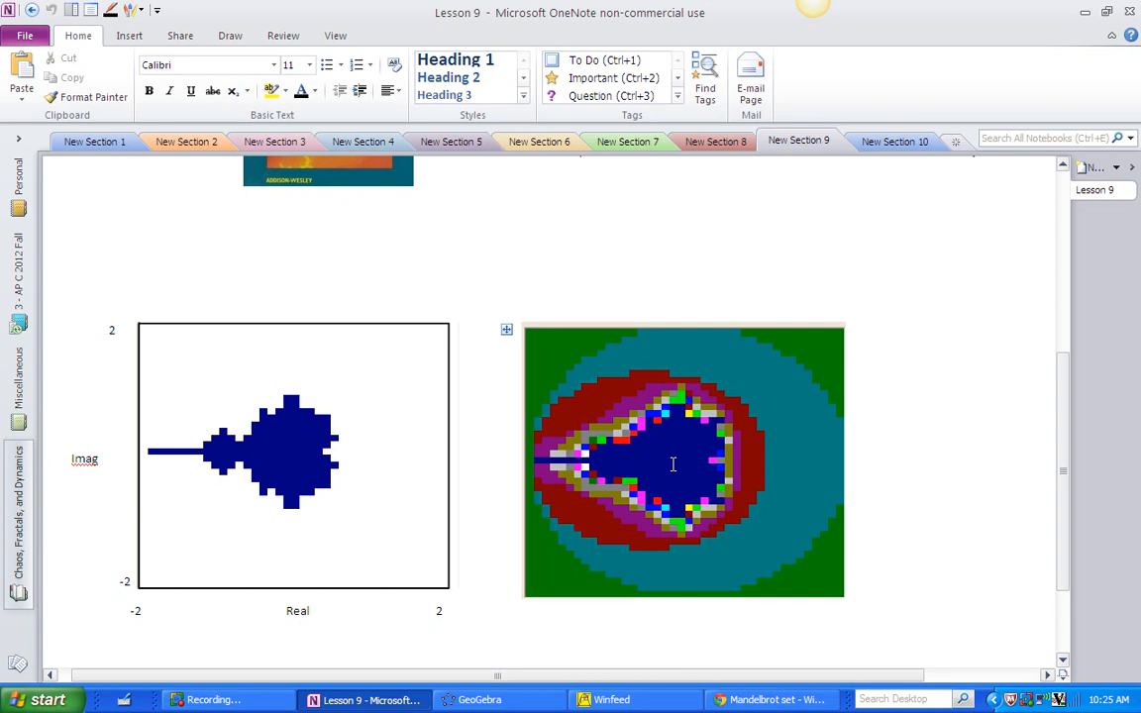
pyautogui.click(72, 523)
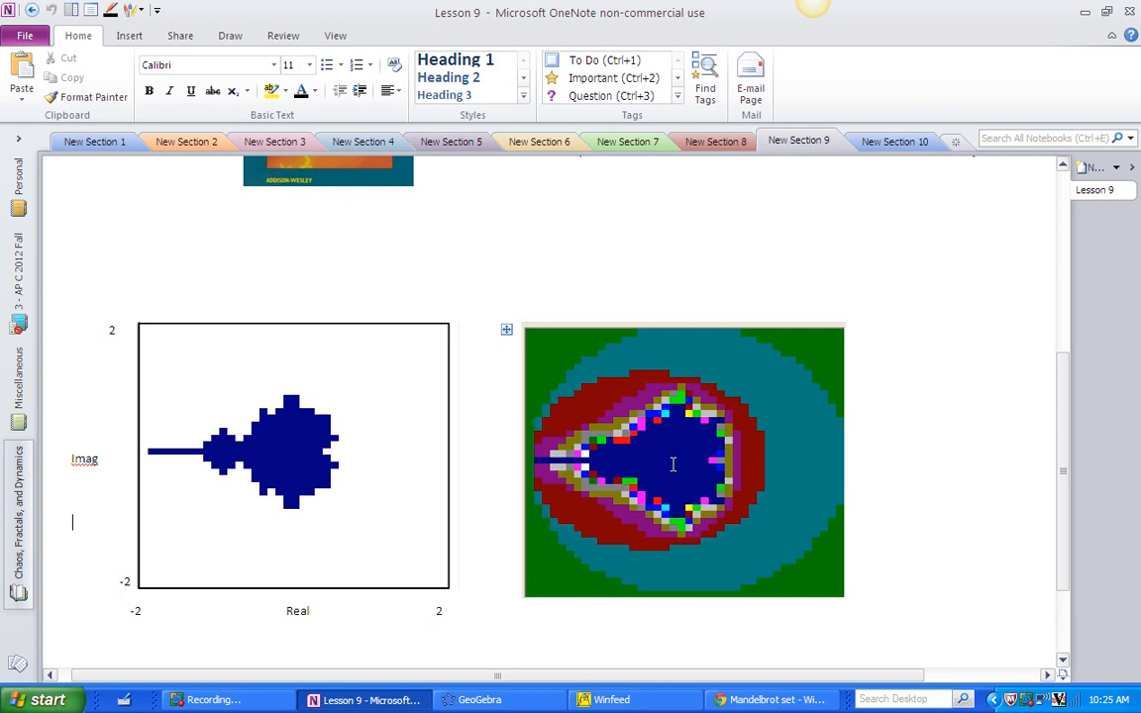
pyautogui.moveTo(674, 464)
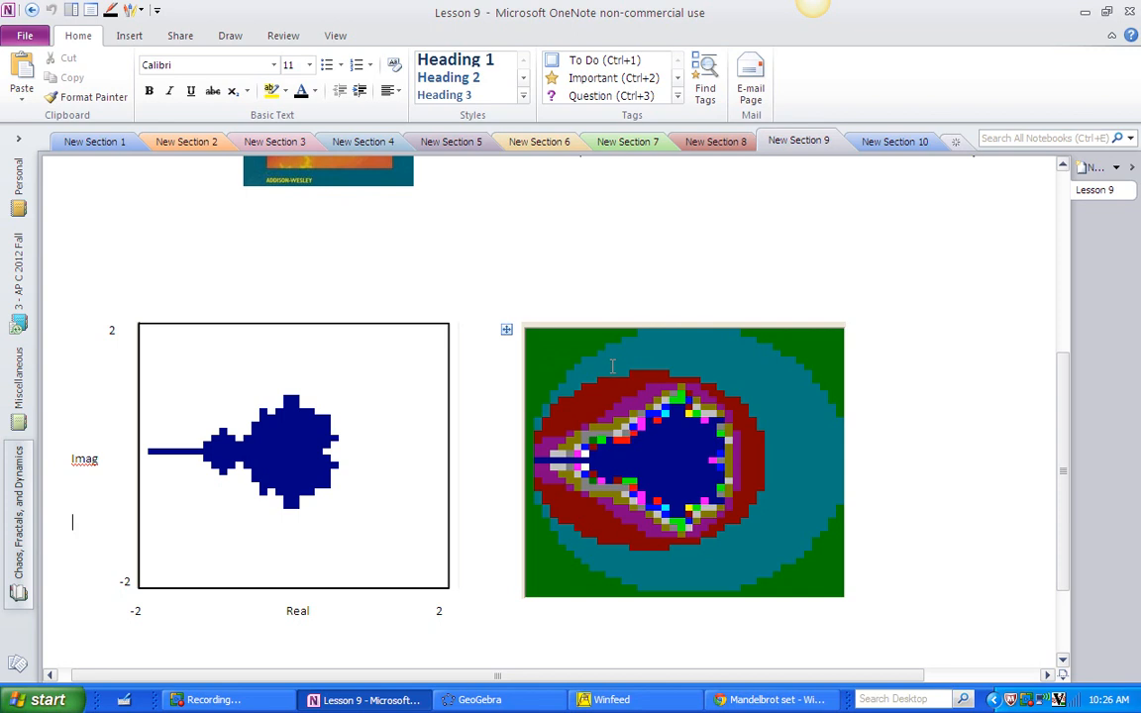
pyautogui.moveTo(614, 393)
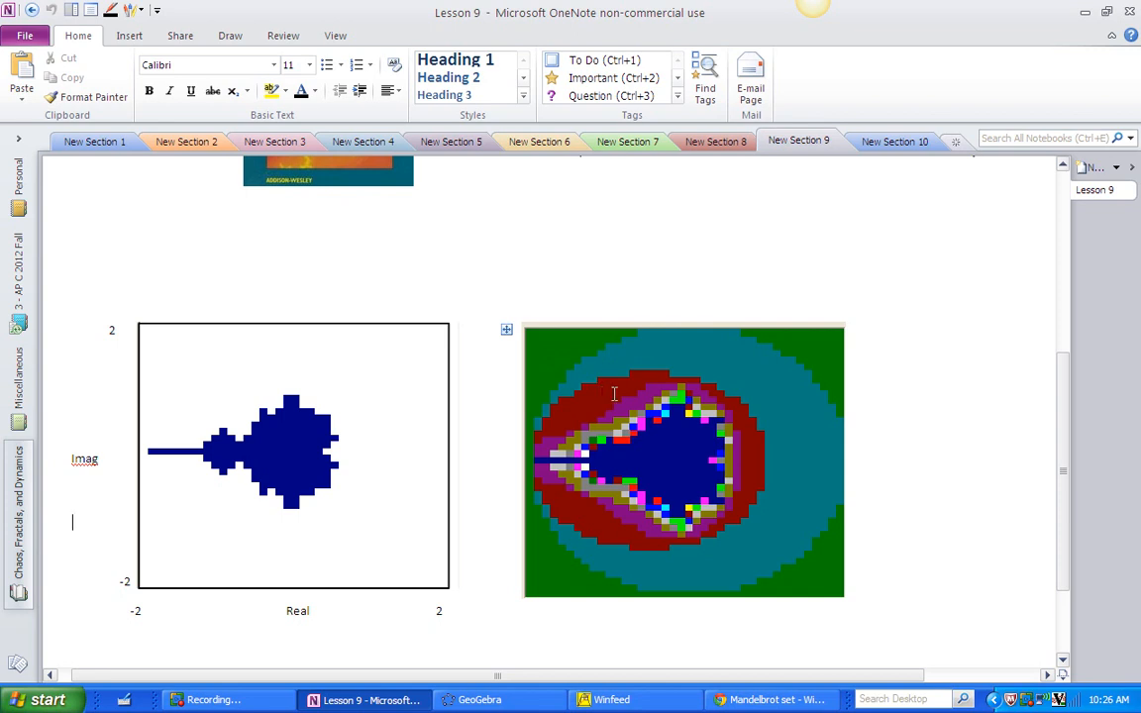
pyautogui.moveTo(642, 602)
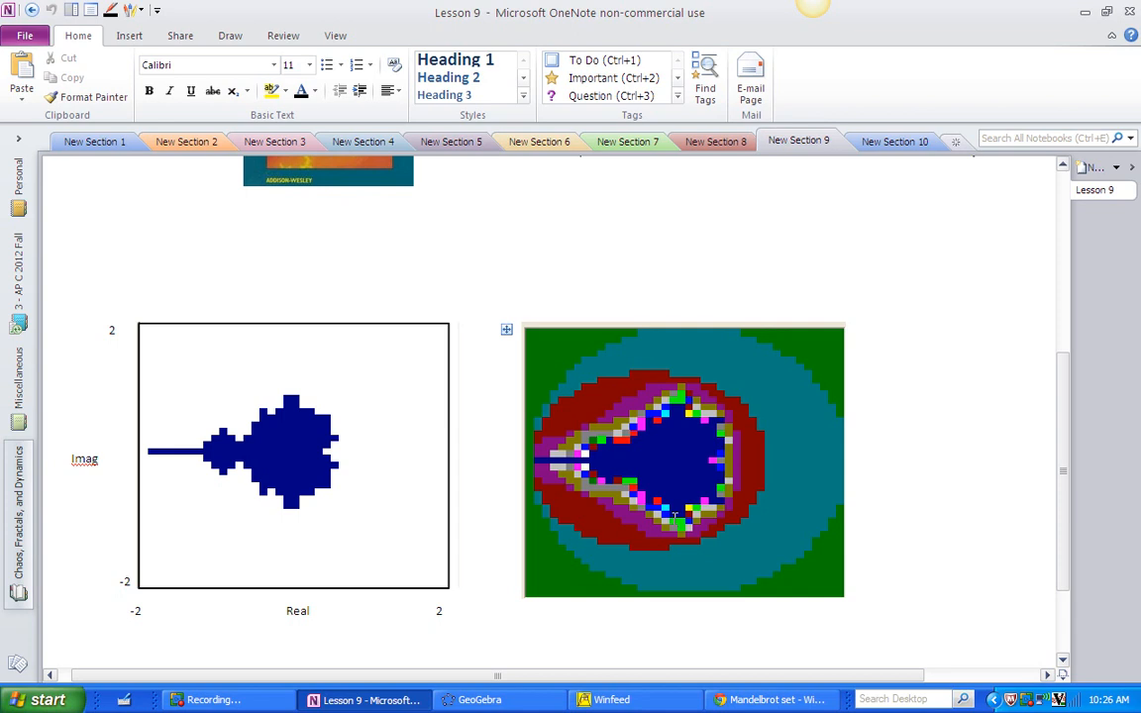
pyautogui.click(72, 523)
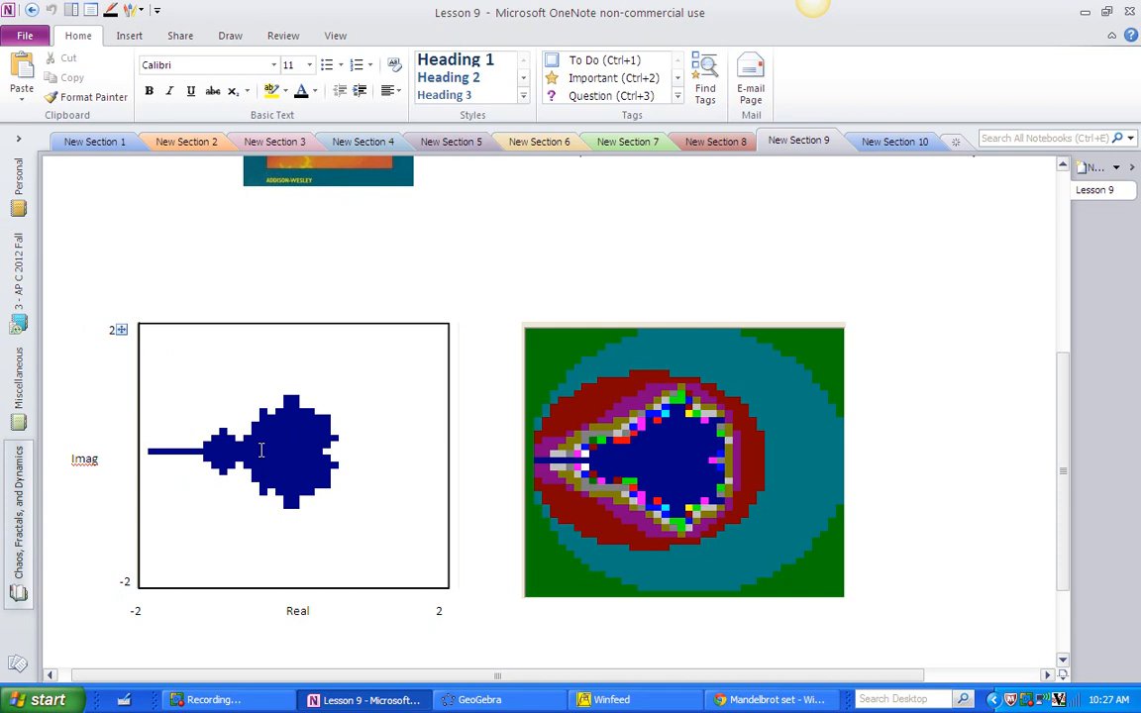
pyautogui.click(71, 523)
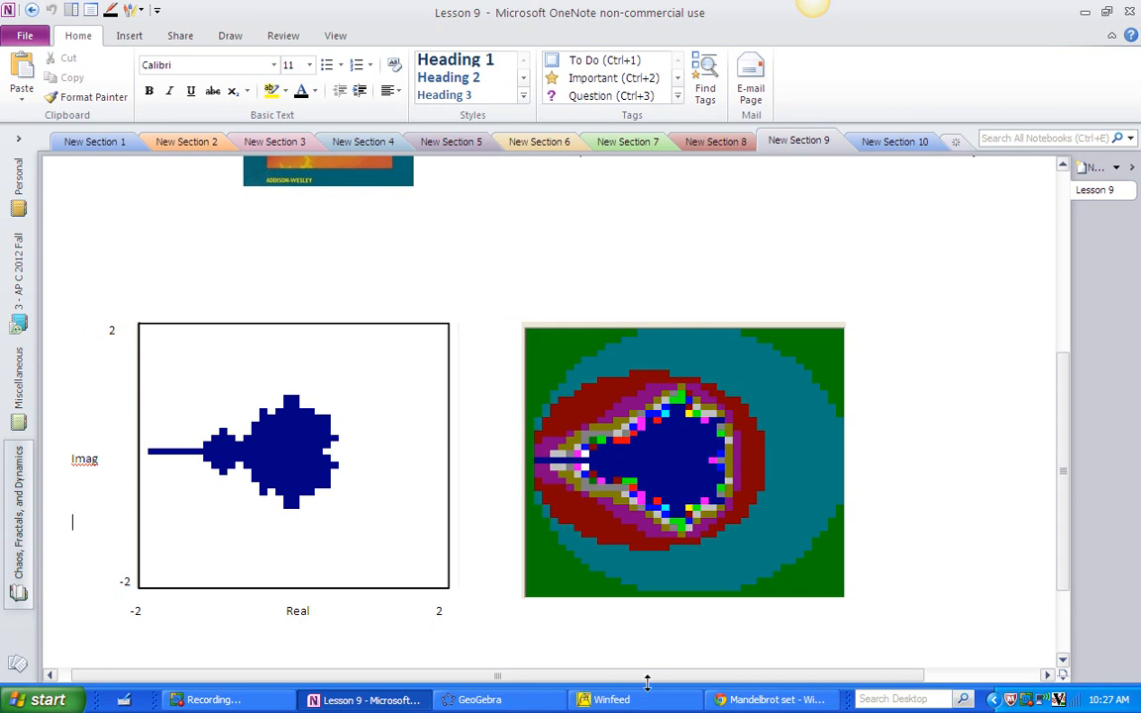
# Step: Switch from OneNote to the Winfeed window showing the full-colour Mandelbrot set
pyautogui.click(614, 700)
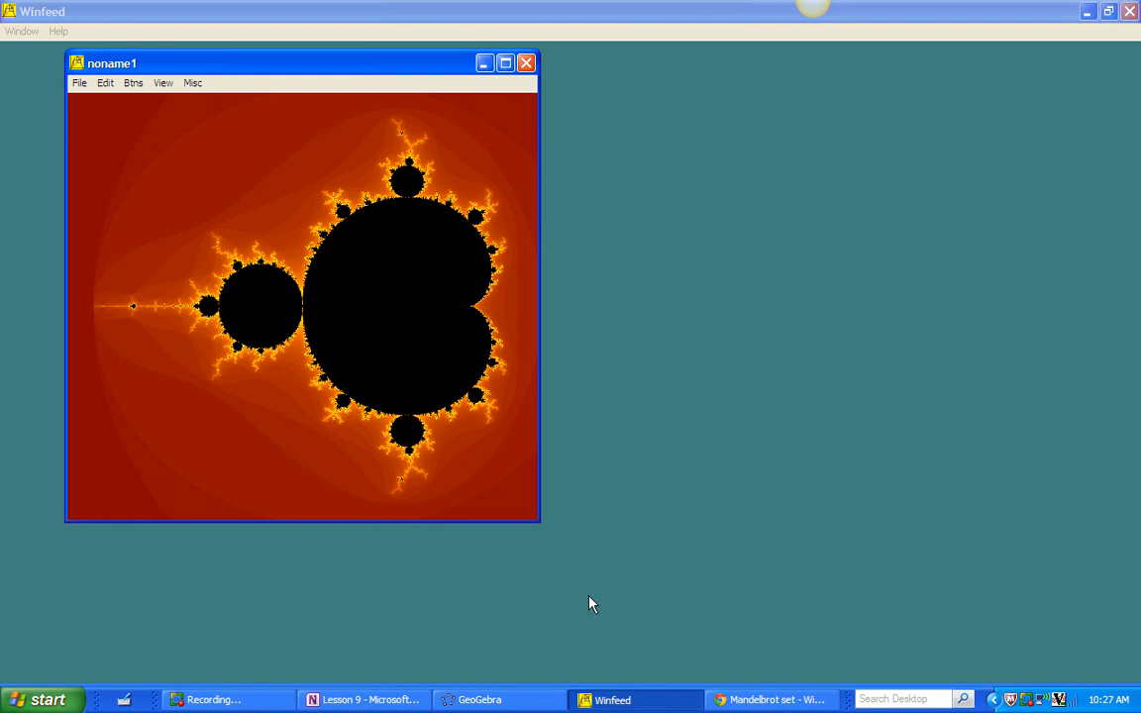
pyautogui.moveTo(680, 234)
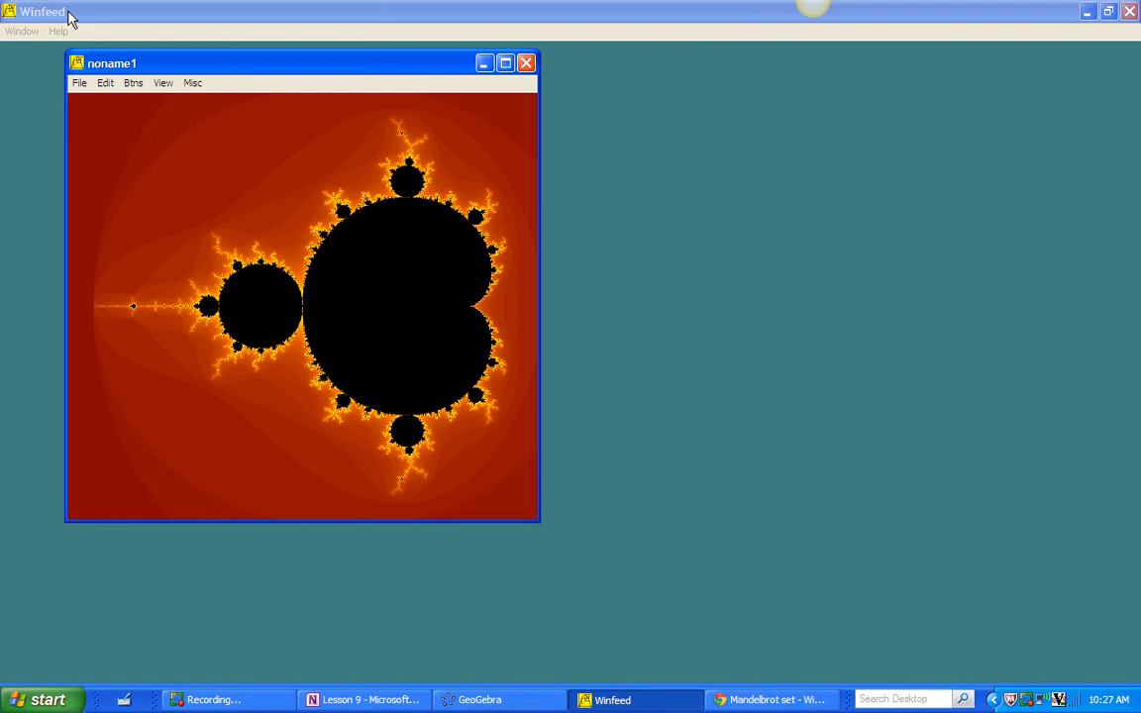
pyautogui.moveTo(376, 254)
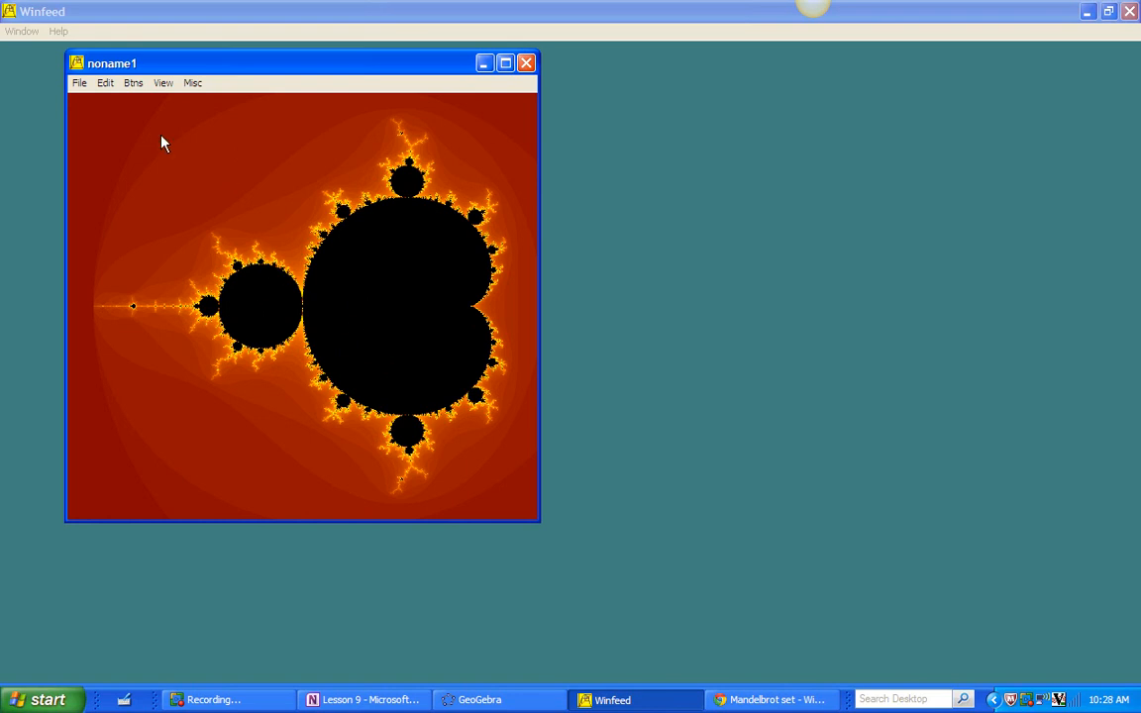
pyautogui.moveTo(111, 137)
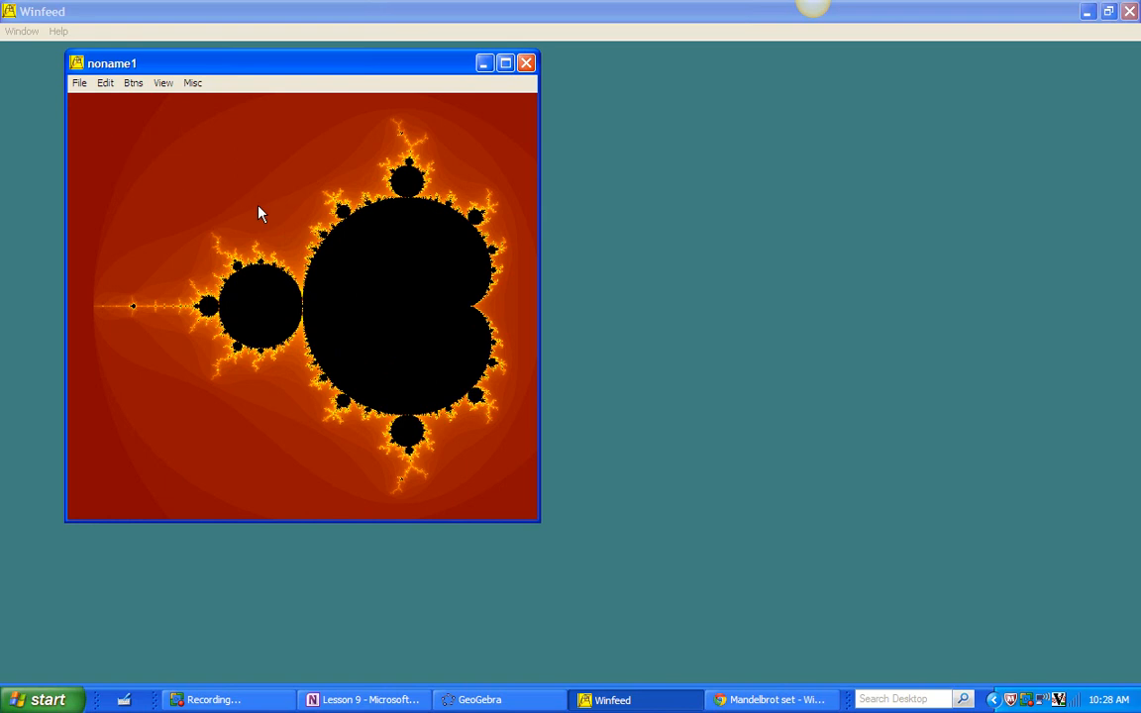
pyautogui.moveTo(238, 164)
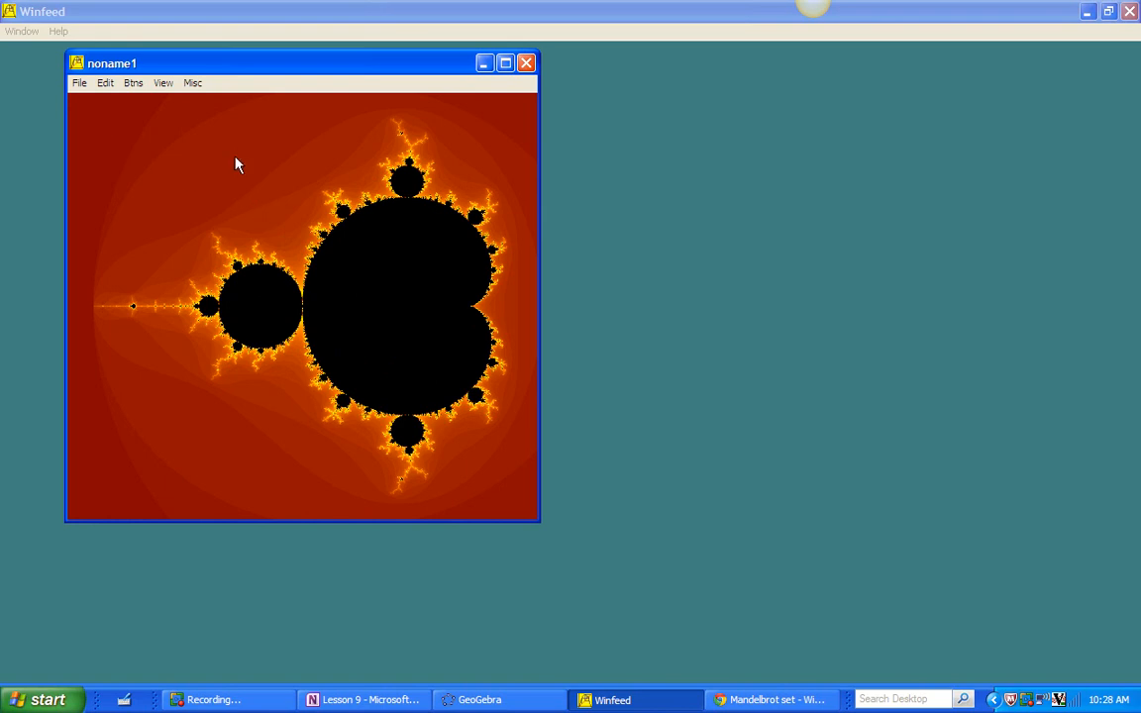
pyautogui.click(133, 84)
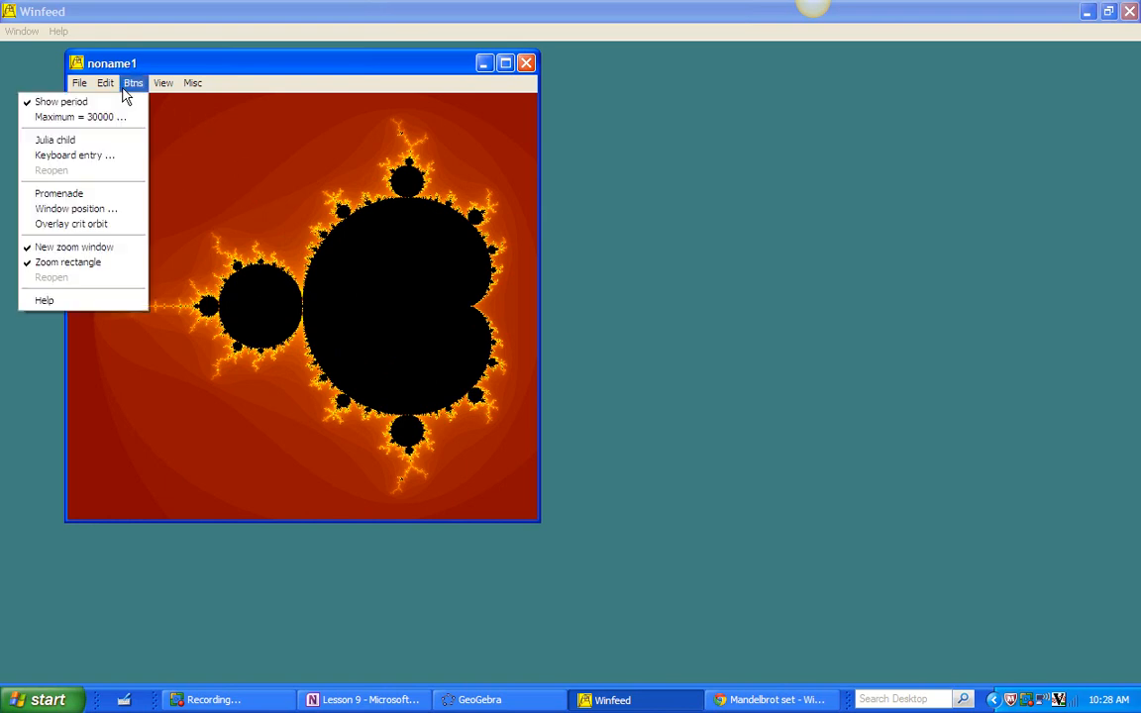
pyautogui.click(162, 83)
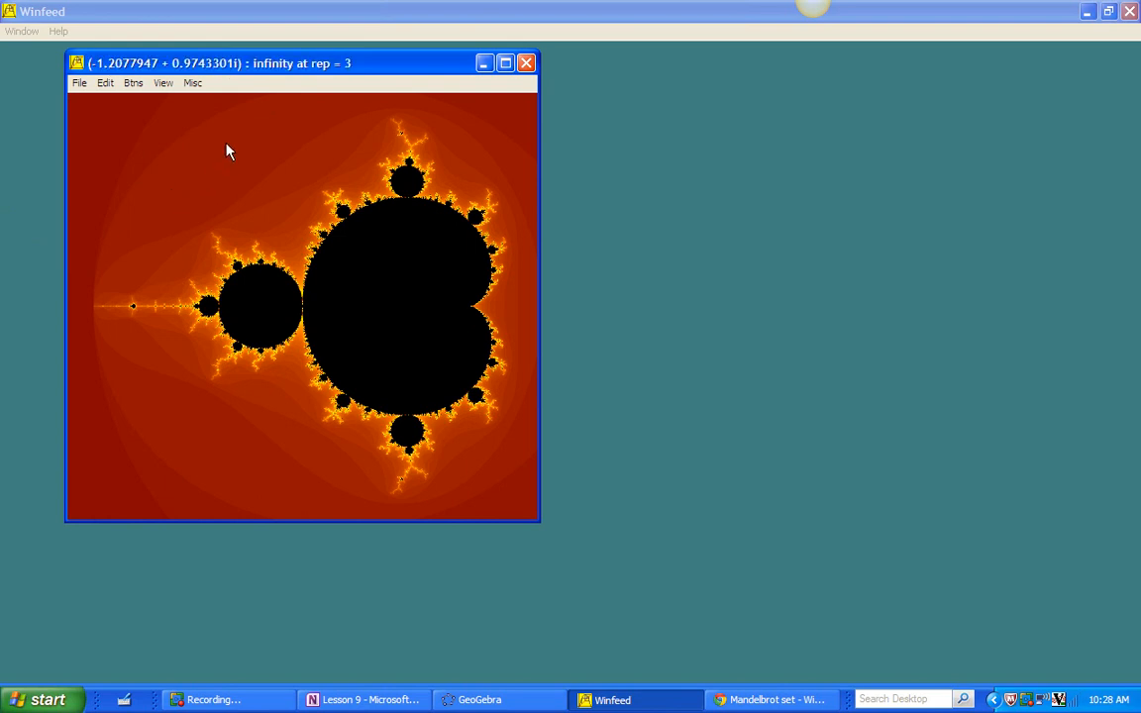
pyautogui.moveTo(290, 85)
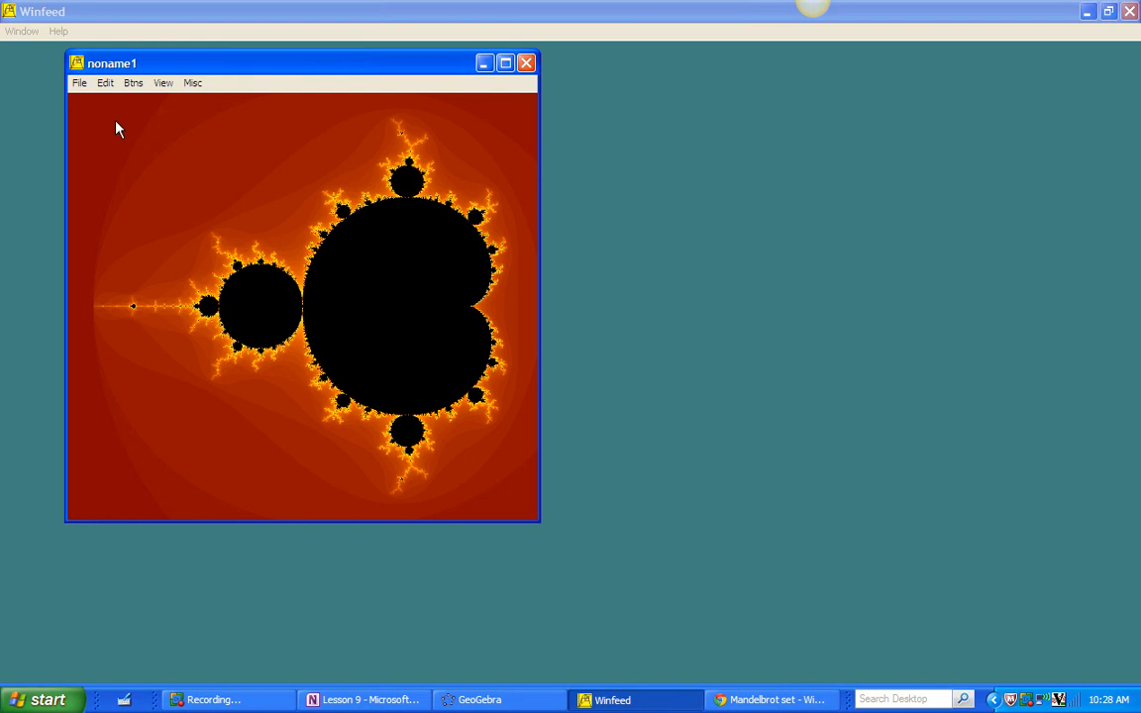
pyautogui.moveTo(194, 158)
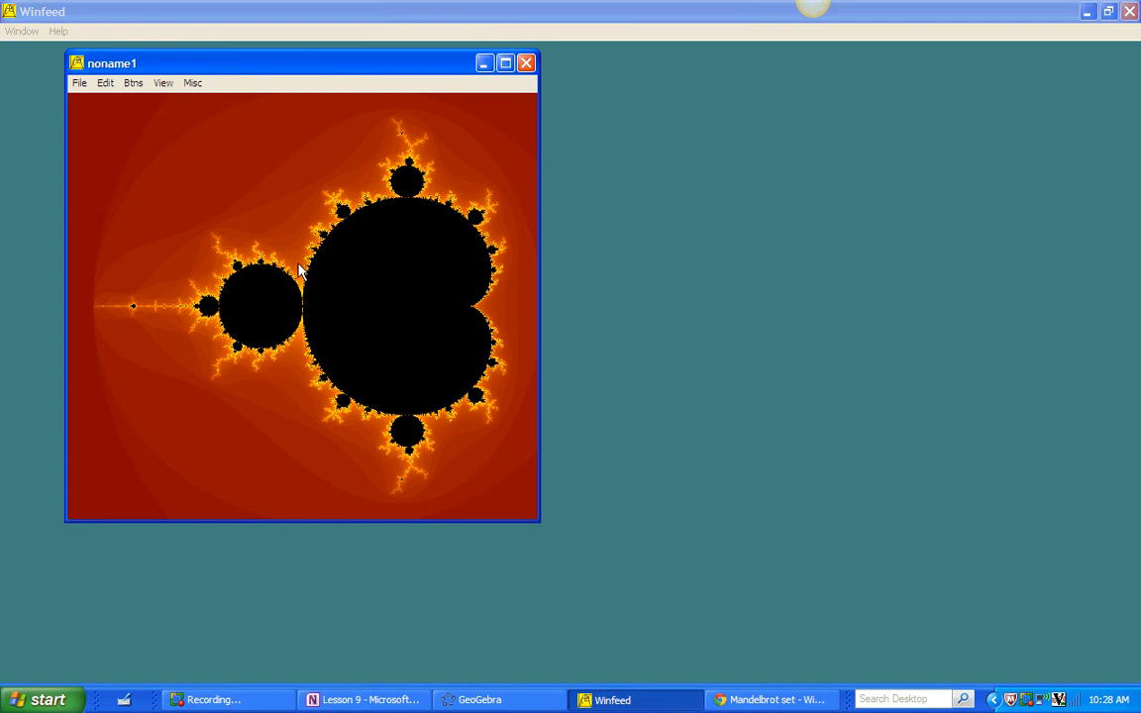
pyautogui.moveTo(302, 280)
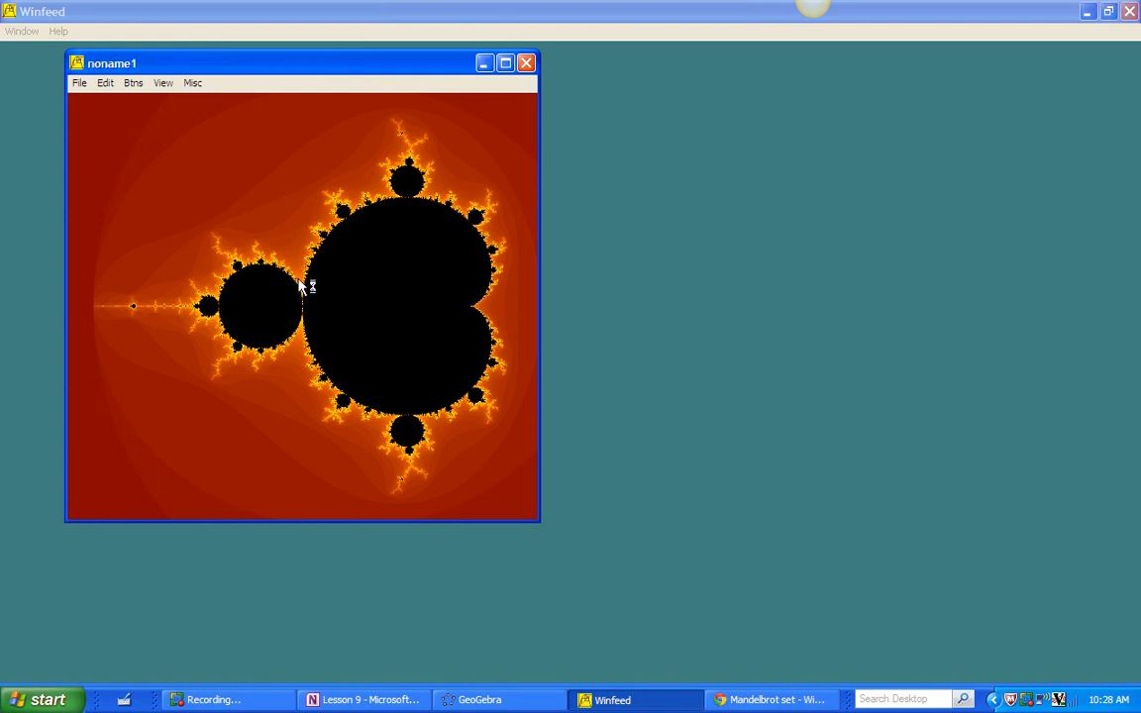
pyautogui.moveTo(479, 321)
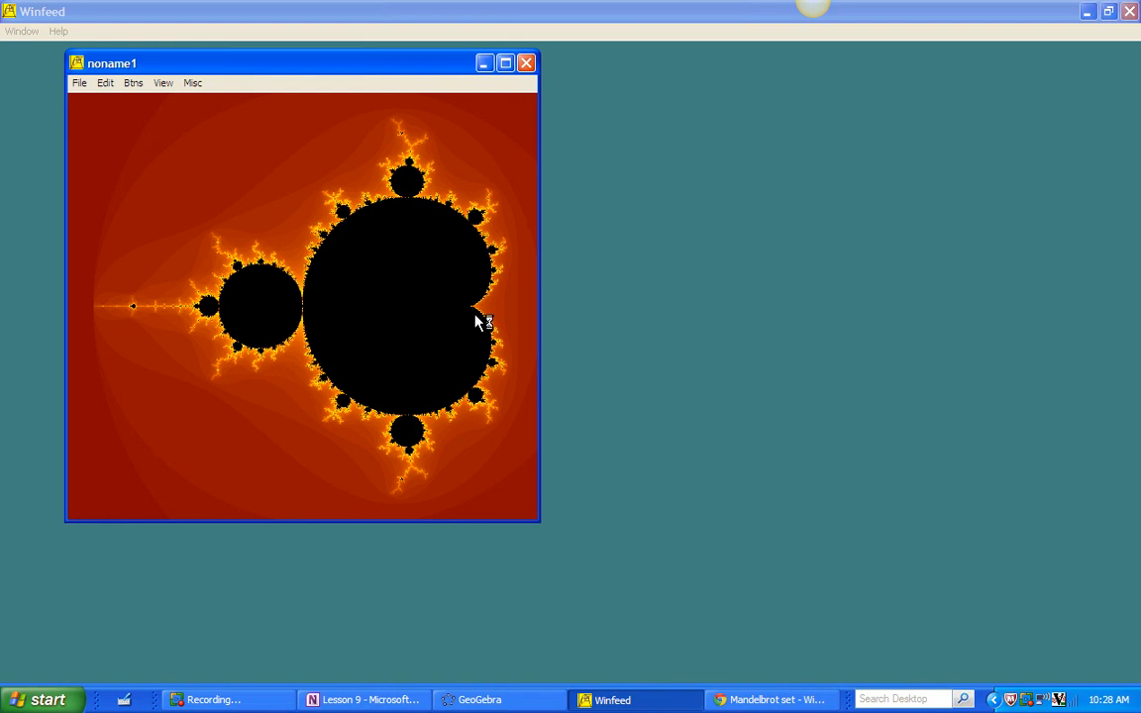
pyautogui.moveTo(389, 208)
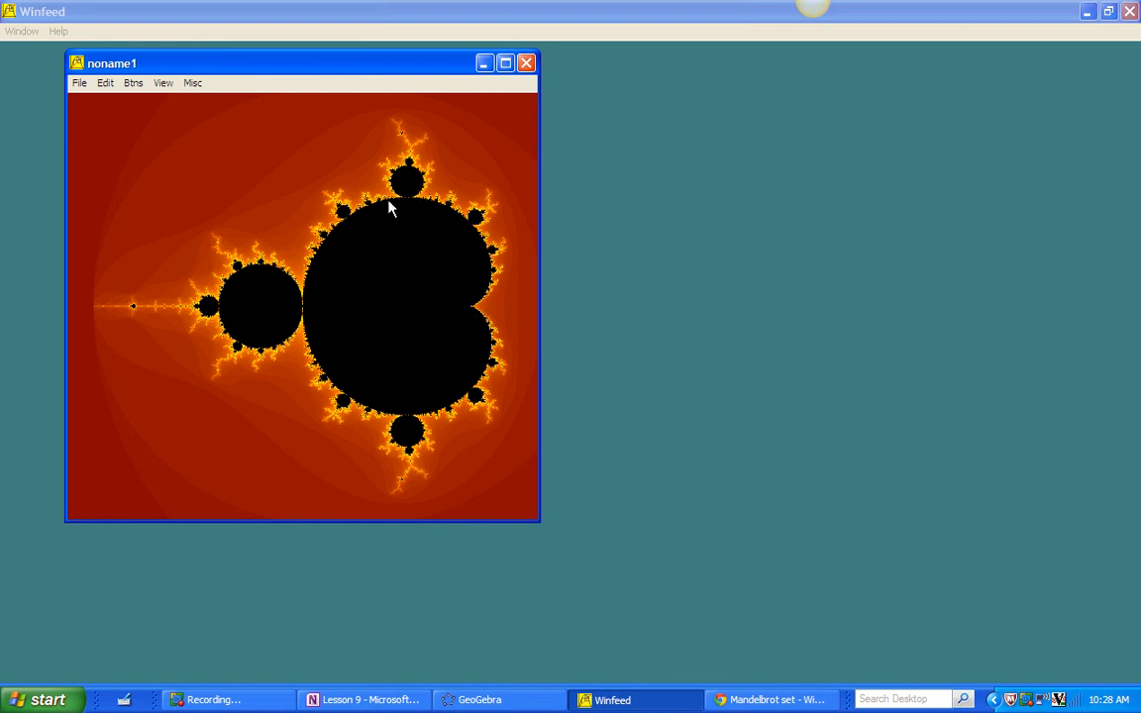
pyautogui.moveTo(414, 260)
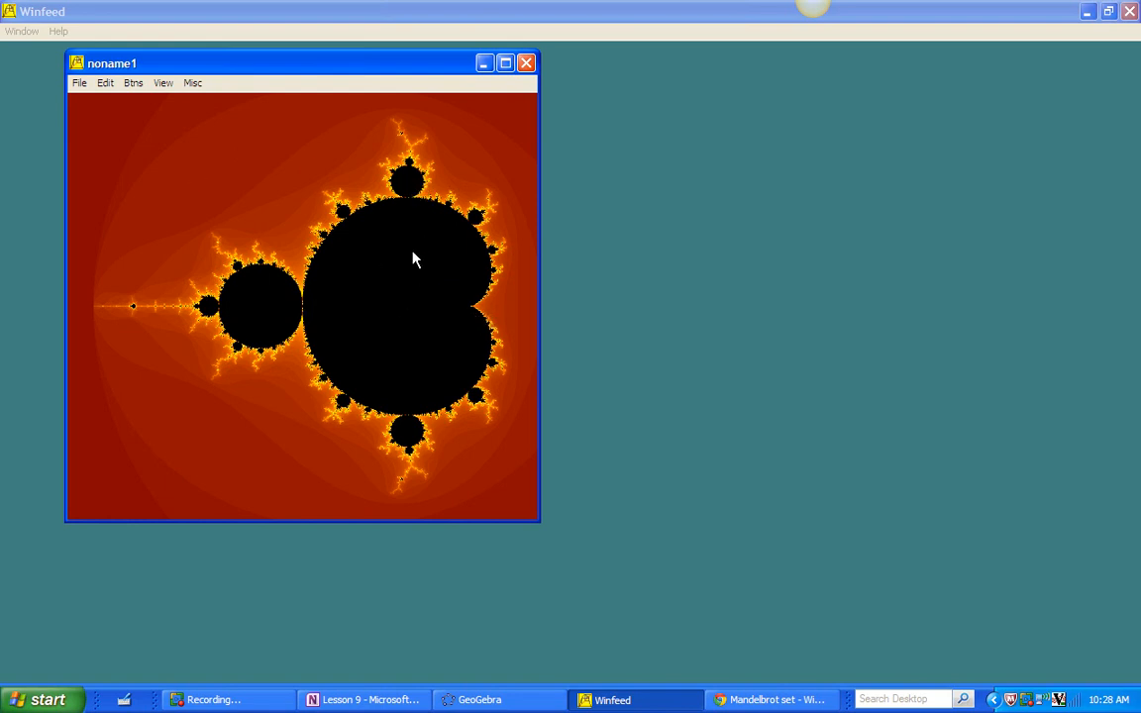
pyautogui.click(133, 83)
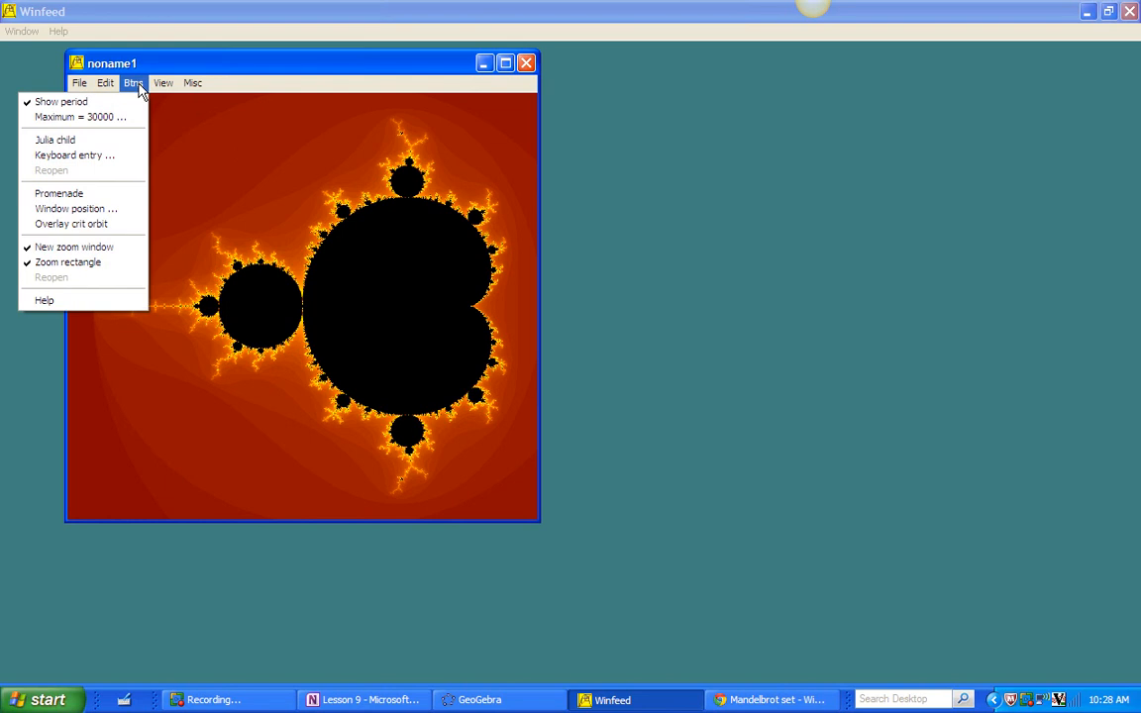
pyautogui.click(388, 269)
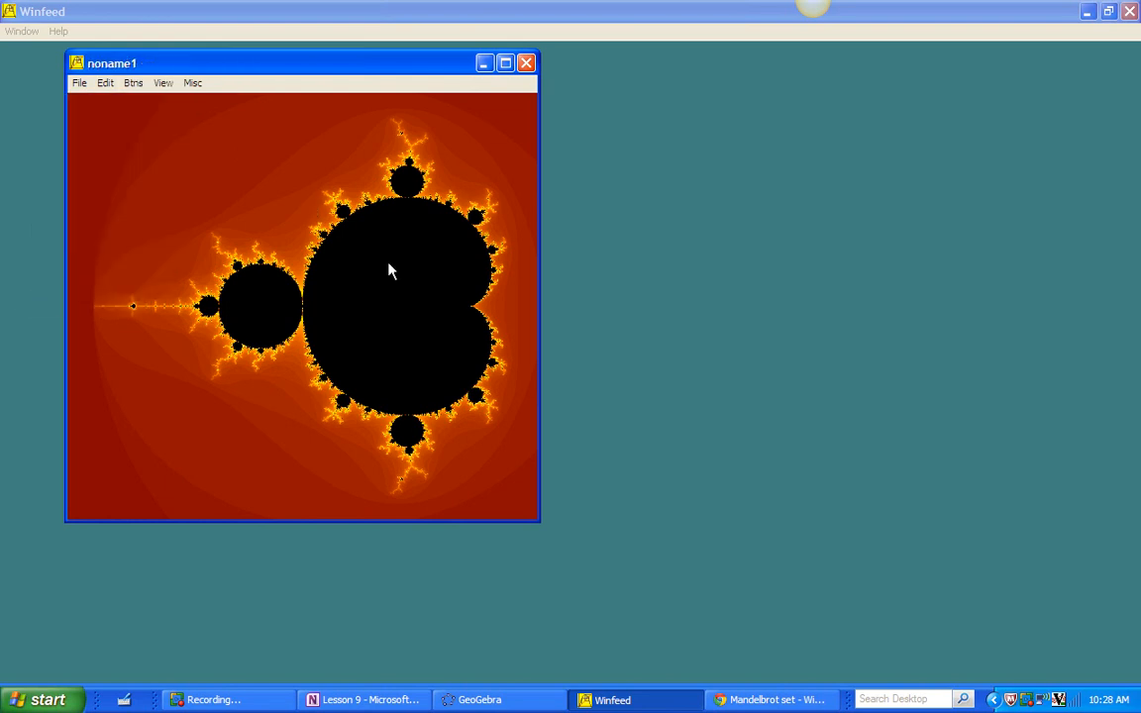
pyautogui.click(388, 274)
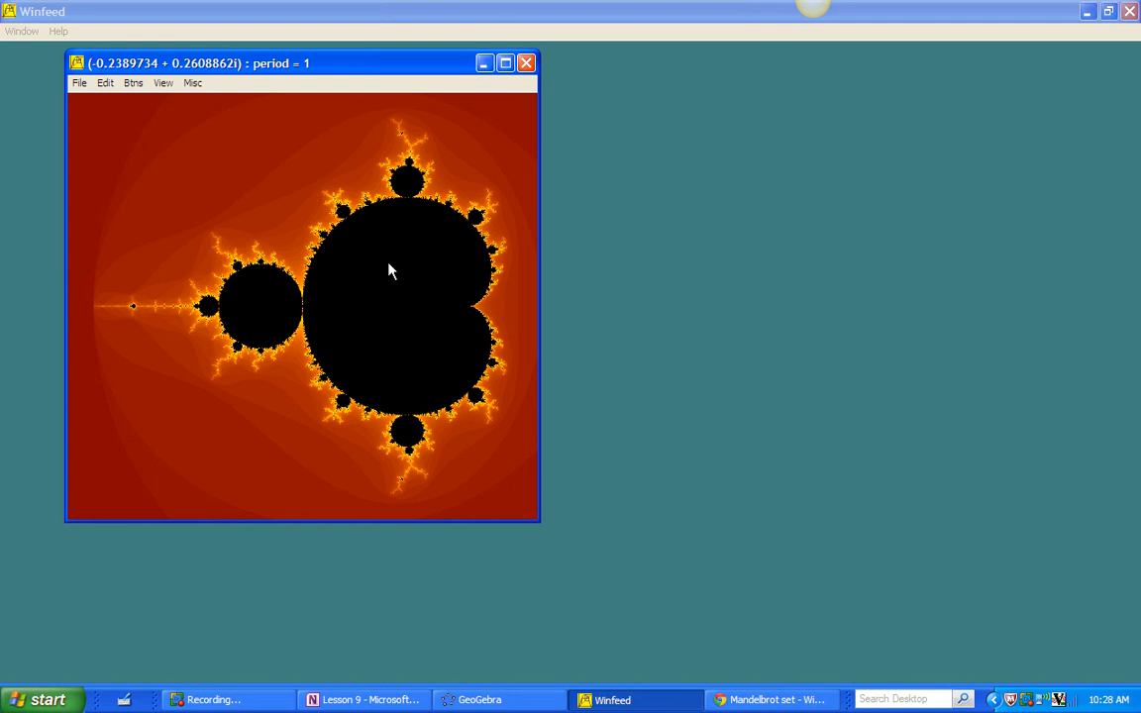
pyautogui.moveTo(359, 295)
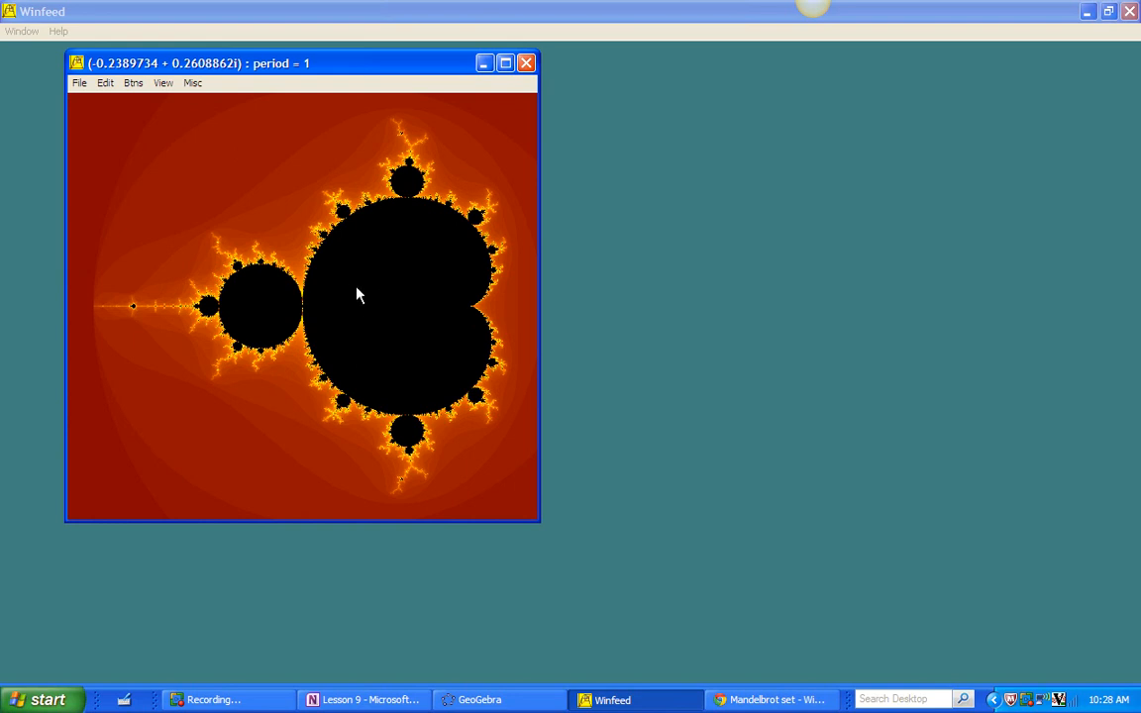
pyautogui.moveTo(388, 305)
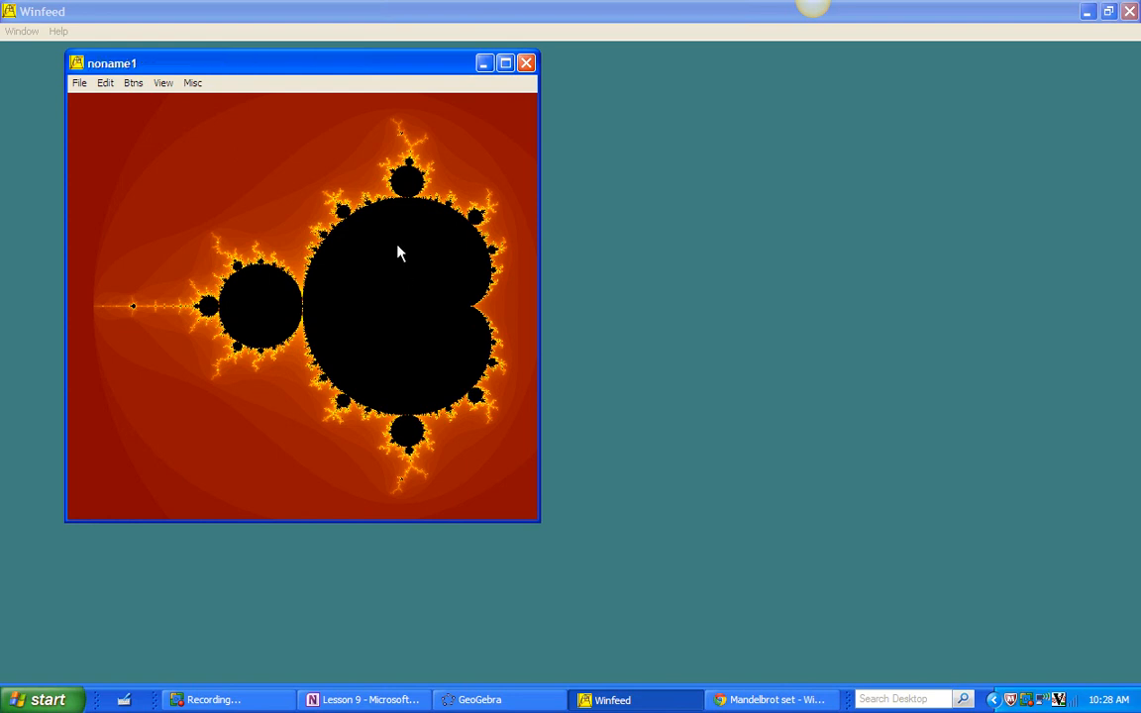
pyautogui.moveTo(408, 183)
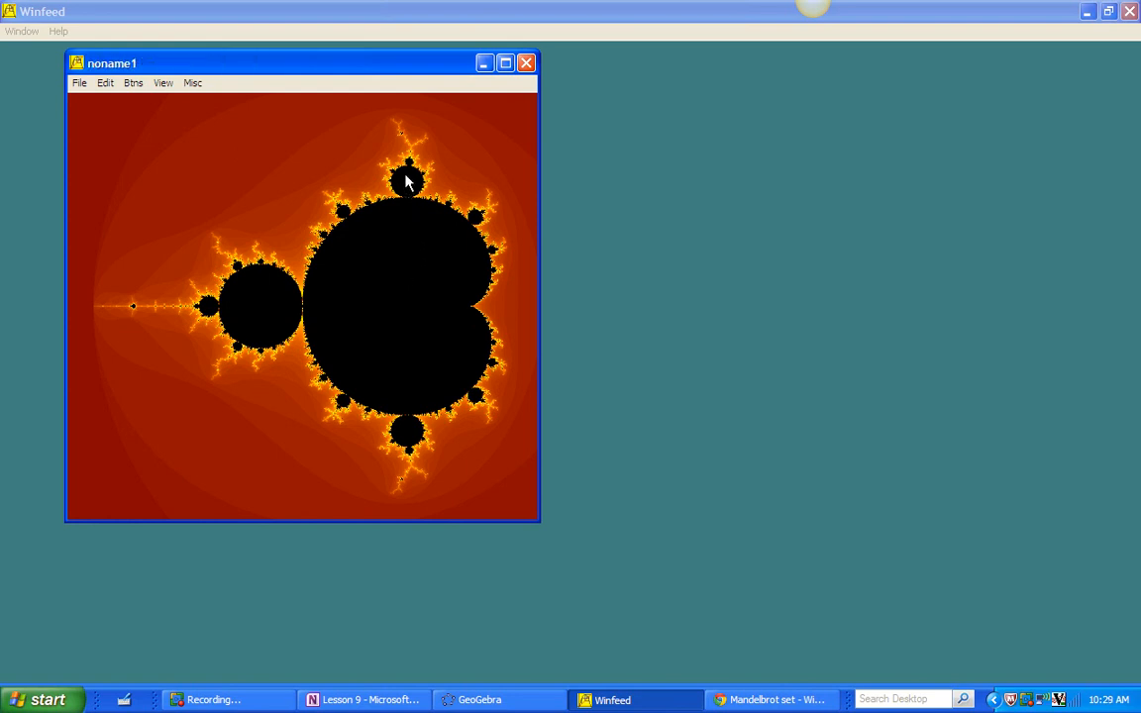
pyautogui.moveTo(404, 197)
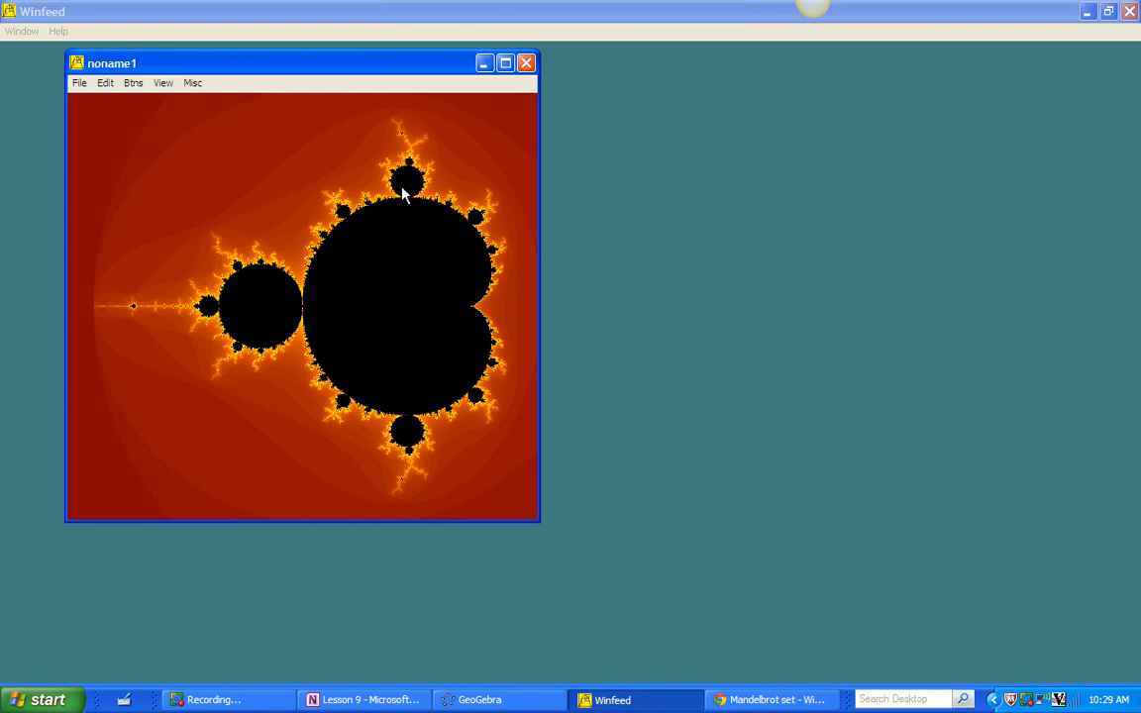
pyautogui.click(408, 182)
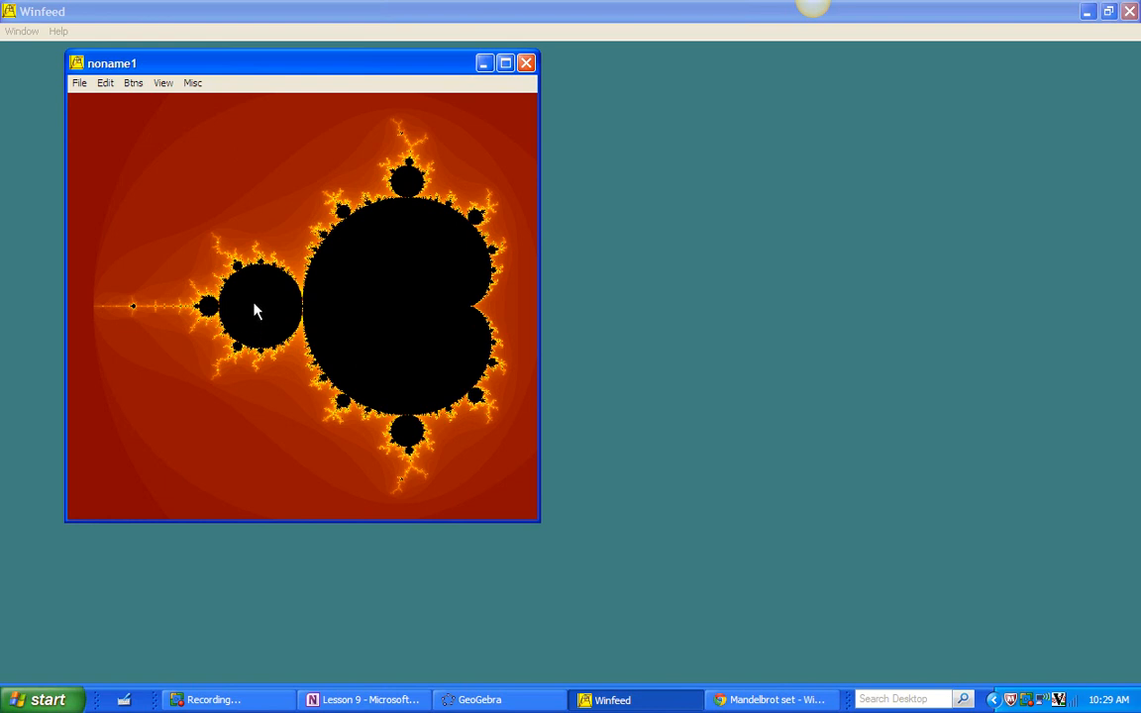
pyautogui.moveTo(278, 321)
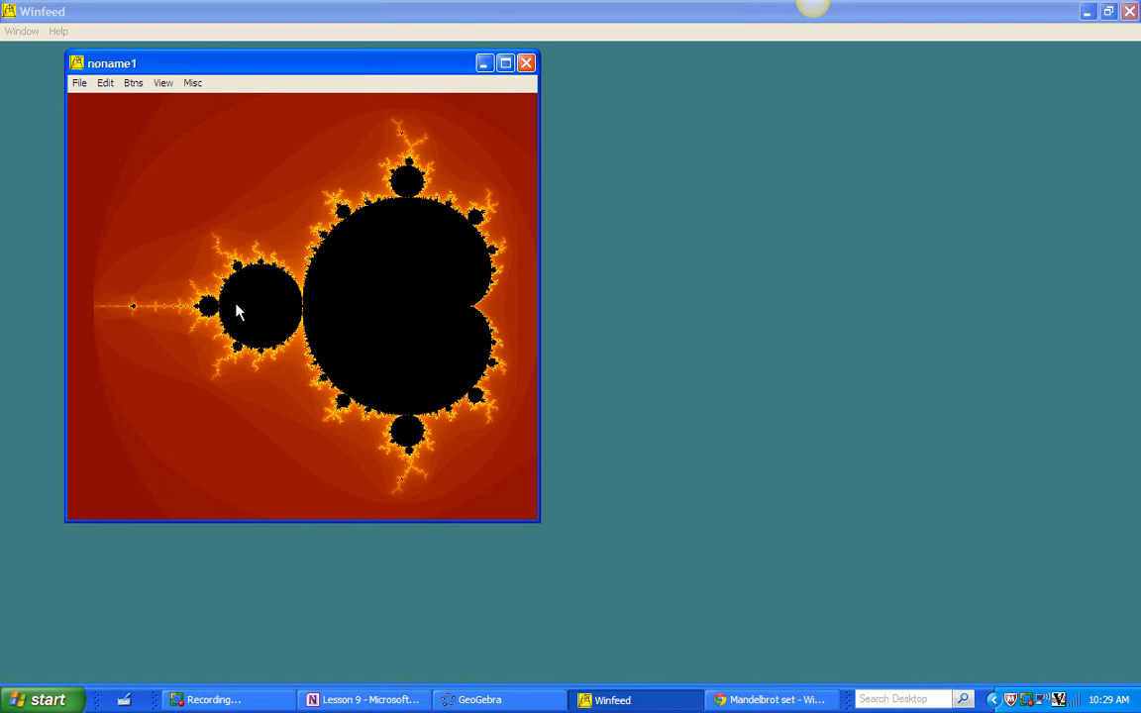
pyautogui.moveTo(273, 327)
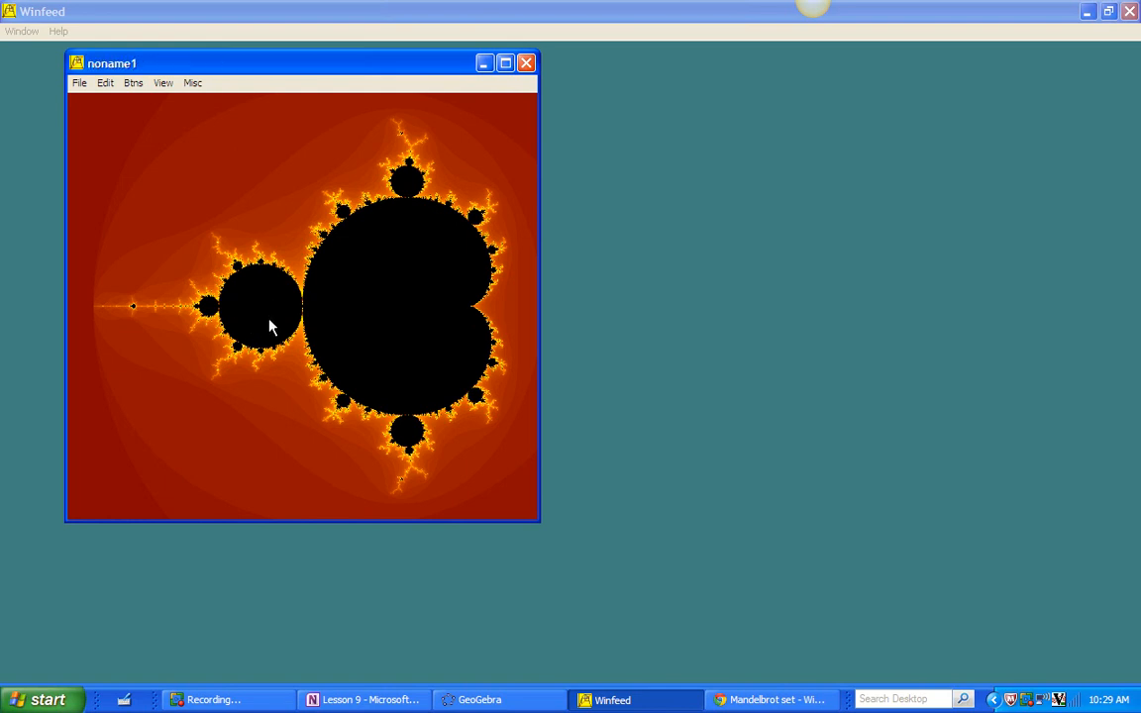
pyautogui.moveTo(254, 333)
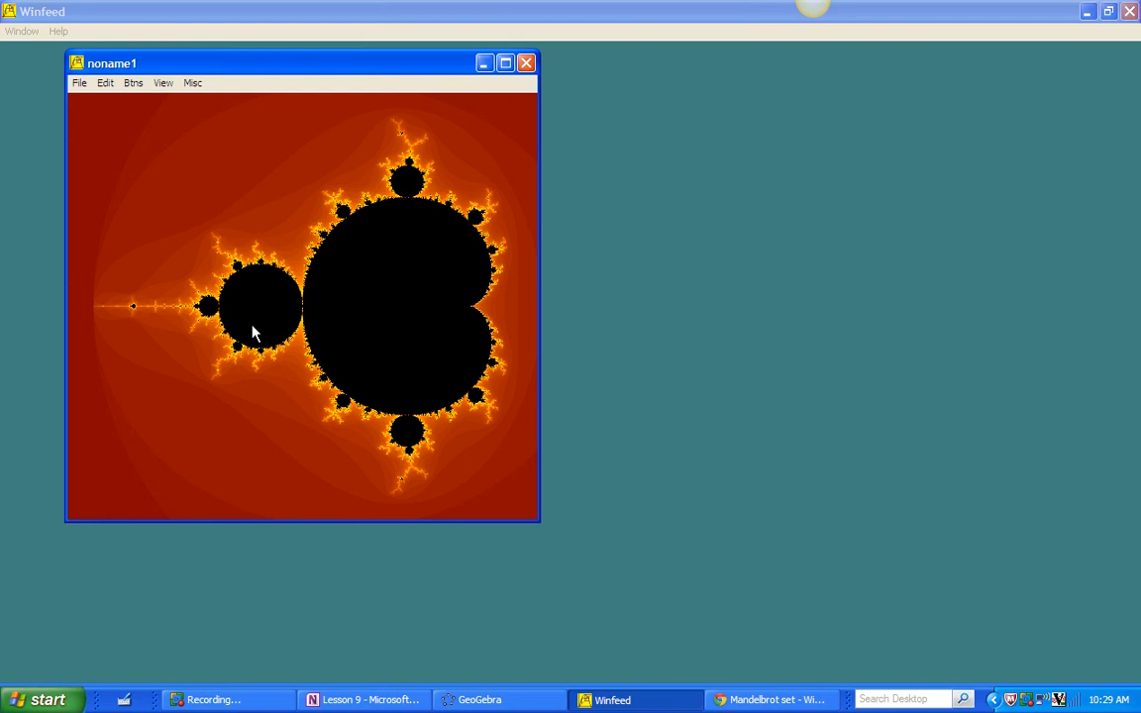
pyautogui.moveTo(254, 327)
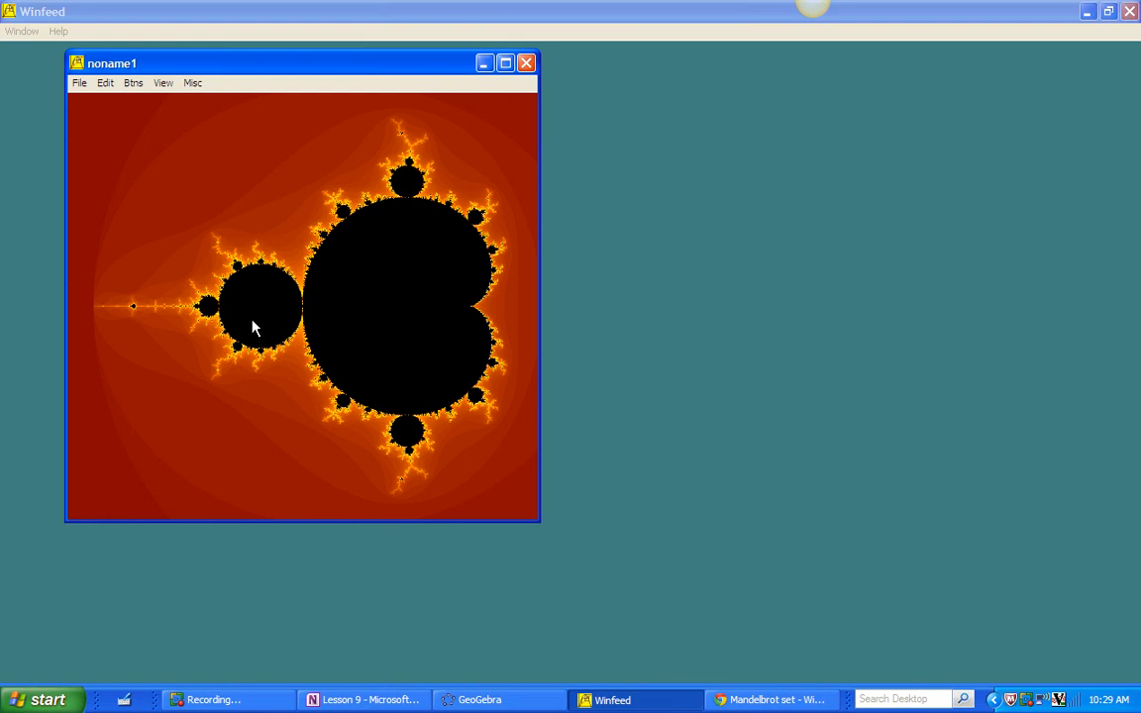
pyautogui.moveTo(257, 309)
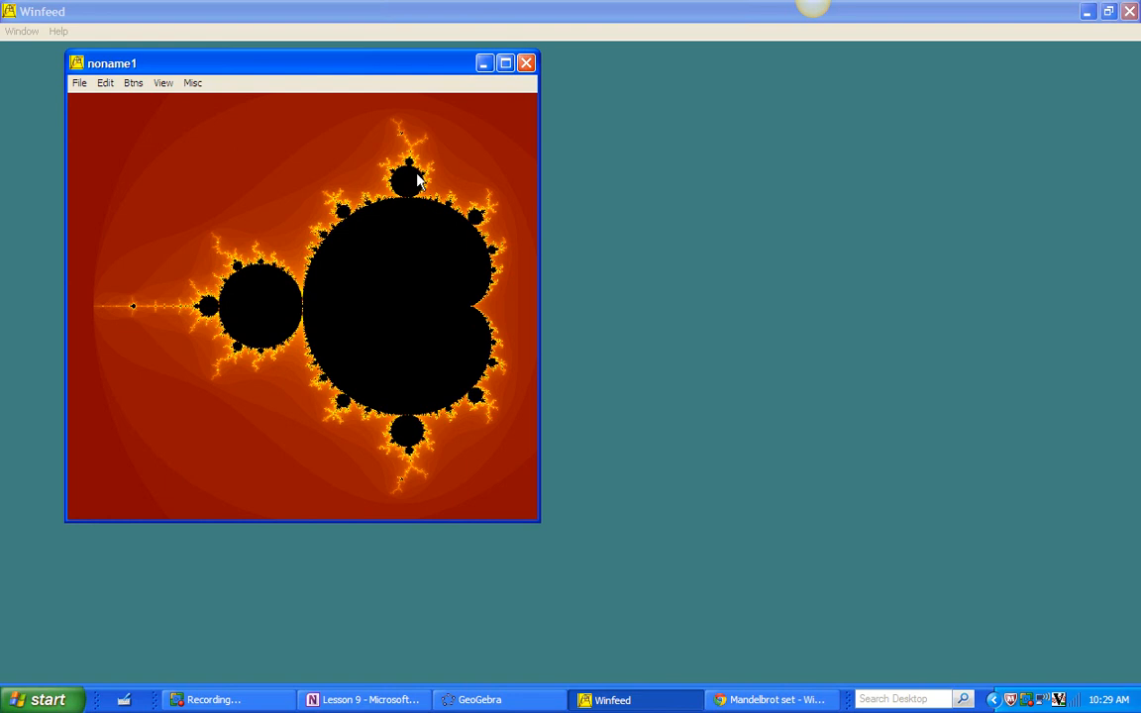
pyautogui.moveTo(347, 218)
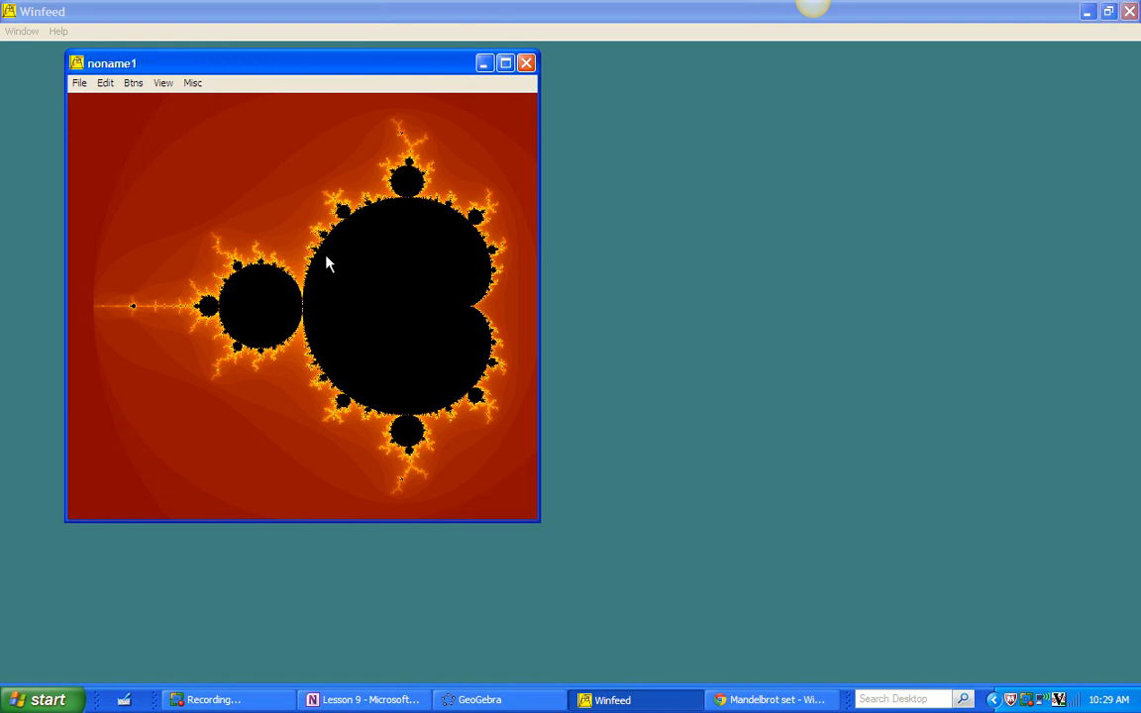
pyautogui.moveTo(329, 246)
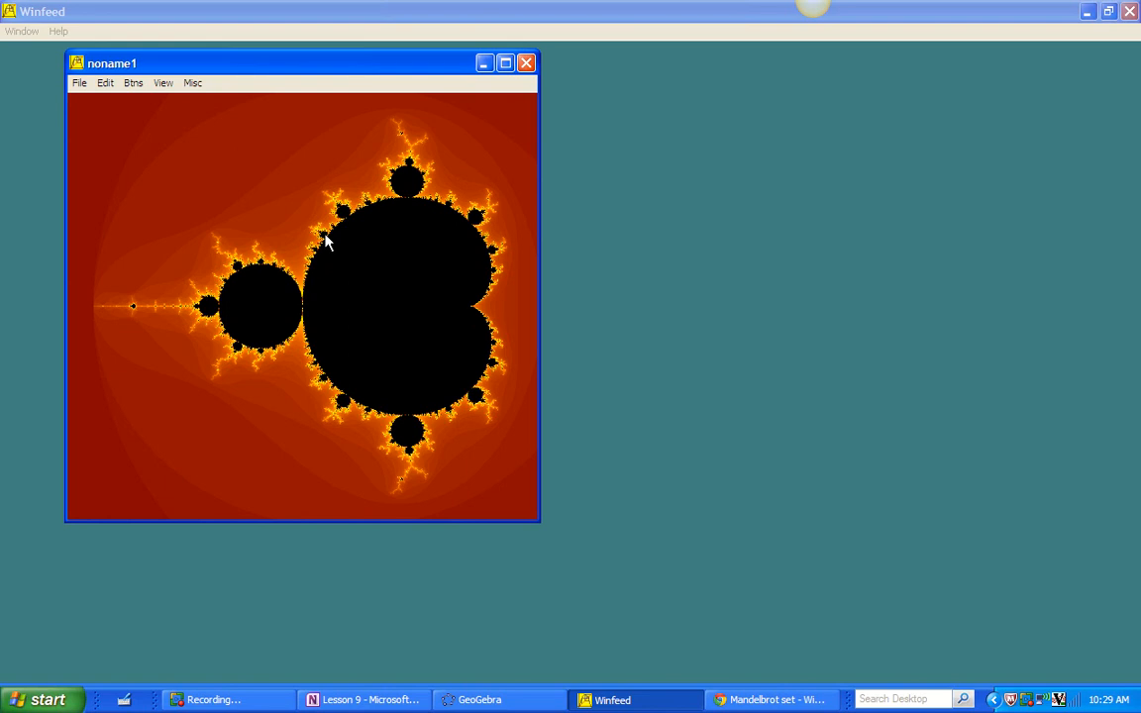
pyautogui.moveTo(389, 253)
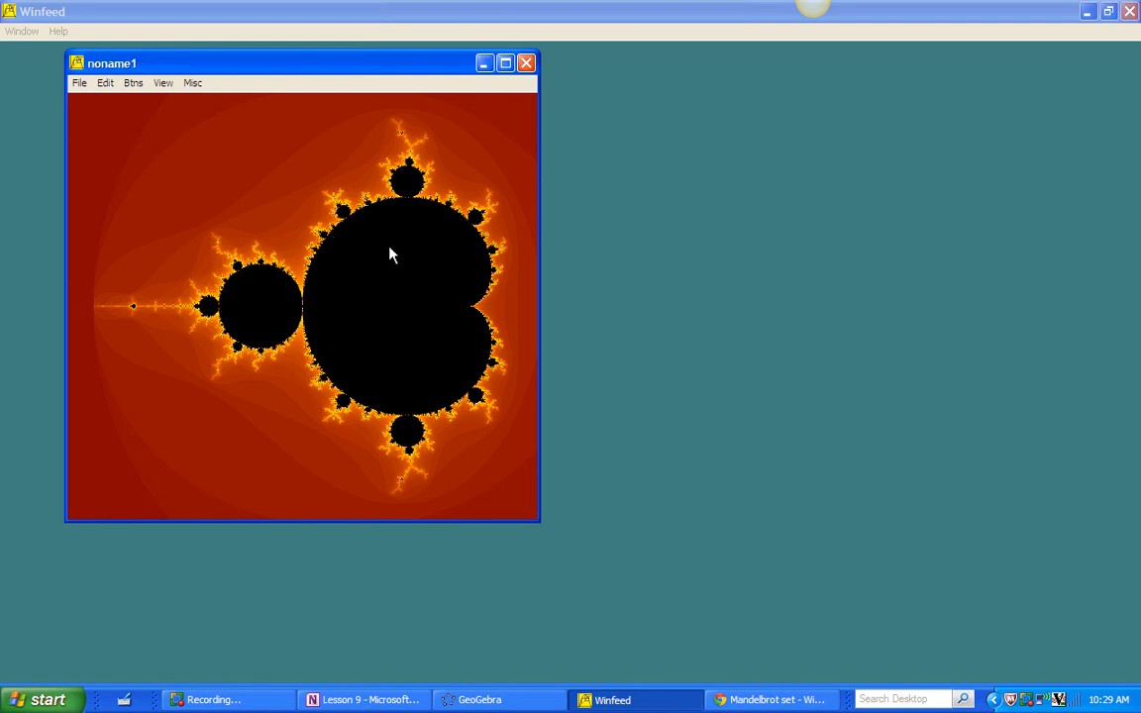
pyautogui.moveTo(444, 95)
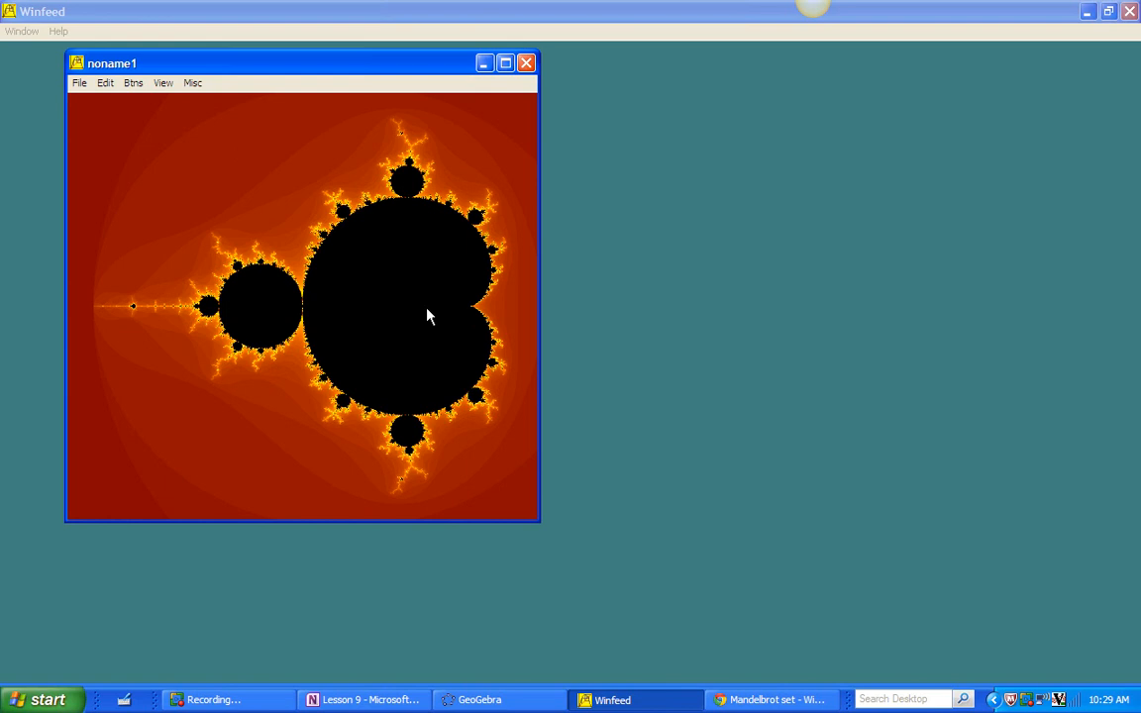
pyautogui.moveTo(465, 313)
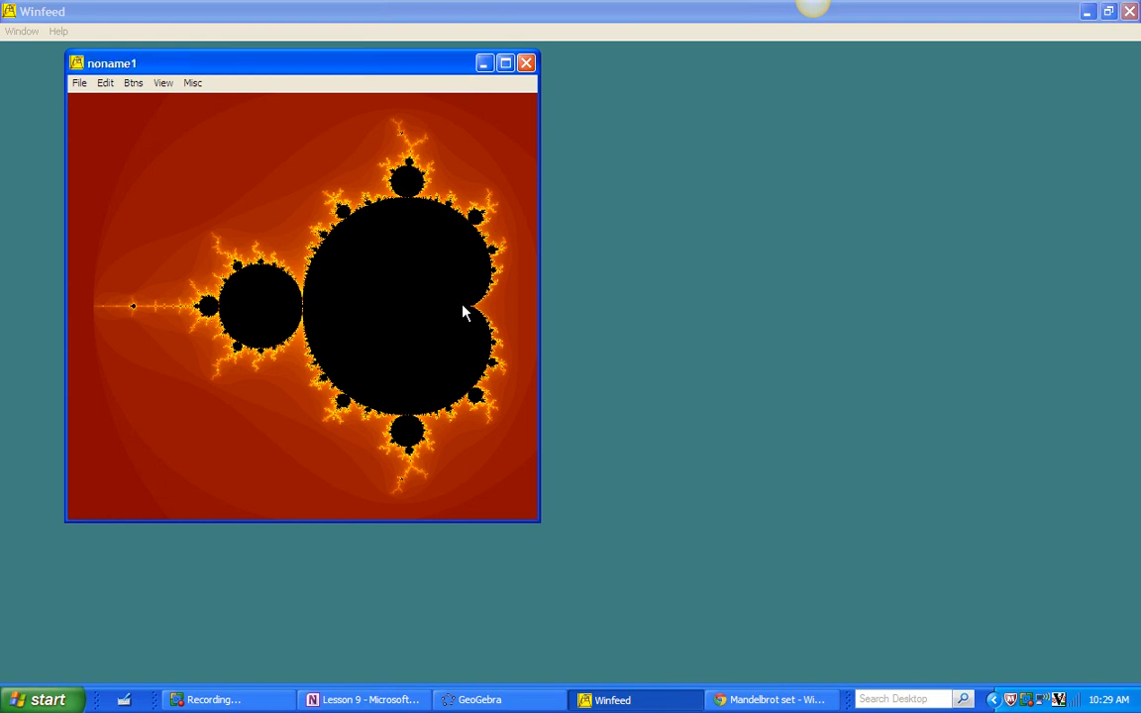
pyautogui.moveTo(491, 315)
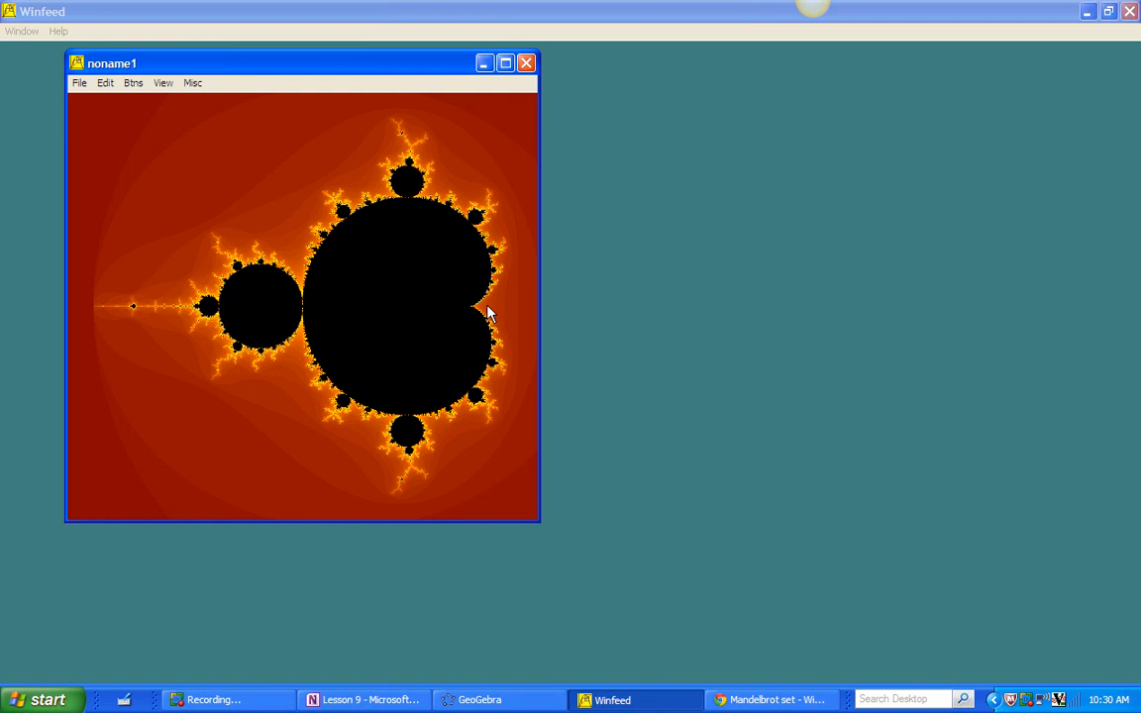
pyautogui.moveTo(486, 289)
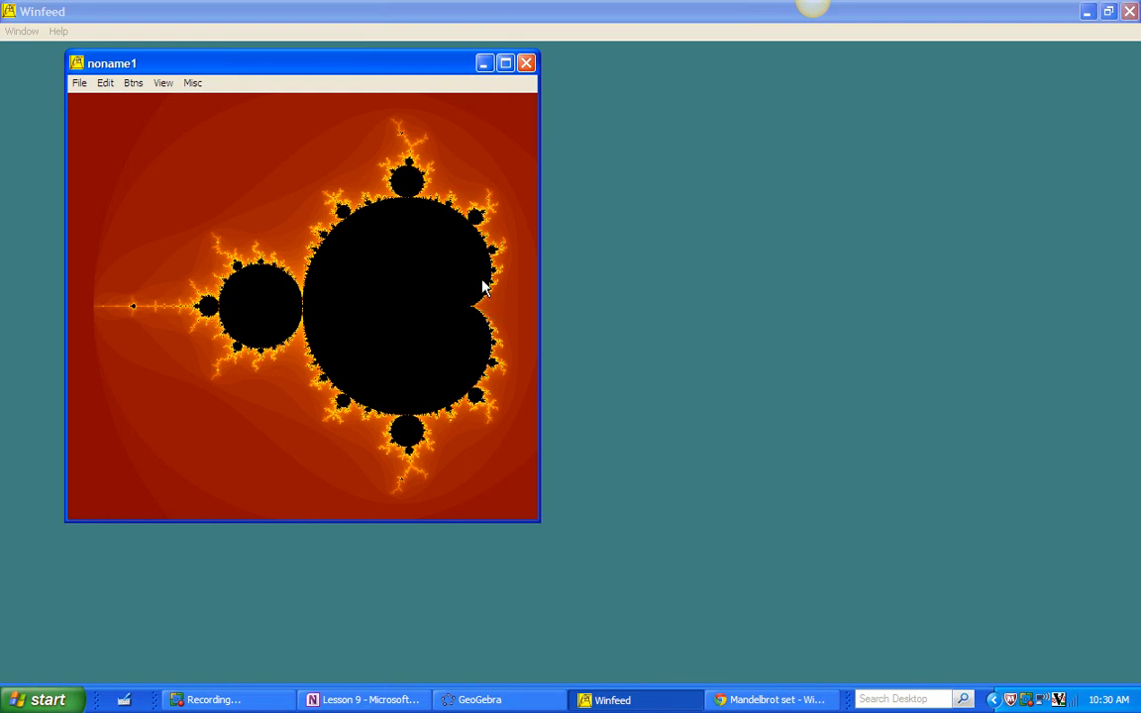
pyautogui.moveTo(485, 226)
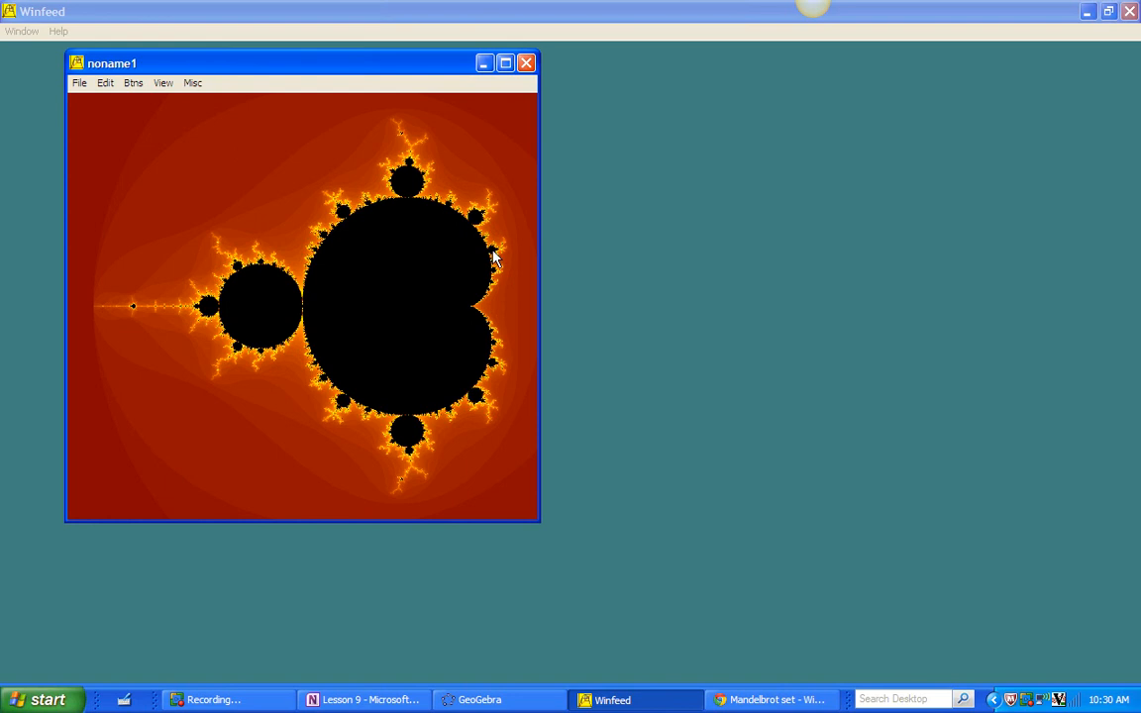
pyautogui.moveTo(404, 345)
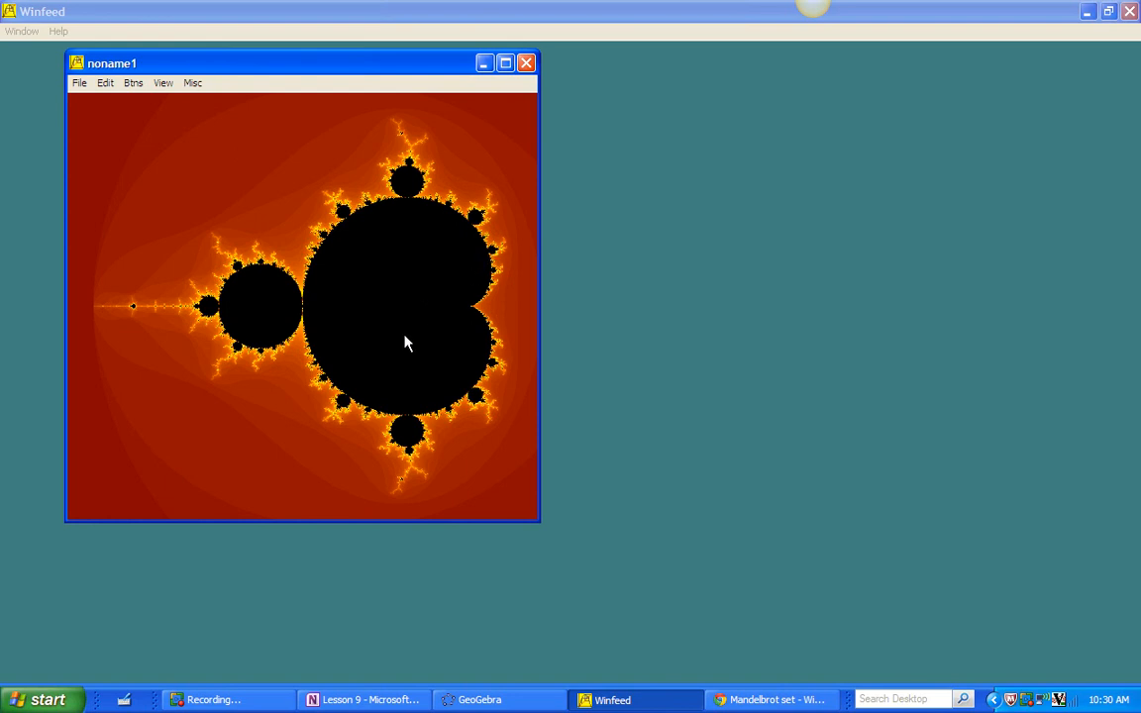
pyautogui.moveTo(256, 315)
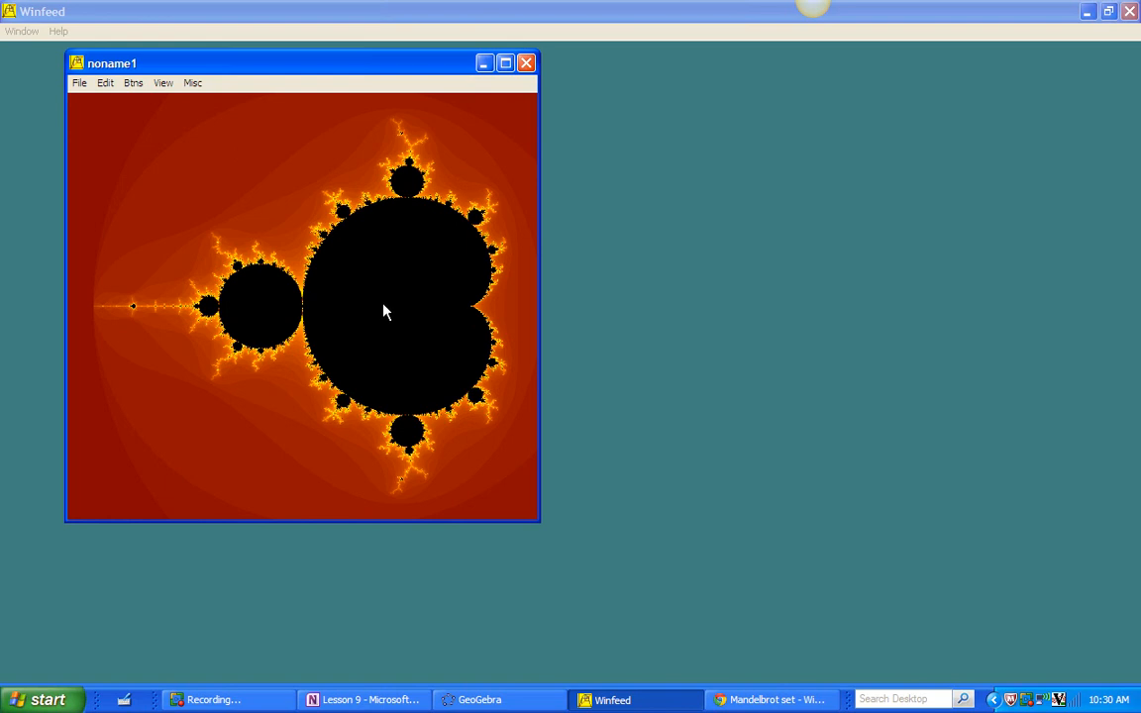
pyautogui.moveTo(256, 319)
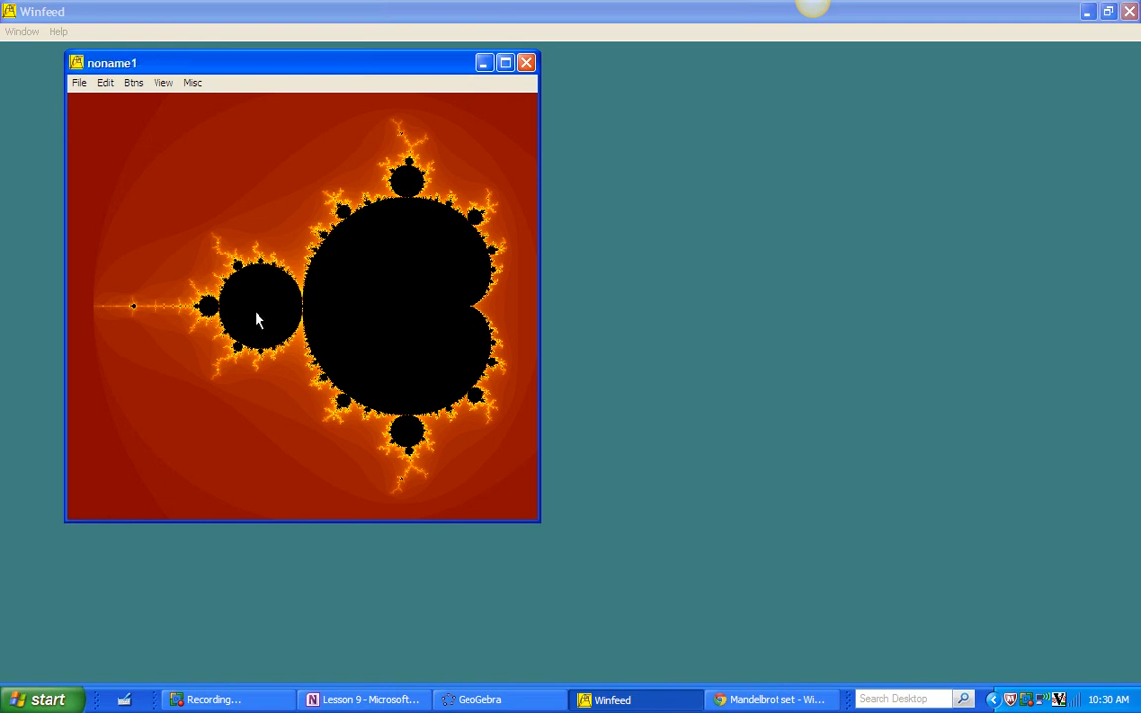
pyautogui.moveTo(273, 306)
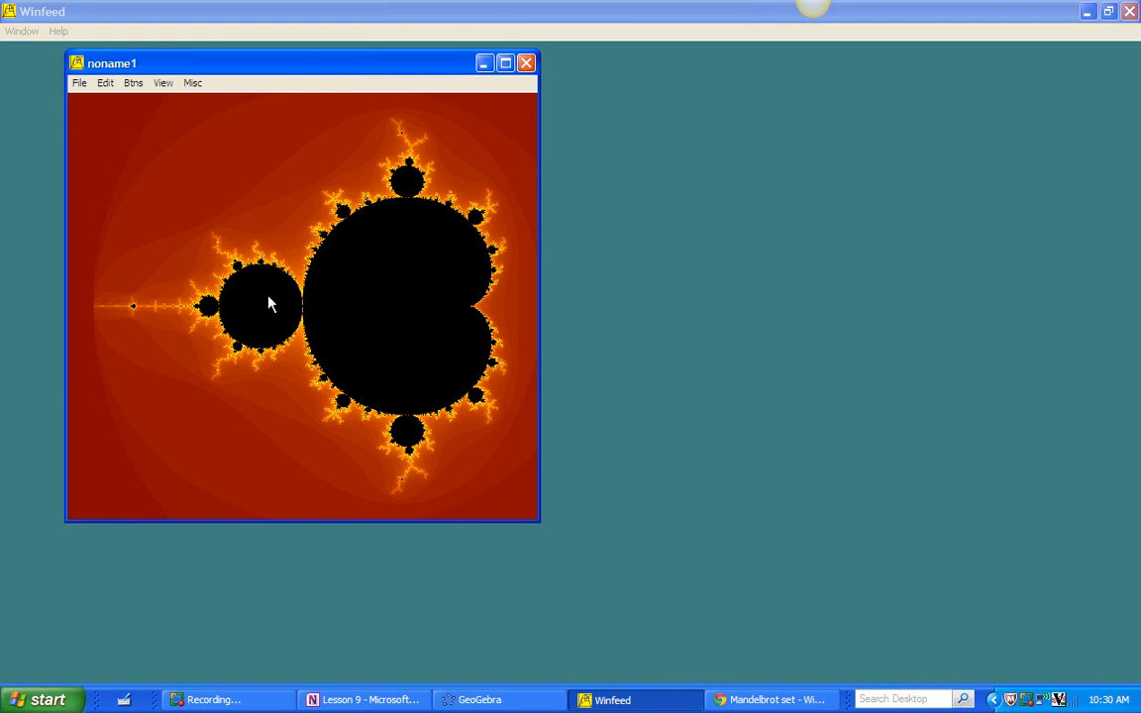
pyautogui.moveTo(287, 298)
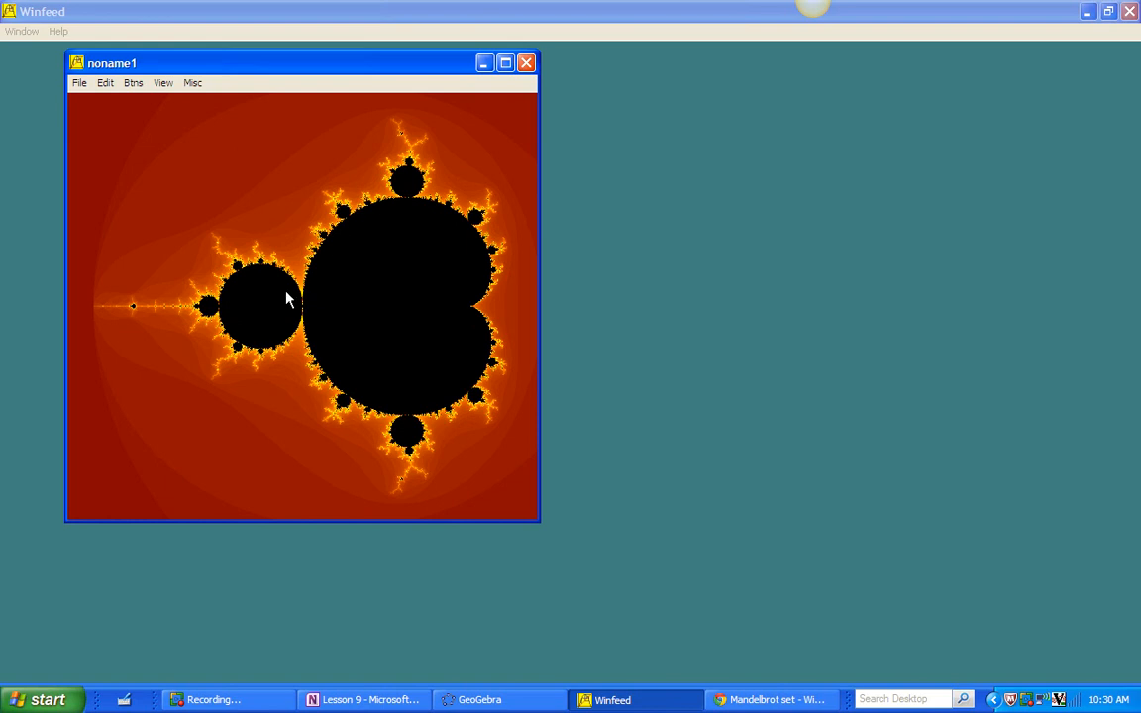
pyautogui.moveTo(345, 216)
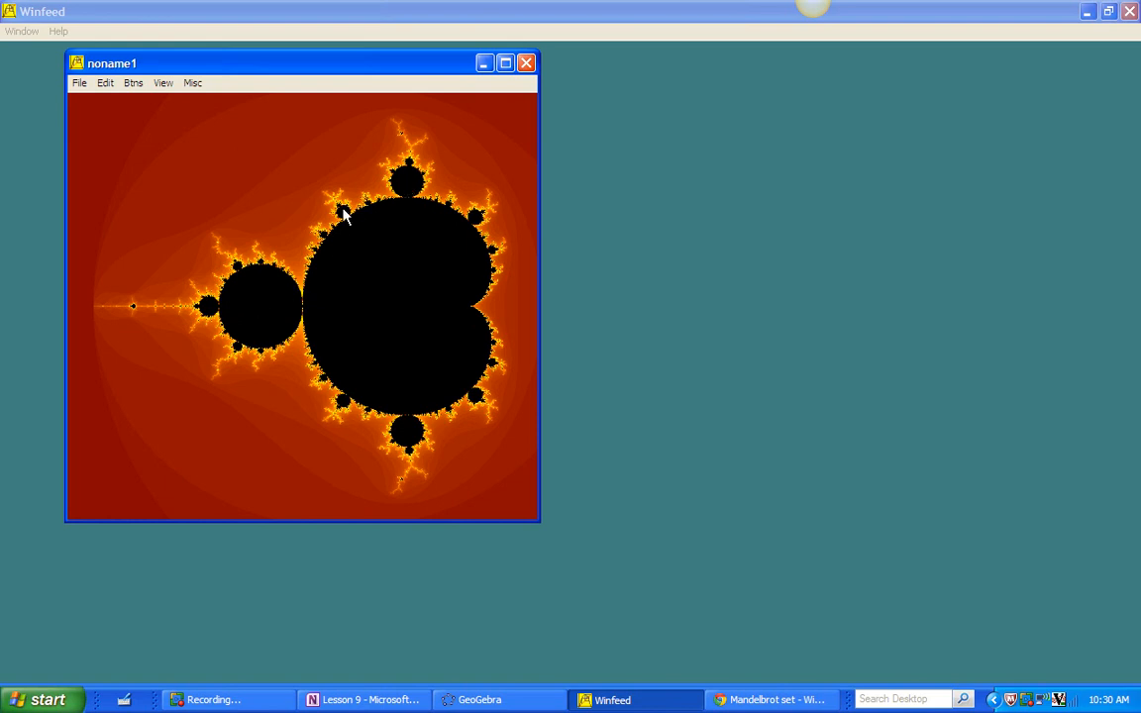
pyautogui.moveTo(405, 278)
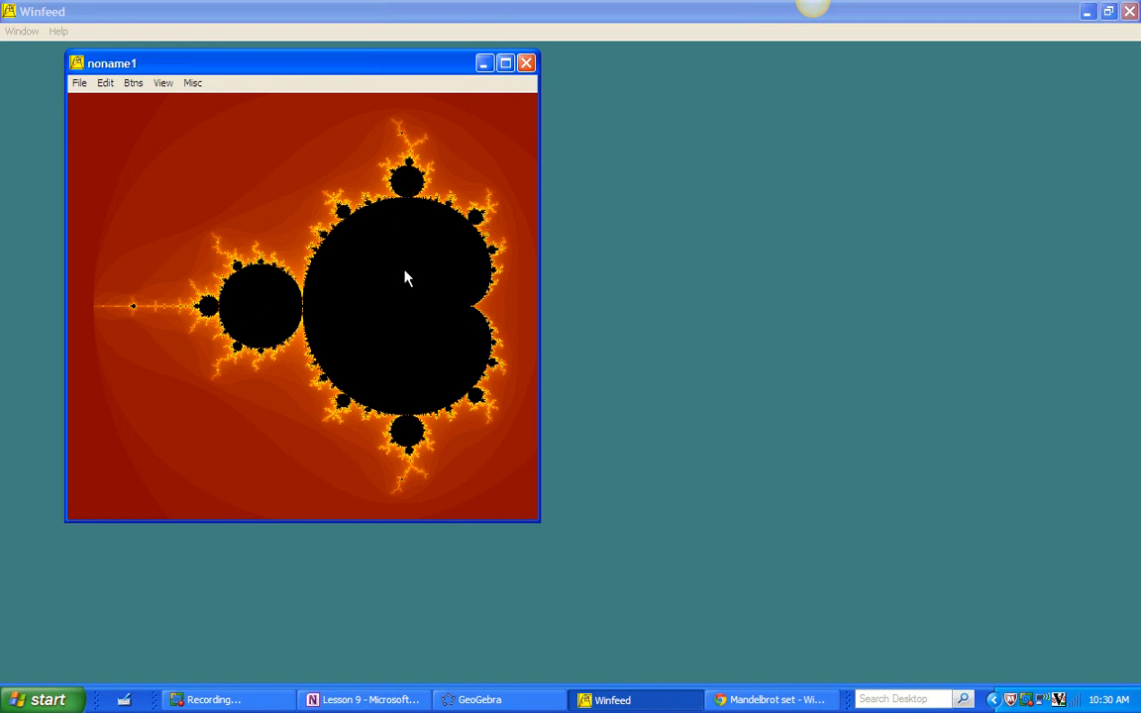
pyautogui.moveTo(341, 250)
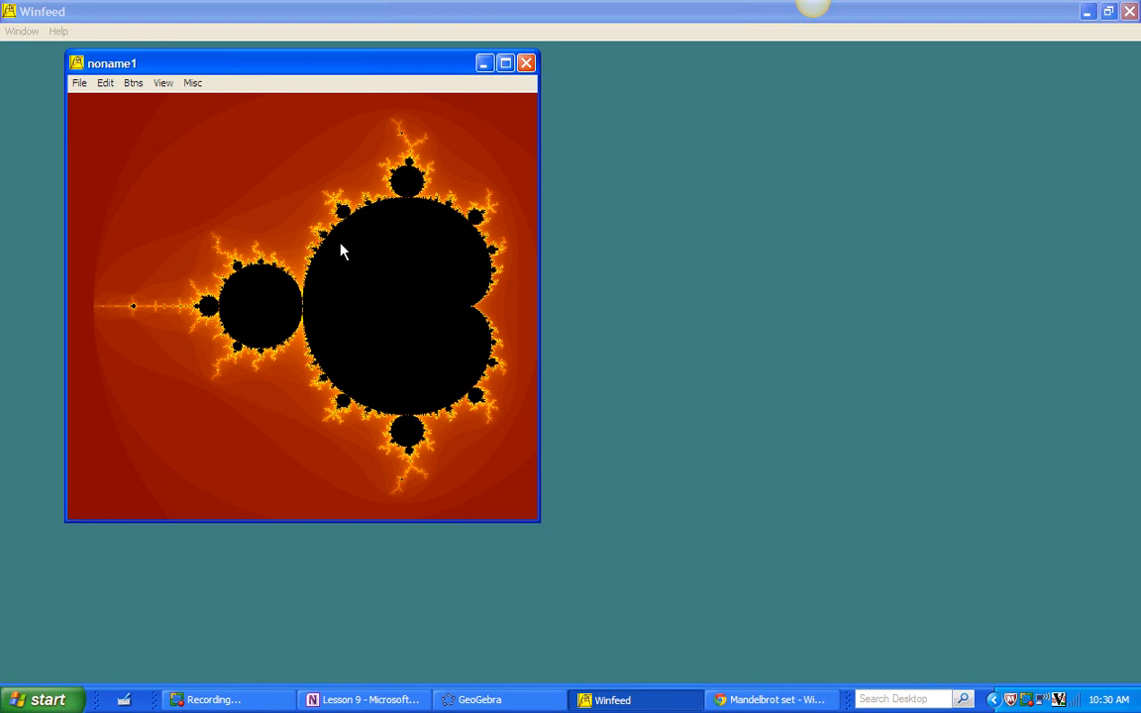
pyautogui.moveTo(347, 331)
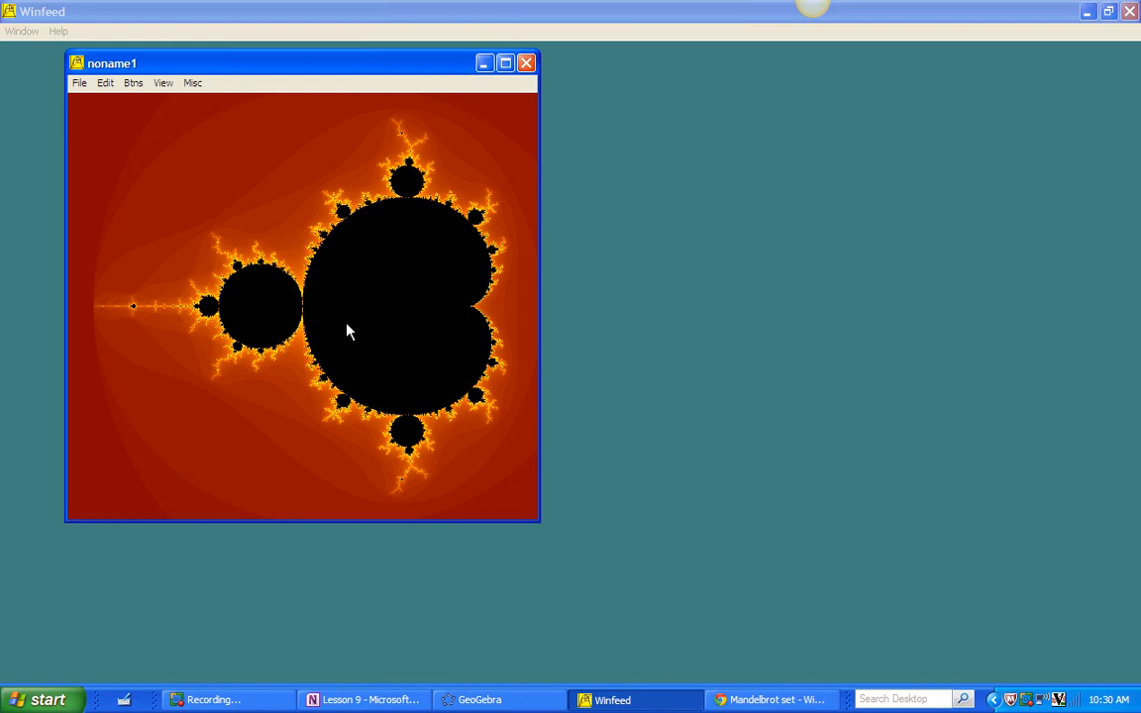
pyautogui.moveTo(436, 242)
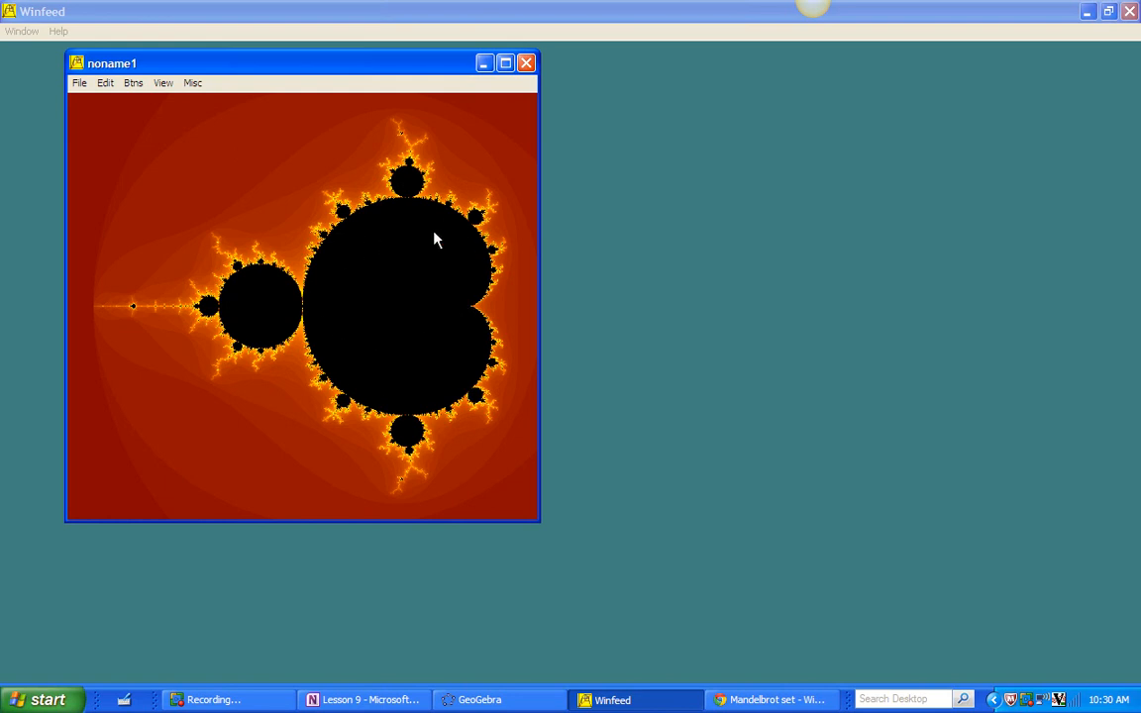
pyautogui.moveTo(254, 315)
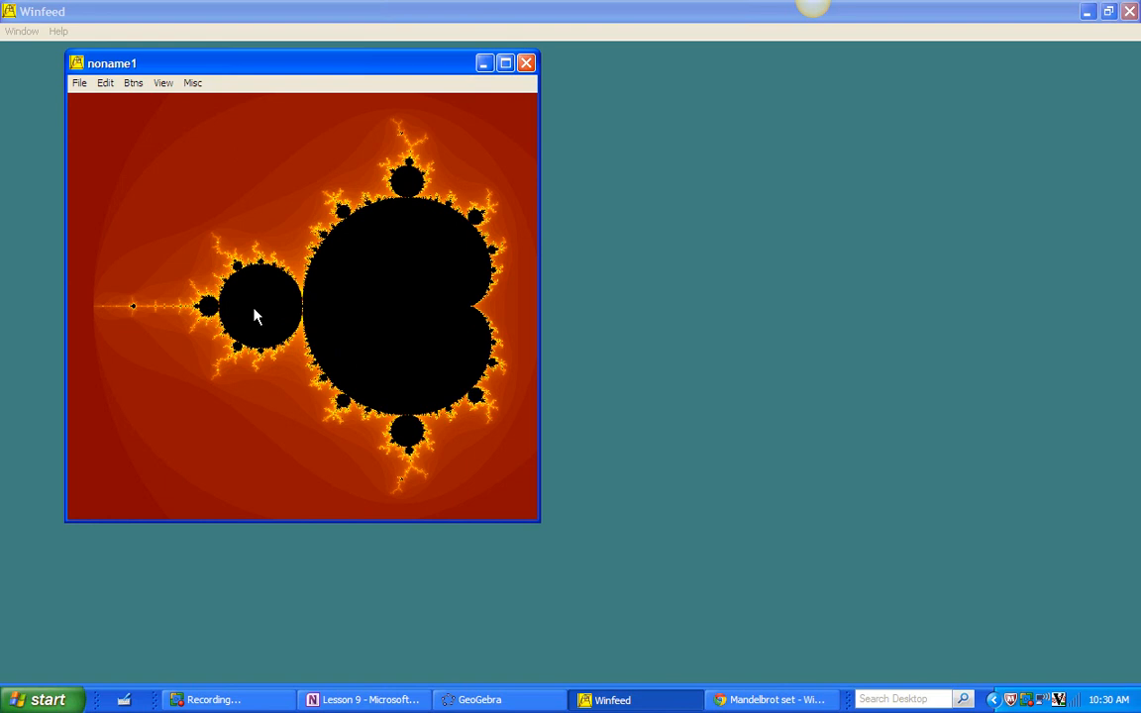
pyautogui.moveTo(388, 317)
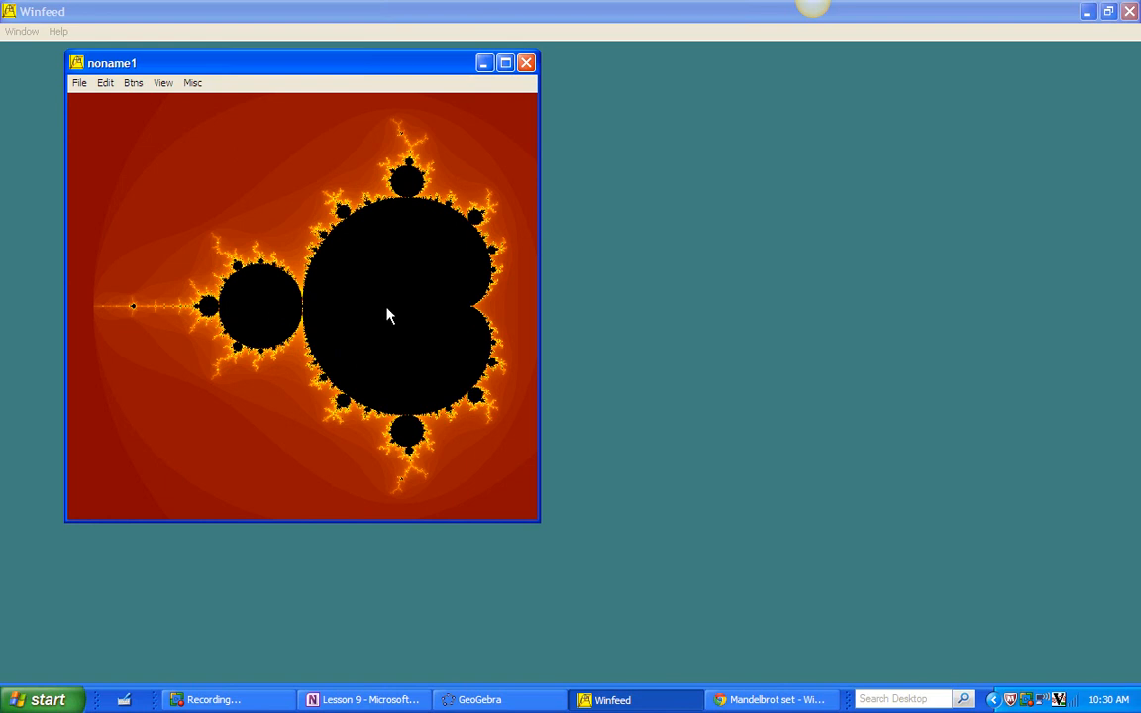
pyautogui.moveTo(372, 313)
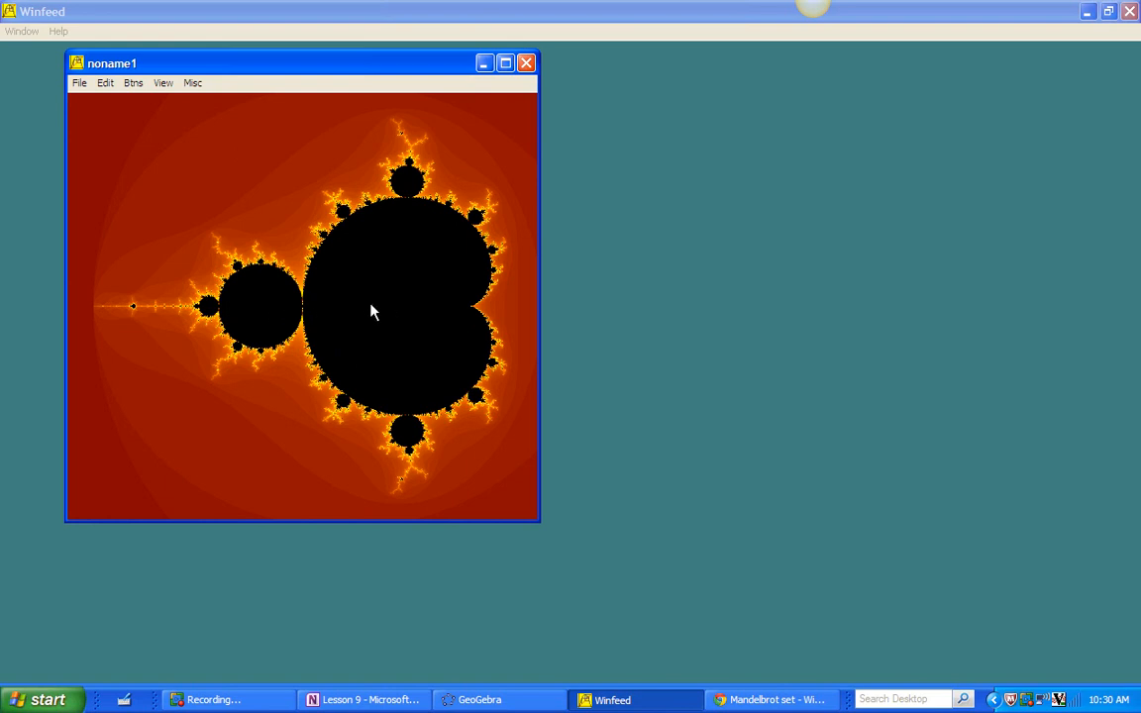
pyautogui.moveTo(281, 317)
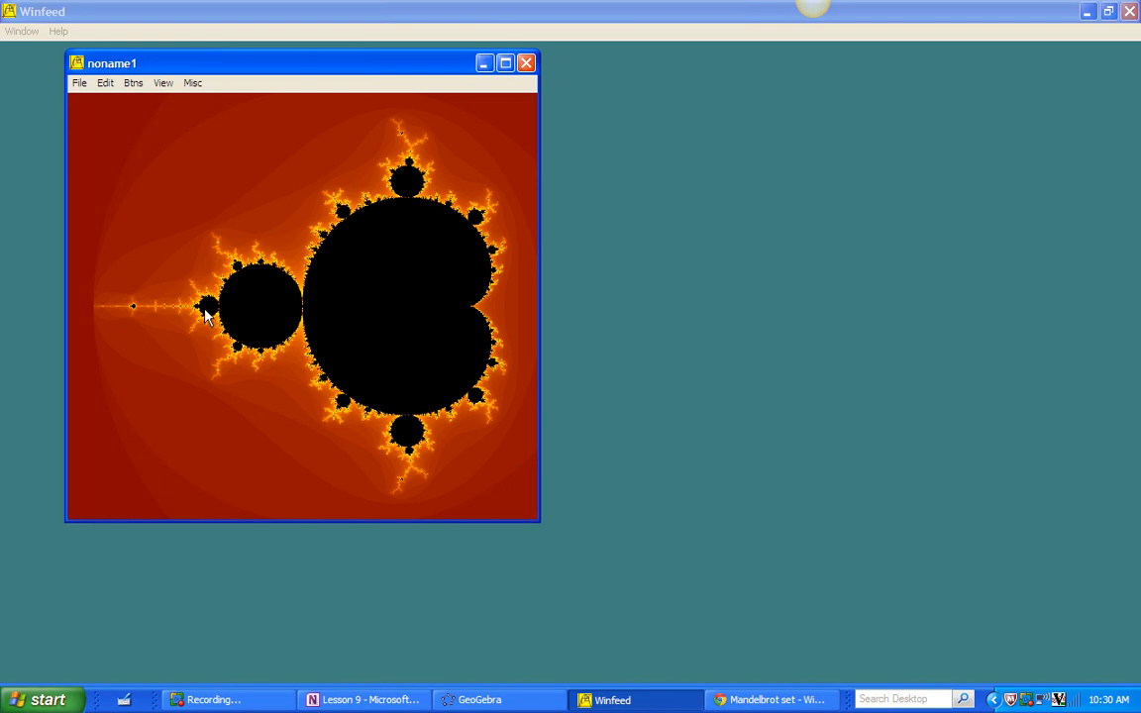
pyautogui.moveTo(202, 315)
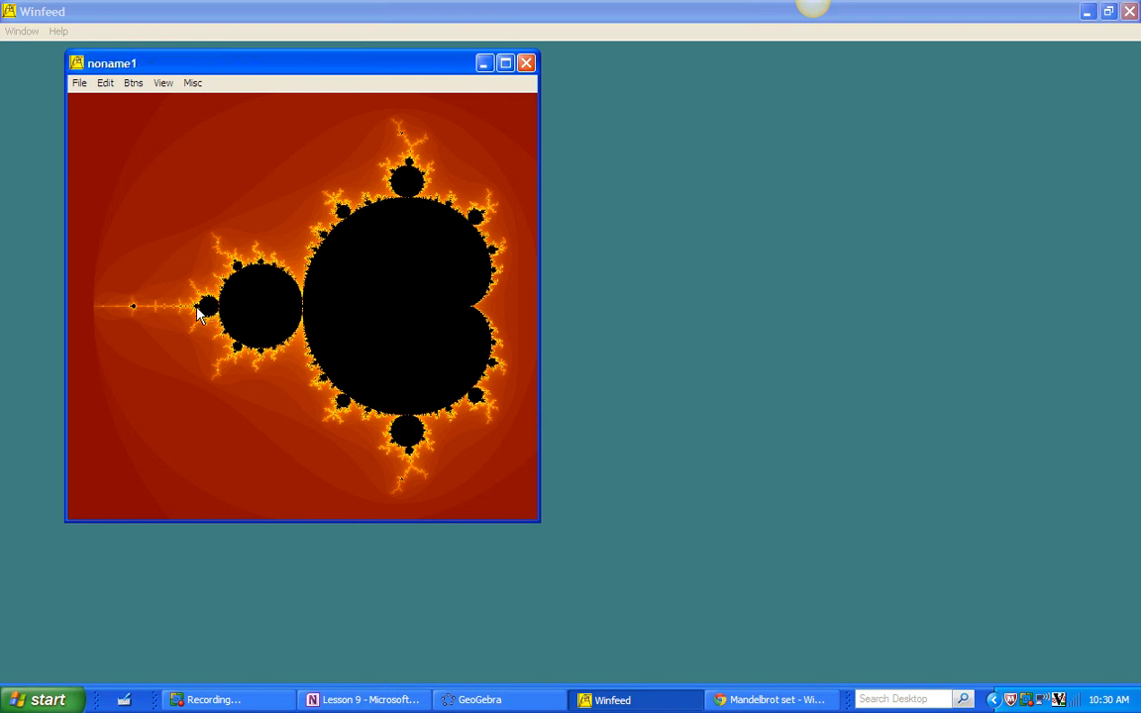
pyautogui.moveTo(440, 310)
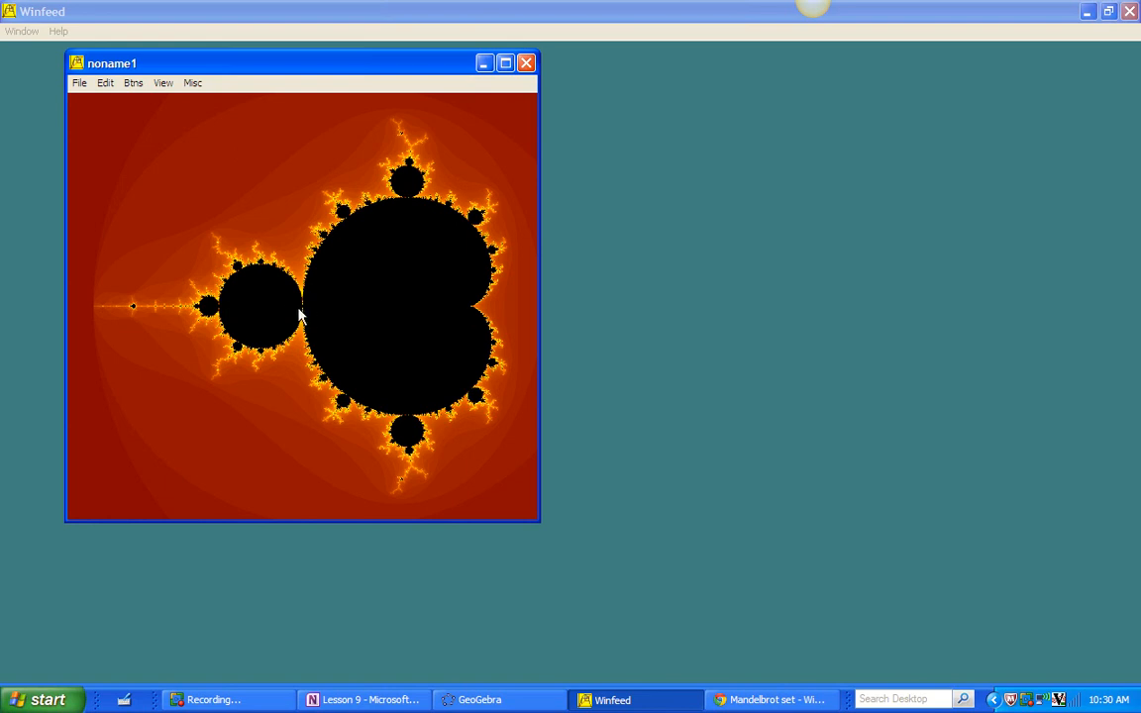
pyautogui.moveTo(315, 313)
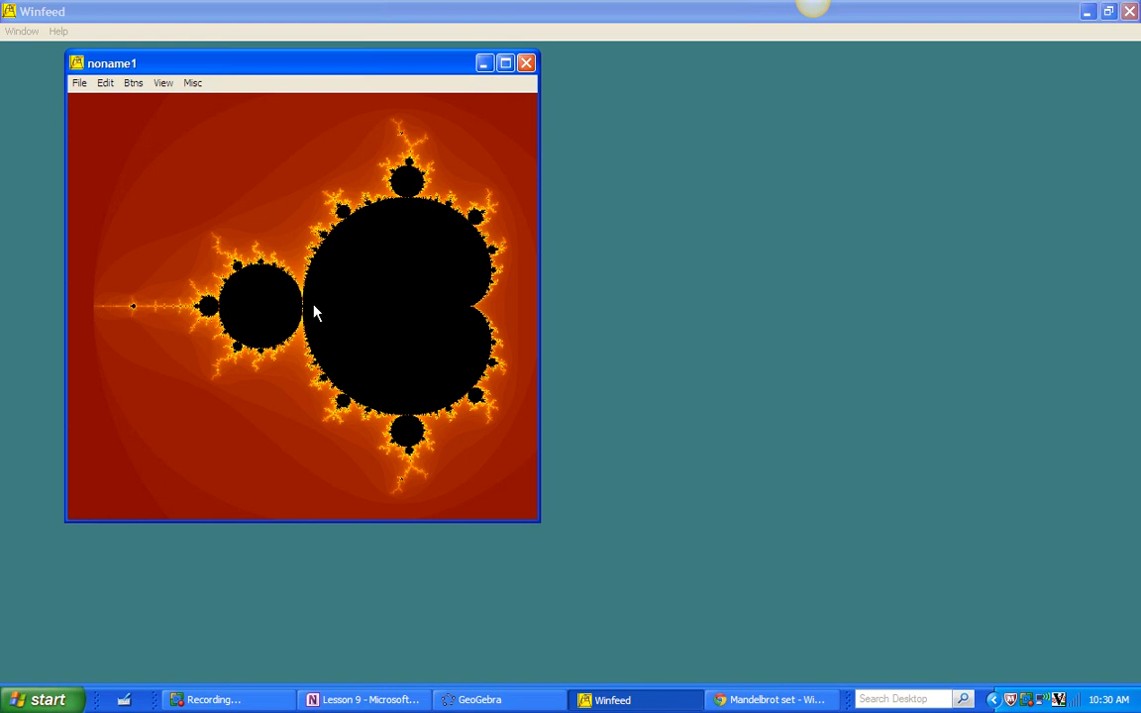
pyautogui.moveTo(388, 313)
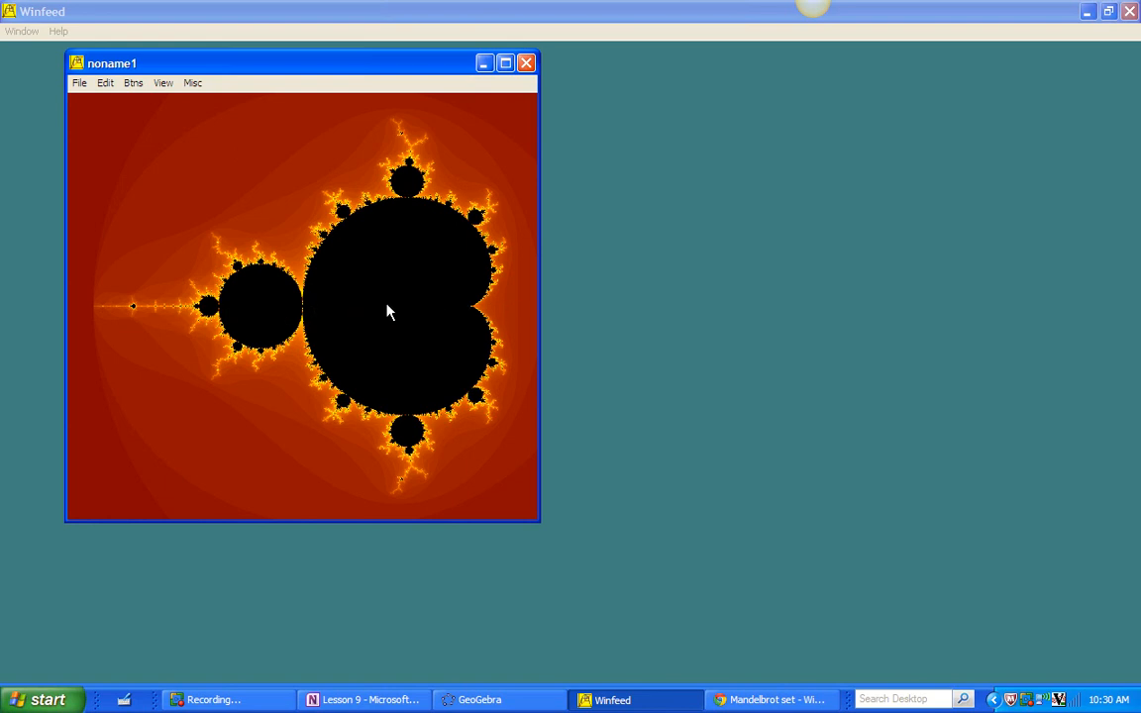
pyautogui.moveTo(142, 310)
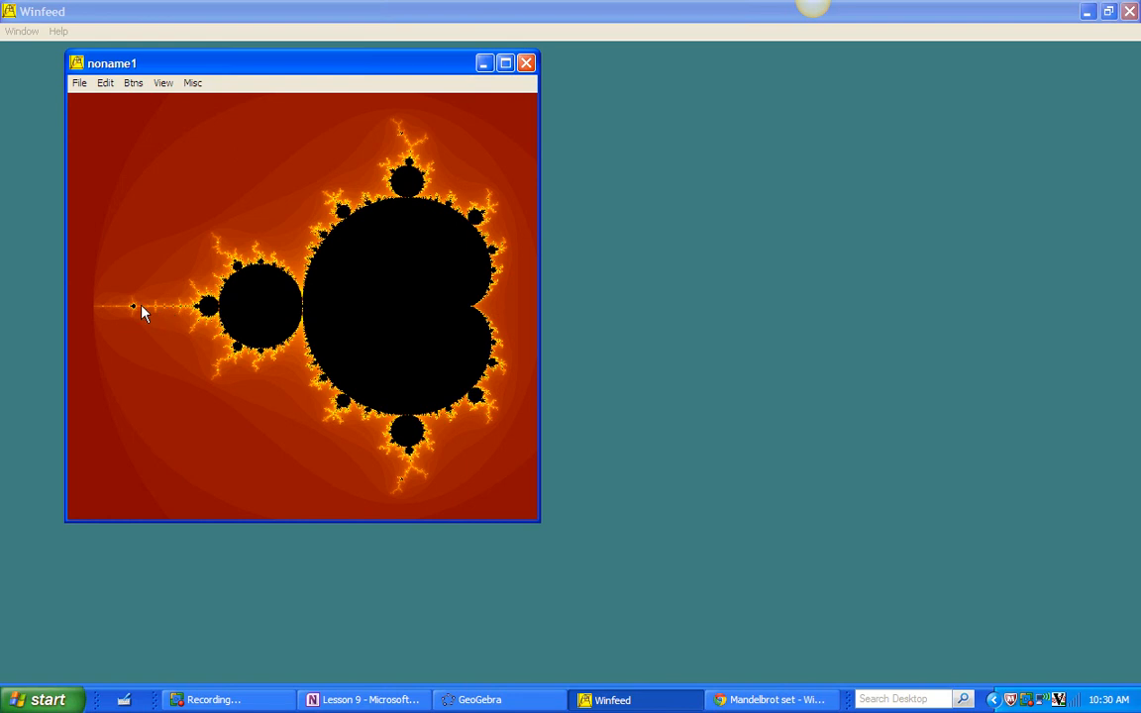
pyautogui.moveTo(365, 335)
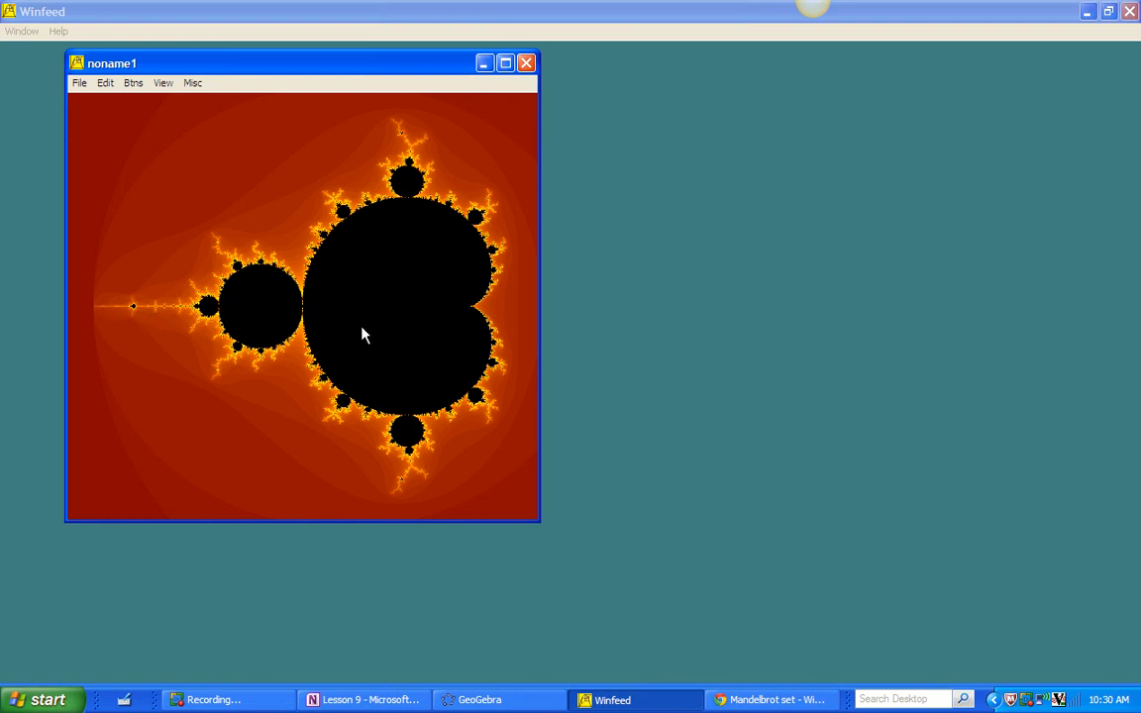
pyautogui.moveTo(361, 341)
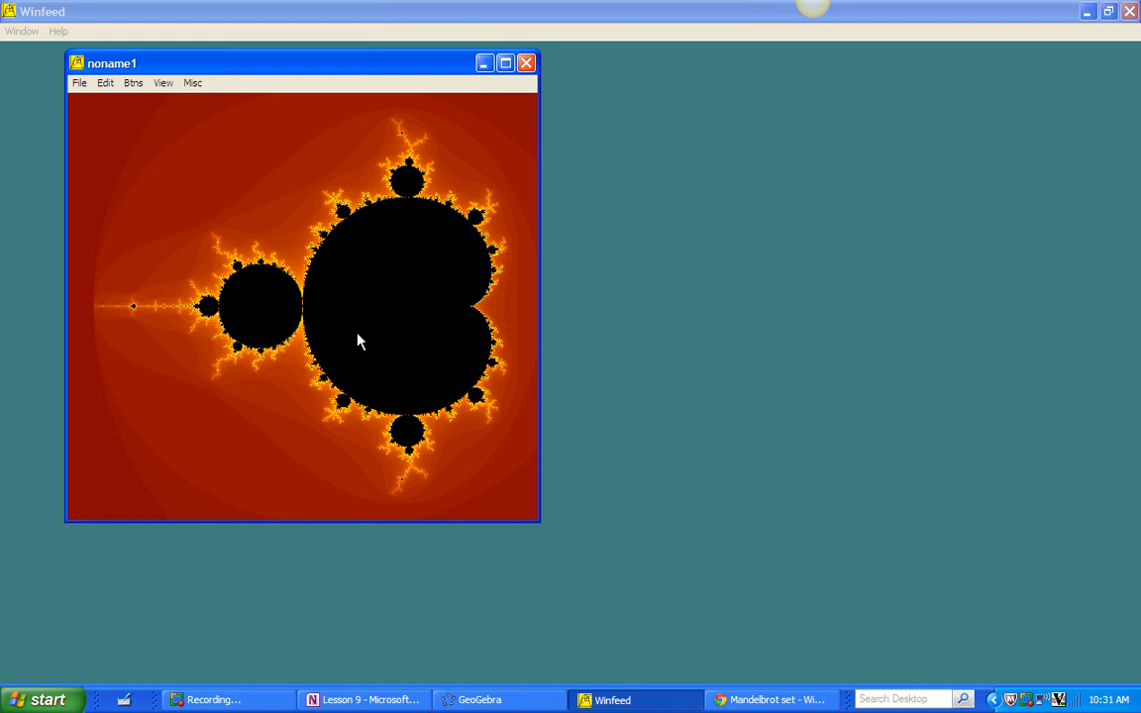
# Step: Bring the Lesson 10 page with the numbered bulb diagram back on screen
pyautogui.click(364, 699)
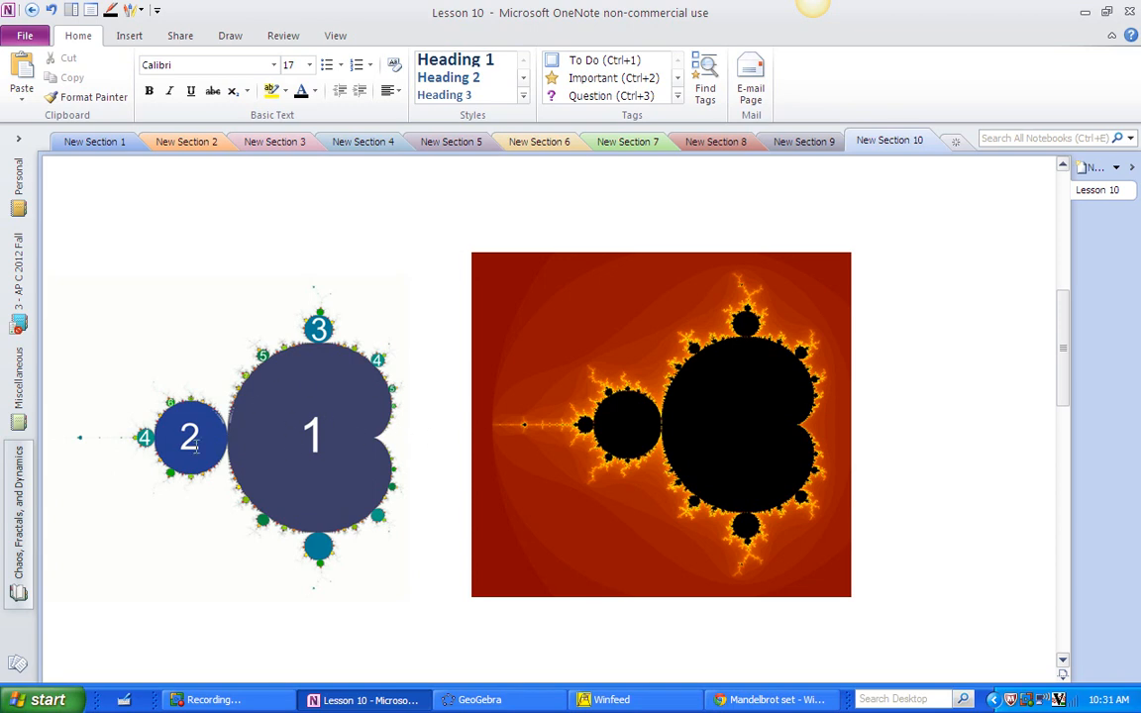
pyautogui.moveTo(257, 528)
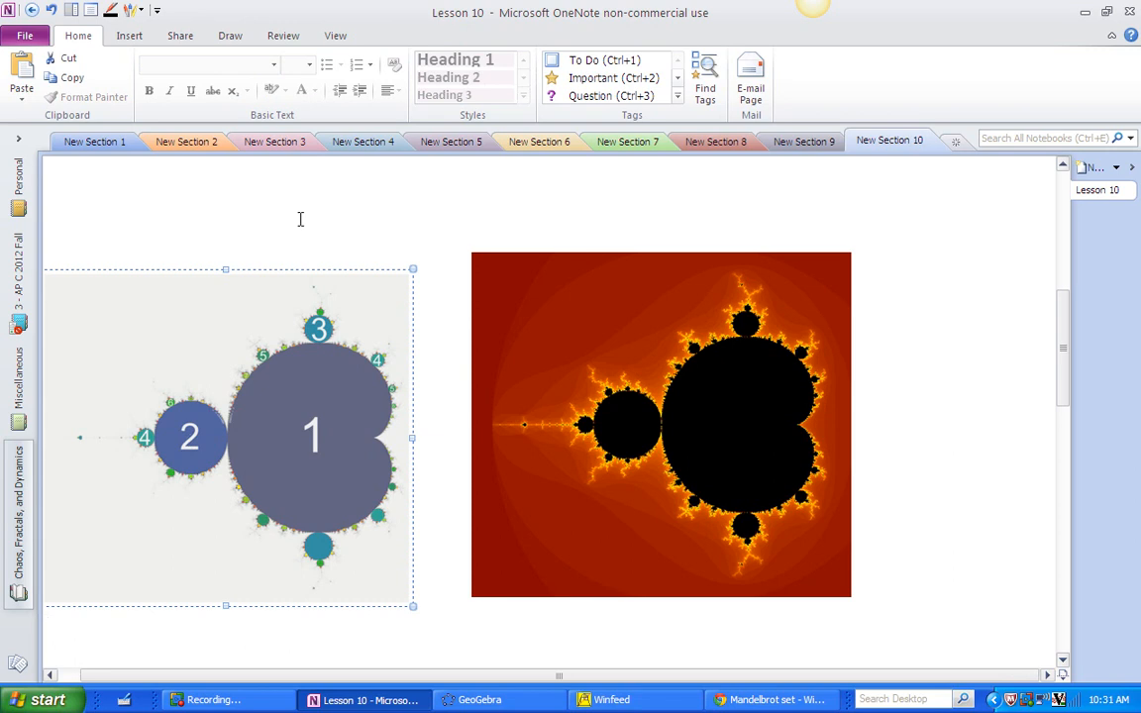
pyautogui.scroll(-3)
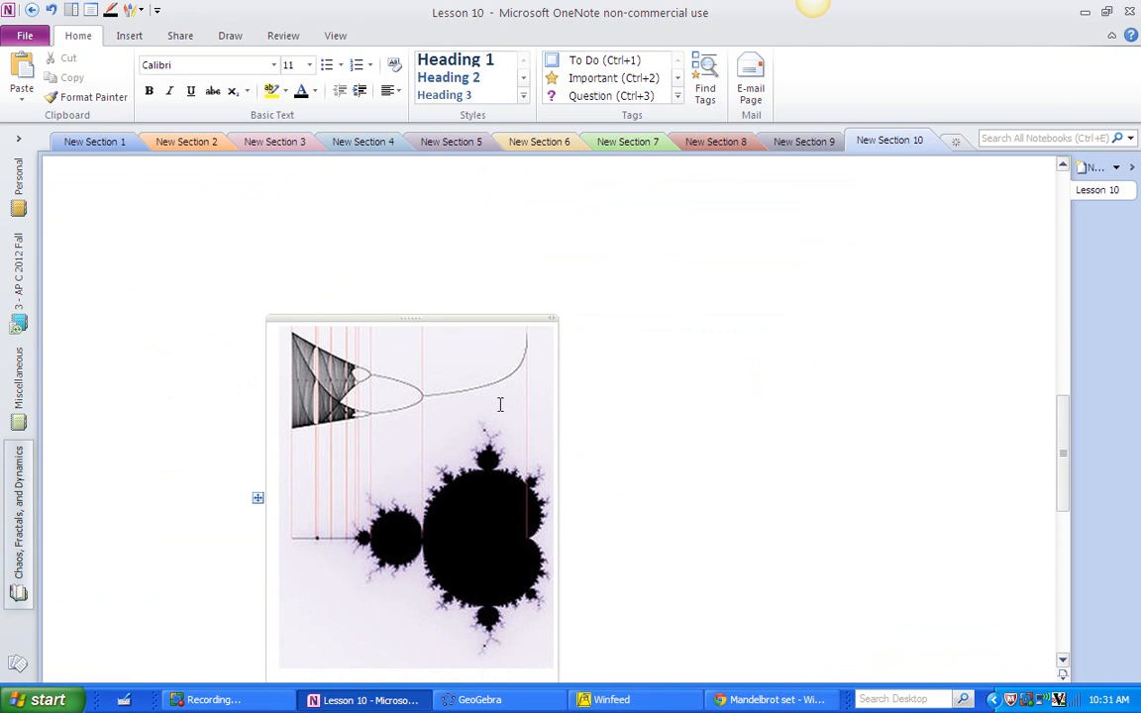
pyautogui.moveTo(500, 404)
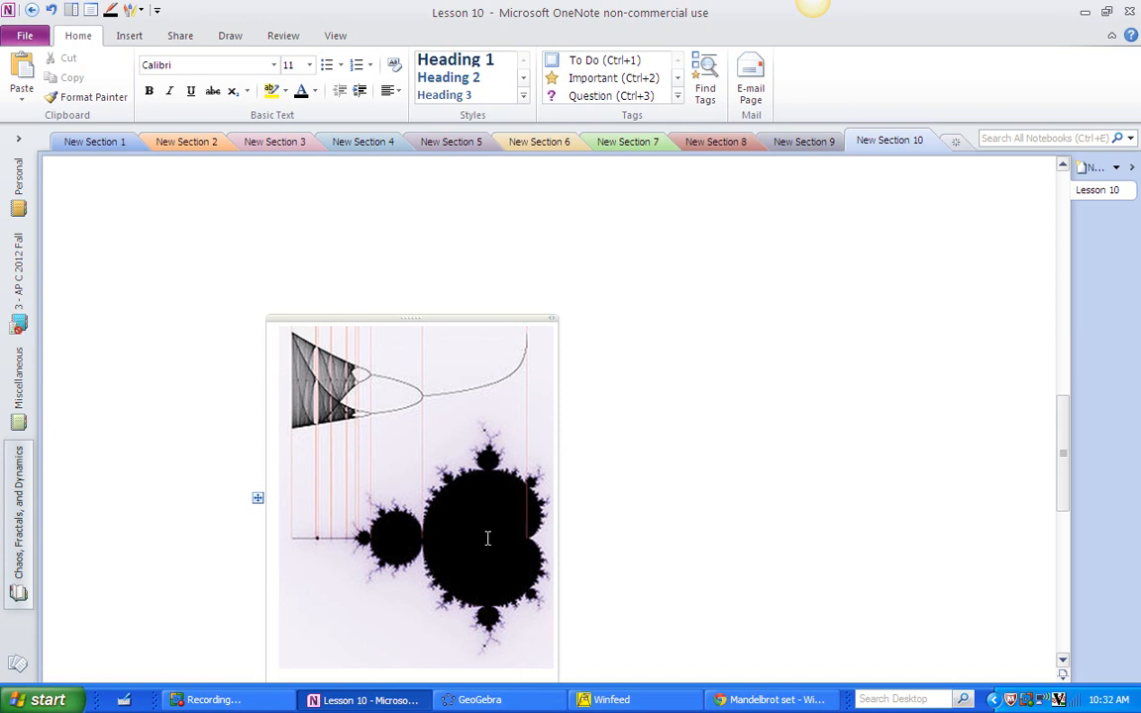
pyautogui.moveTo(479, 392)
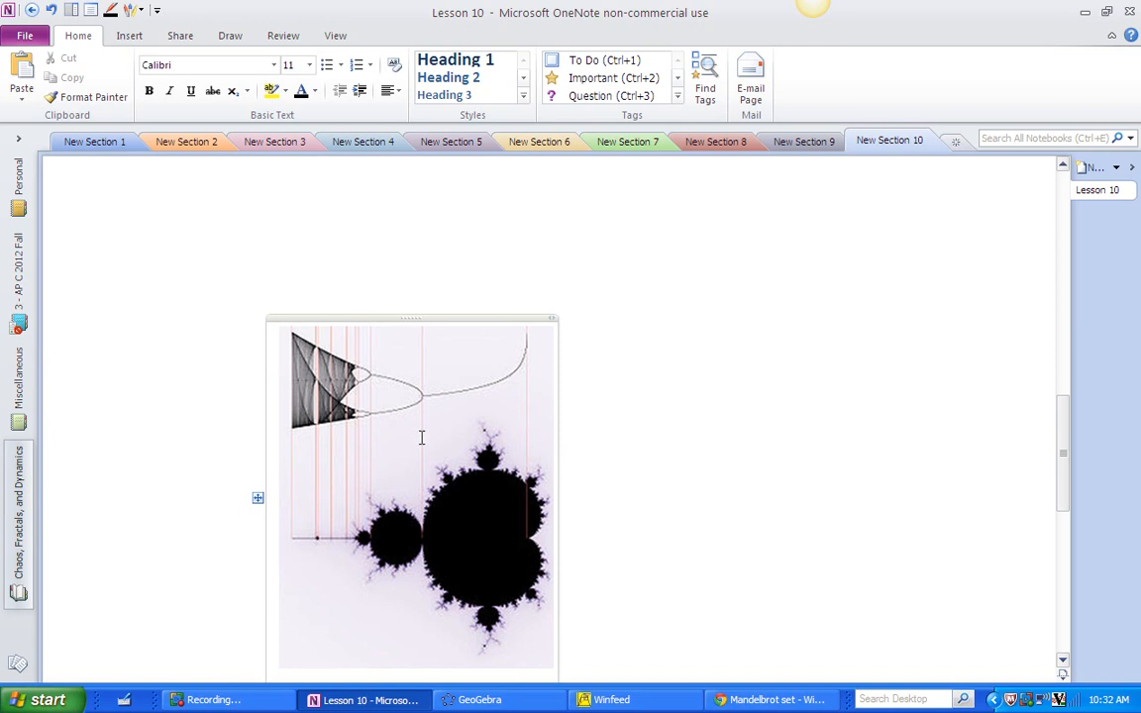
pyautogui.moveTo(395, 420)
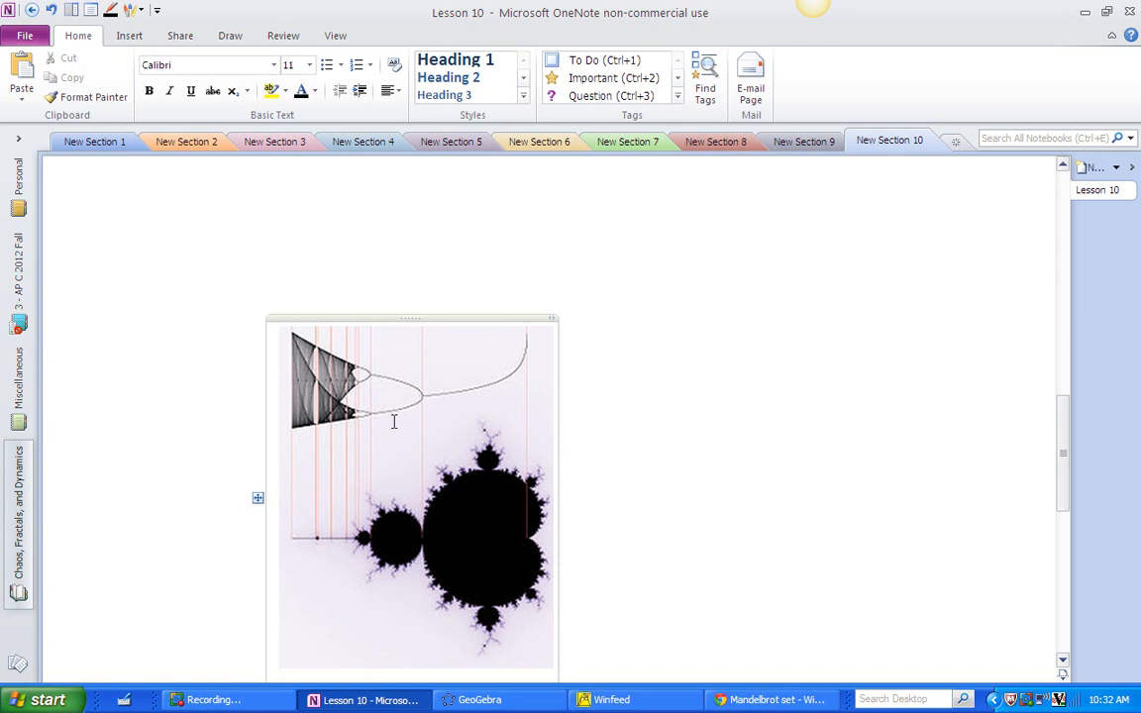
pyautogui.moveTo(531, 333)
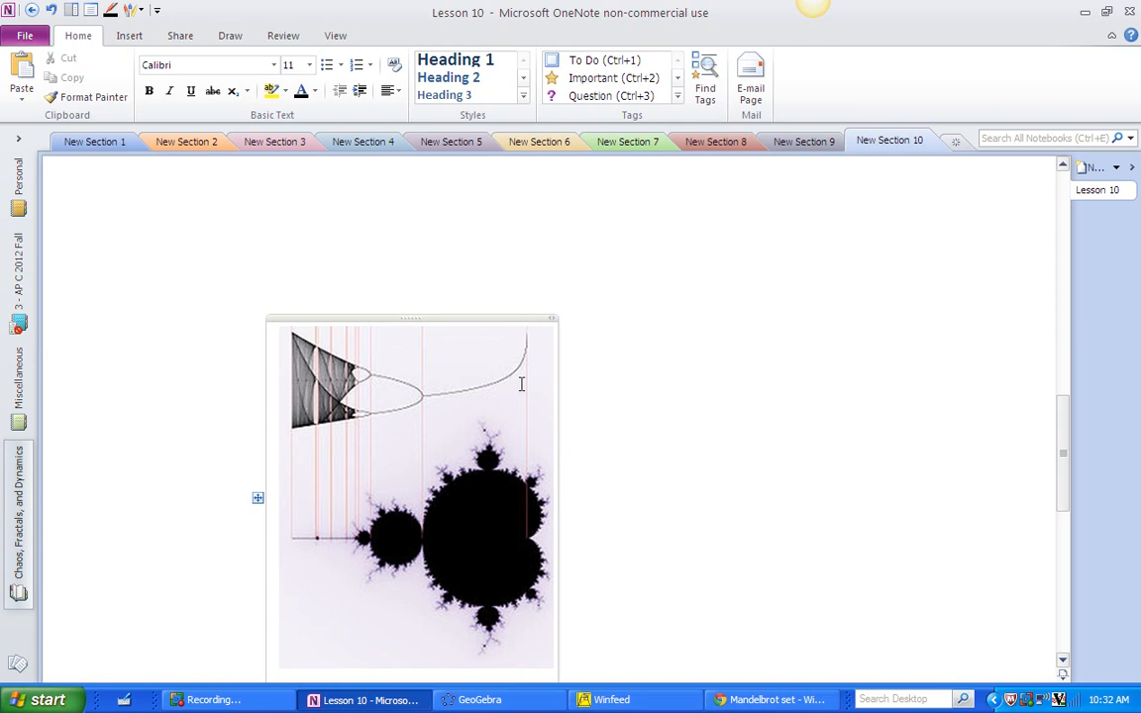
pyautogui.moveTo(531, 539)
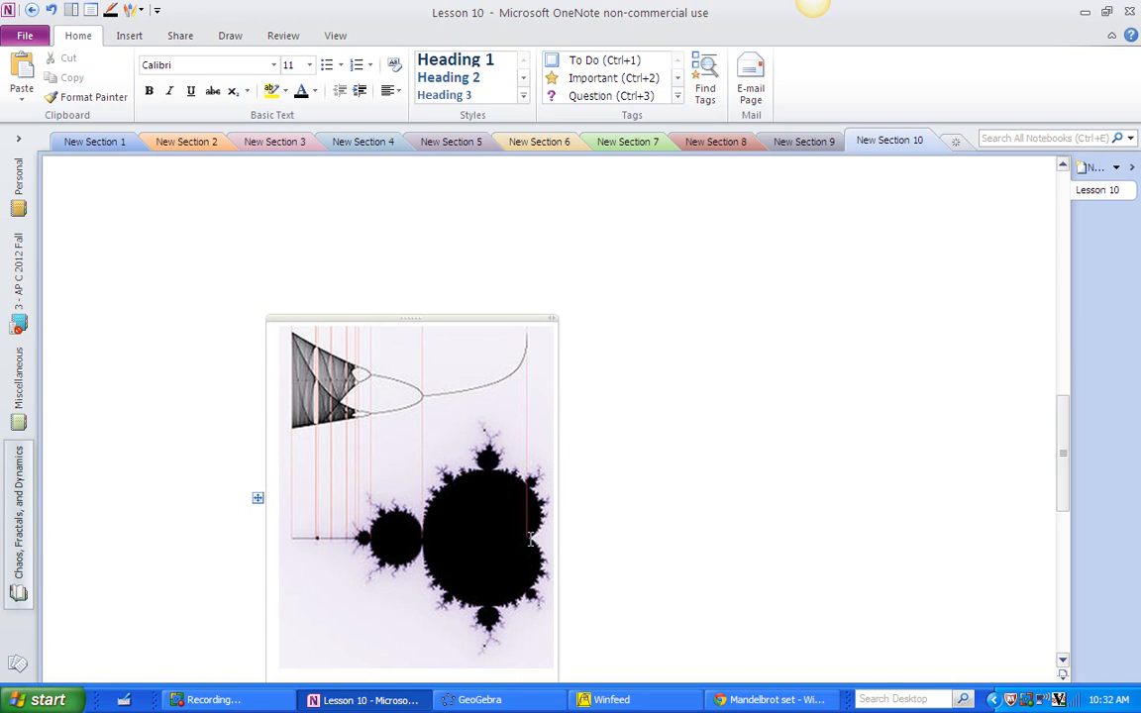
pyautogui.moveTo(446, 535)
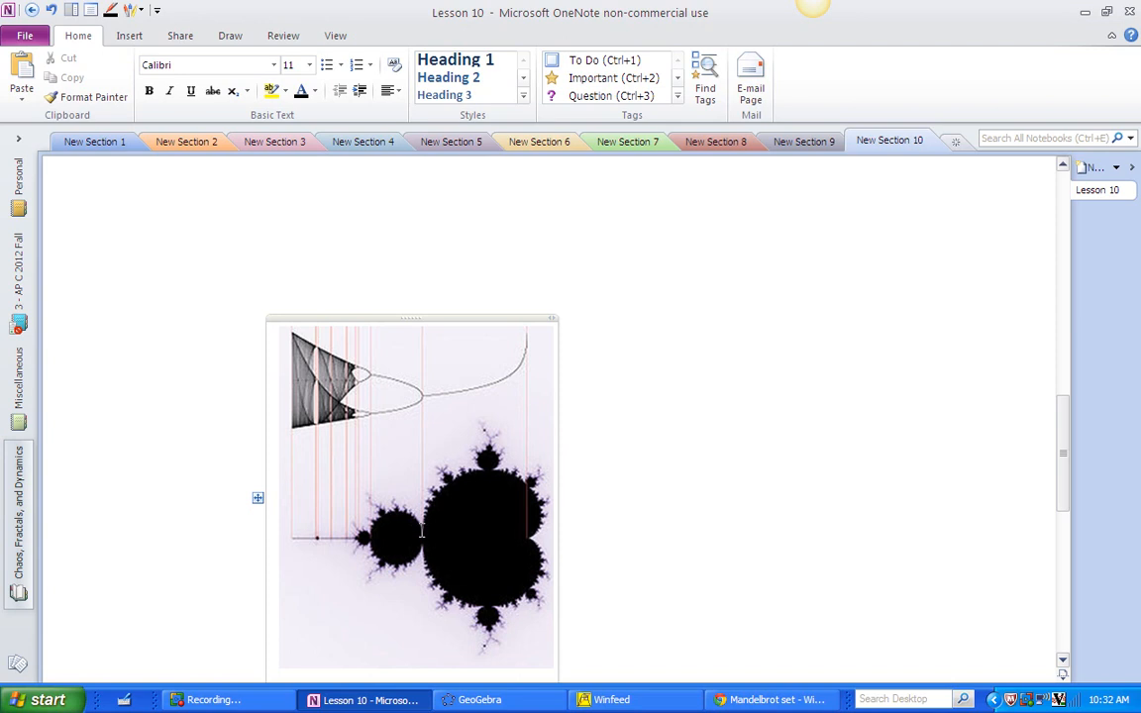
pyautogui.moveTo(400, 539)
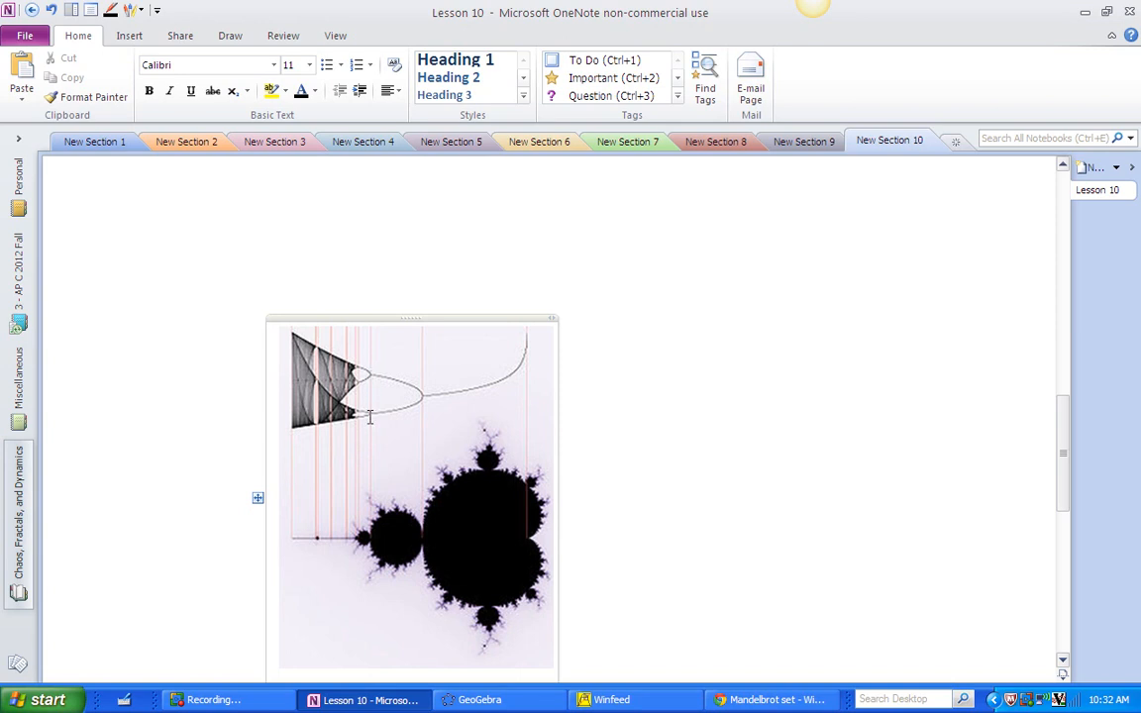
pyautogui.moveTo(365, 373)
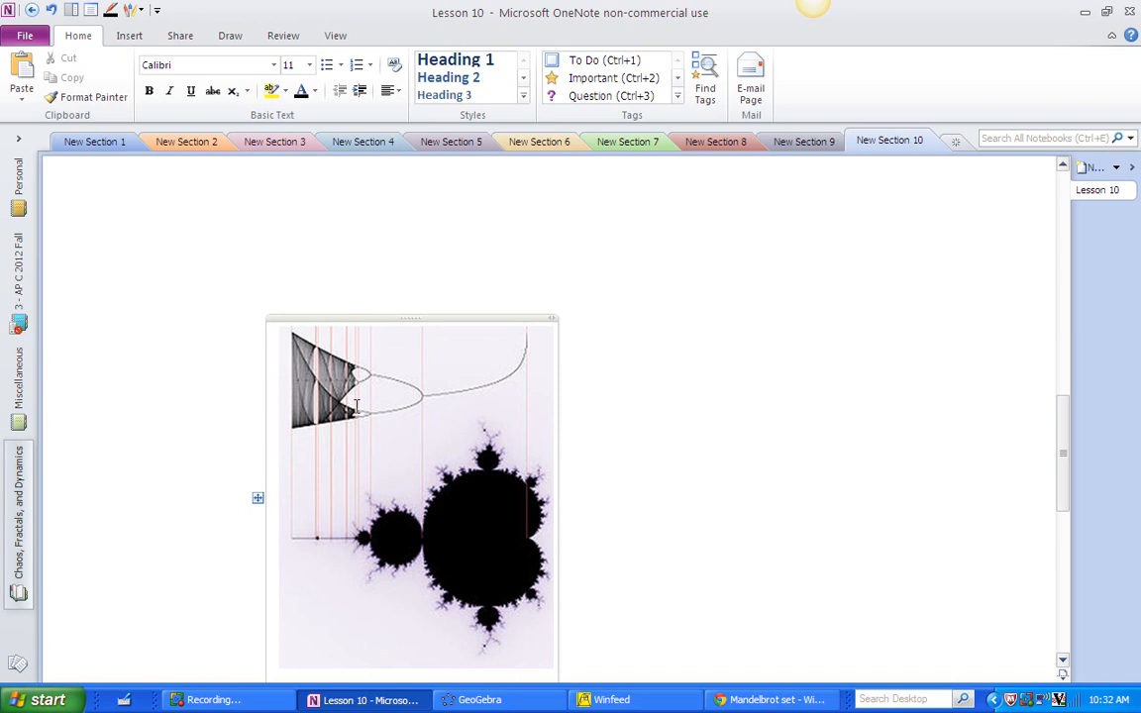
pyautogui.click(710, 519)
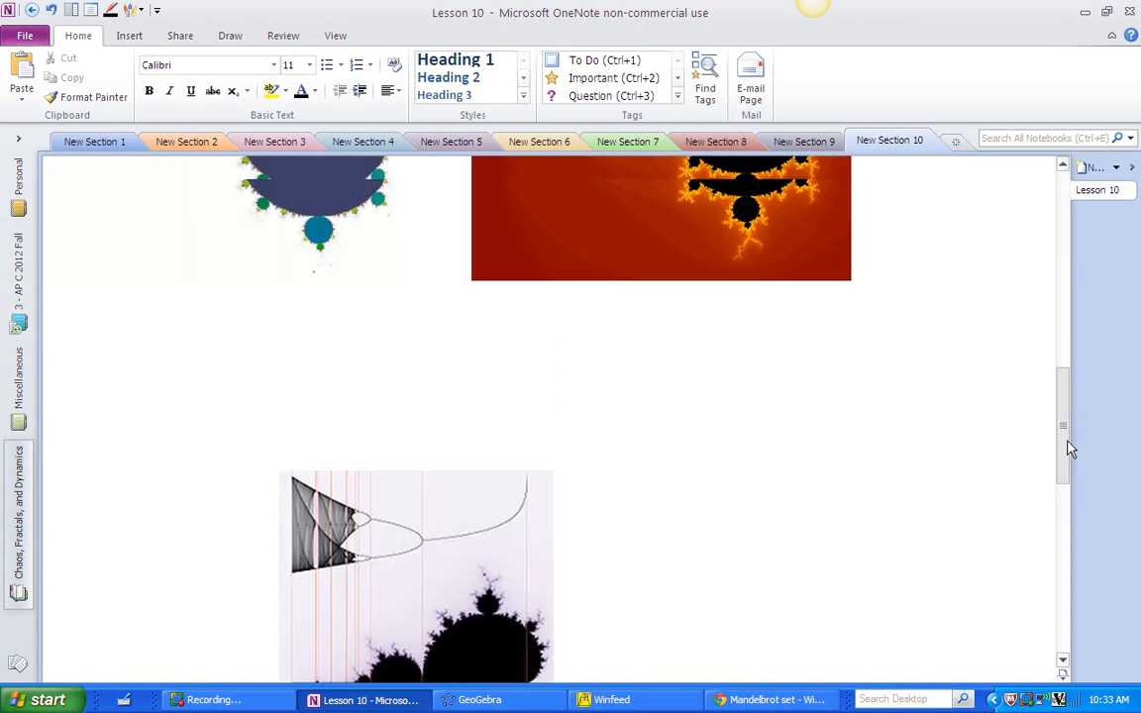
pyautogui.scroll(-3)
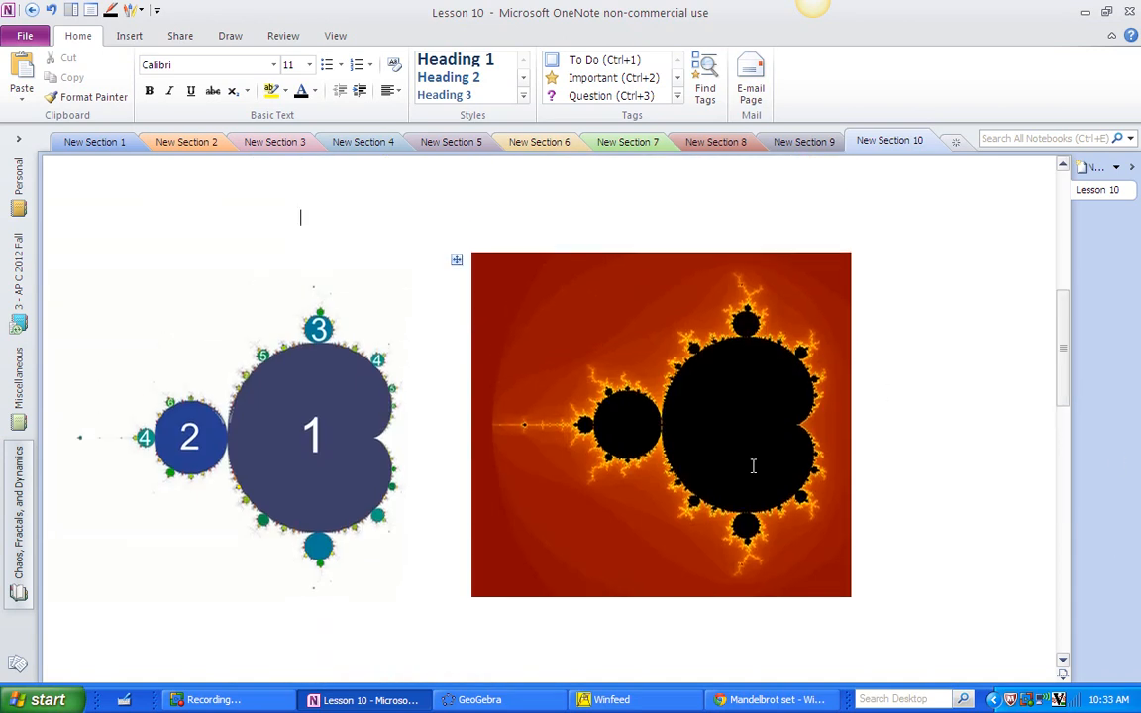
pyautogui.moveTo(781, 416)
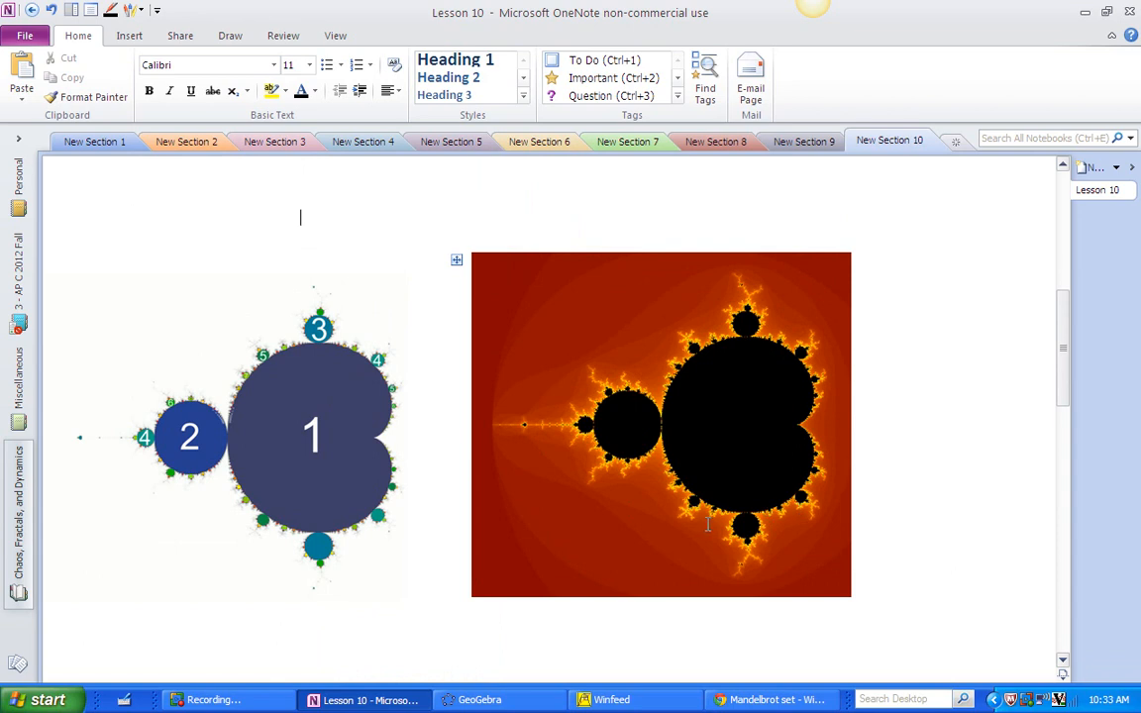
pyautogui.moveTo(706, 523)
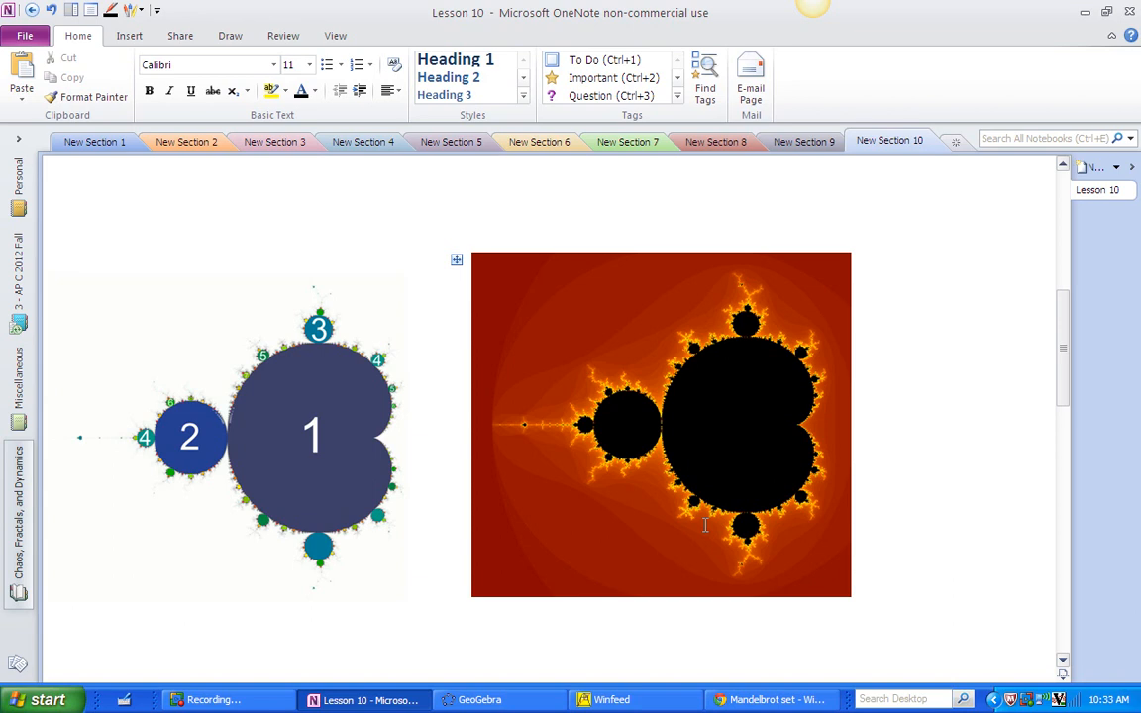
pyautogui.click(301, 218)
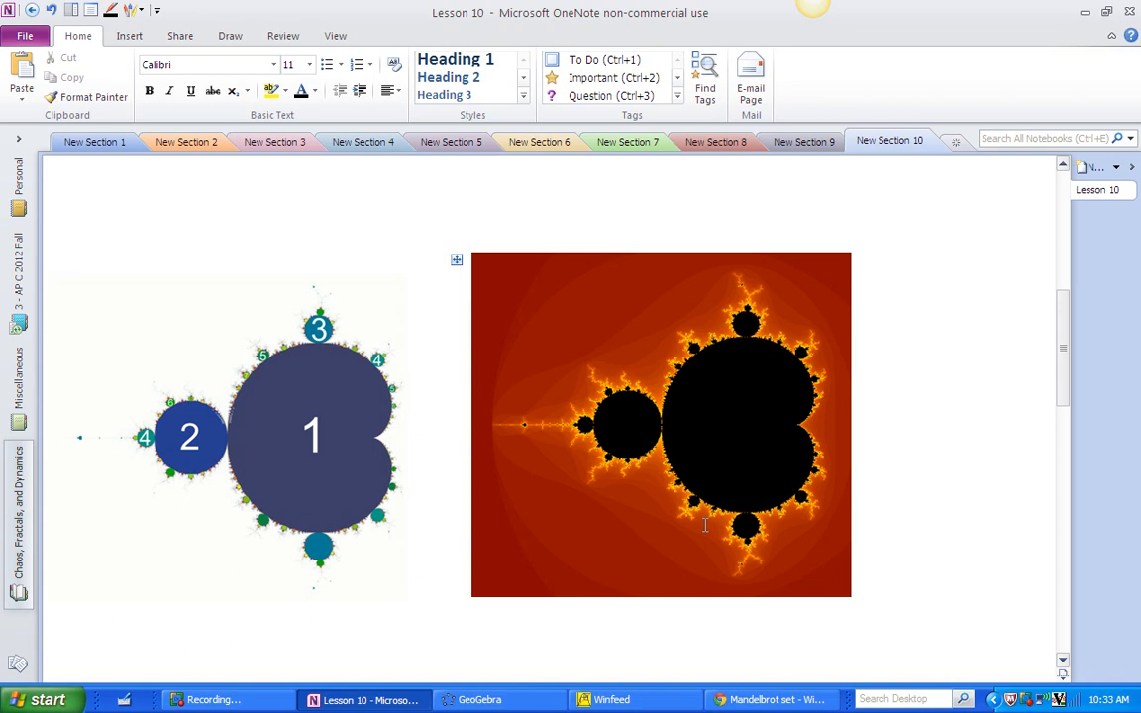
# Step: In the GeoGebra period demo, move point P through the upper bulb to (−0.208, 0.572) with a non-escaping orbit
pyautogui.click(499, 699)
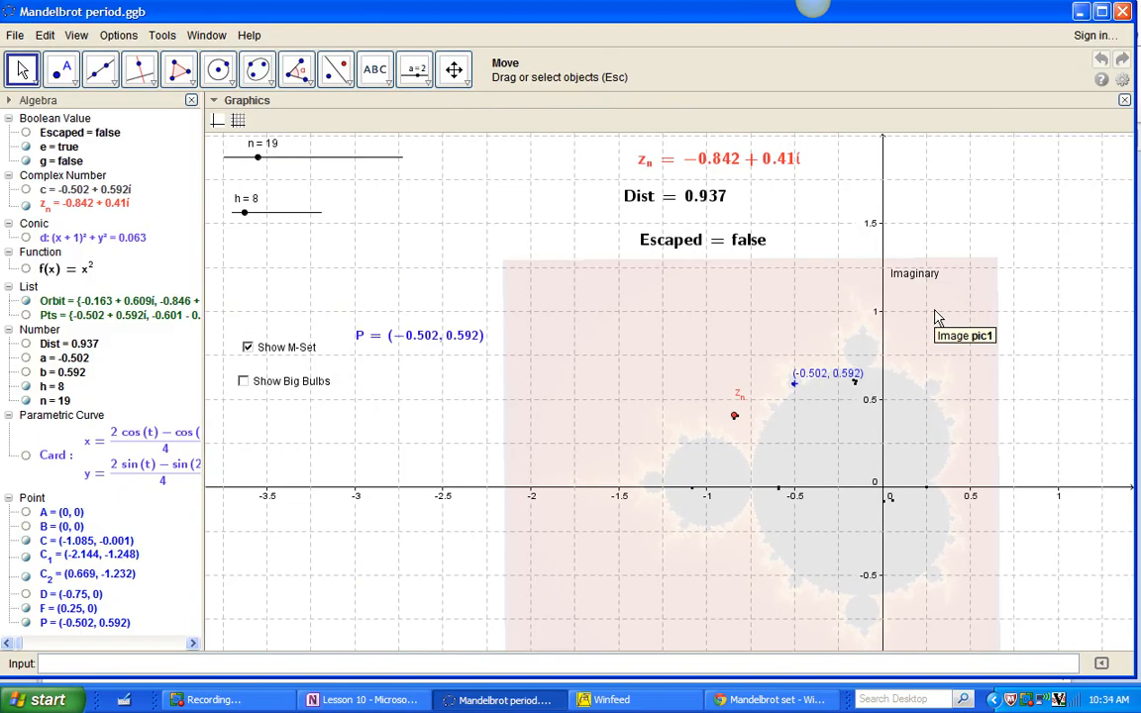
pyautogui.moveTo(939, 499)
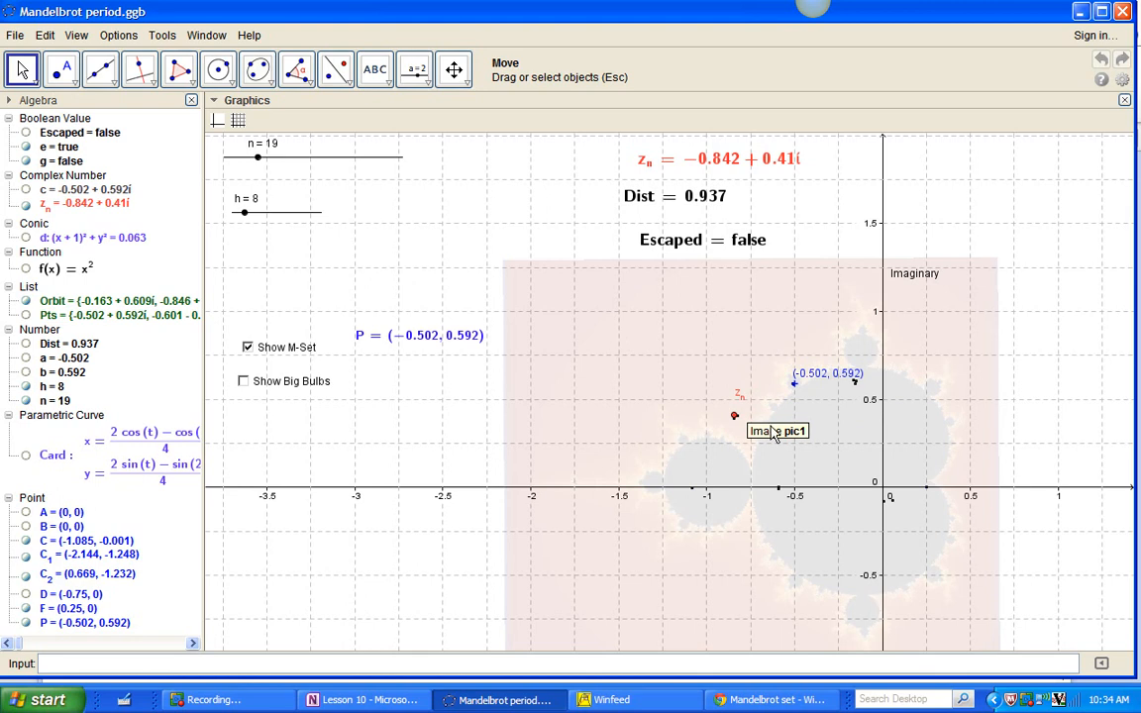
pyautogui.moveTo(793, 381); pyautogui.dragTo(797, 386)
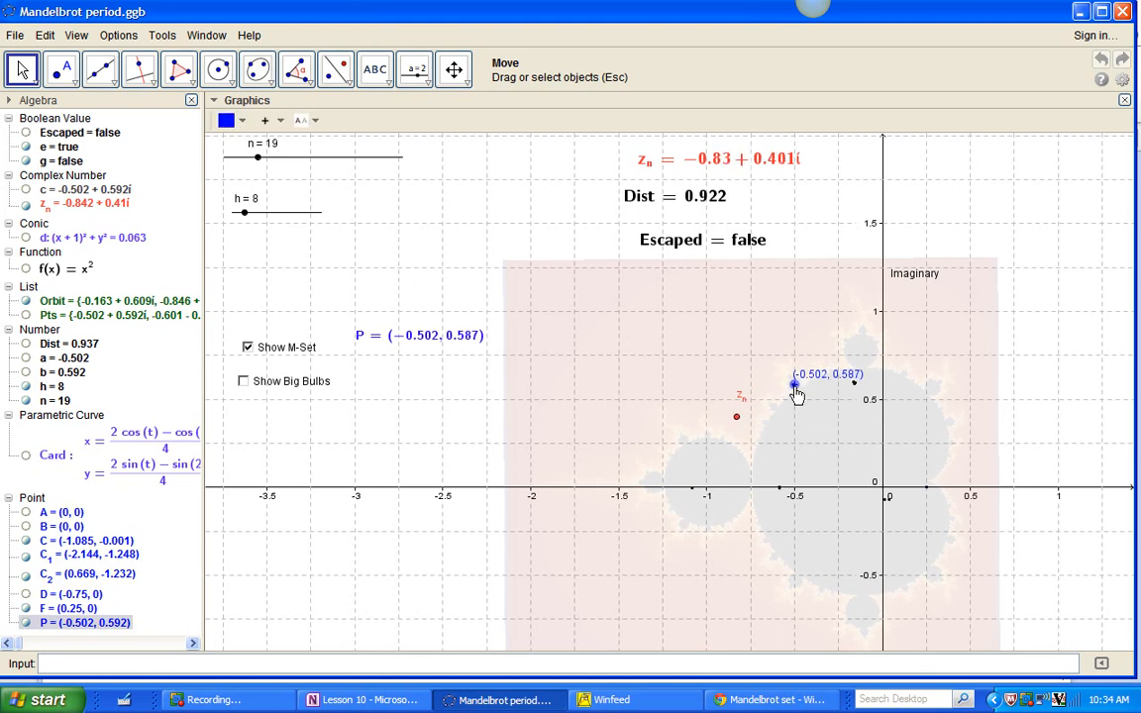
pyautogui.moveTo(796, 384); pyautogui.dragTo(817, 400)
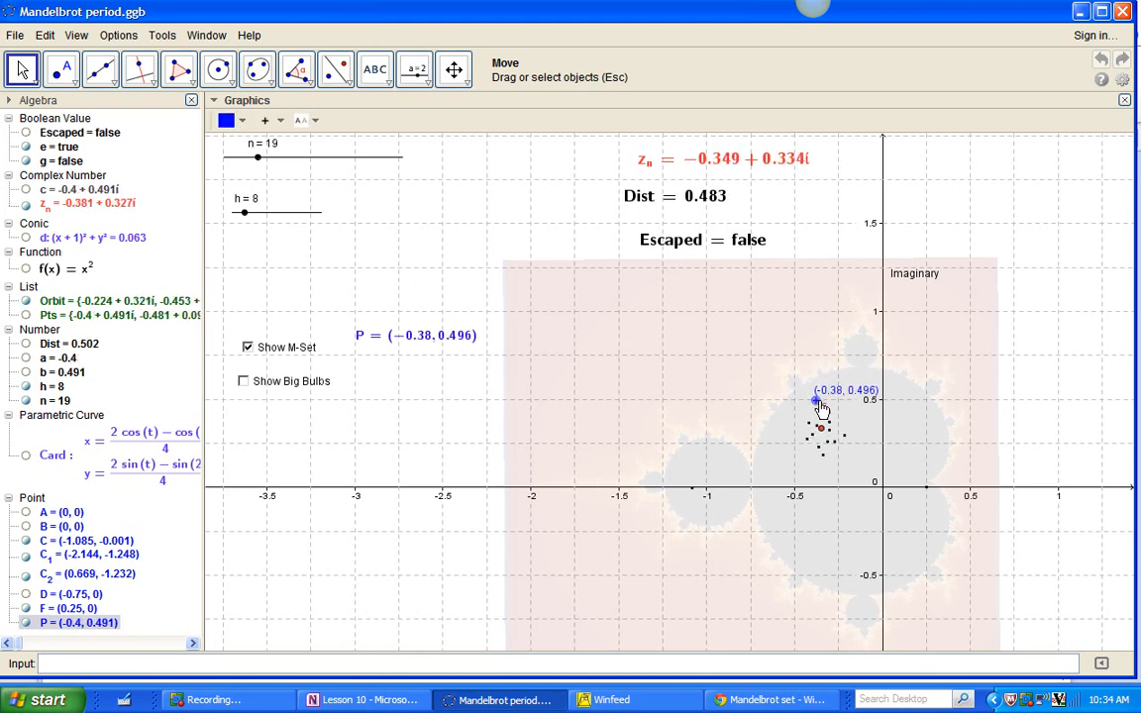
pyautogui.moveTo(816, 400); pyautogui.dragTo(840, 387)
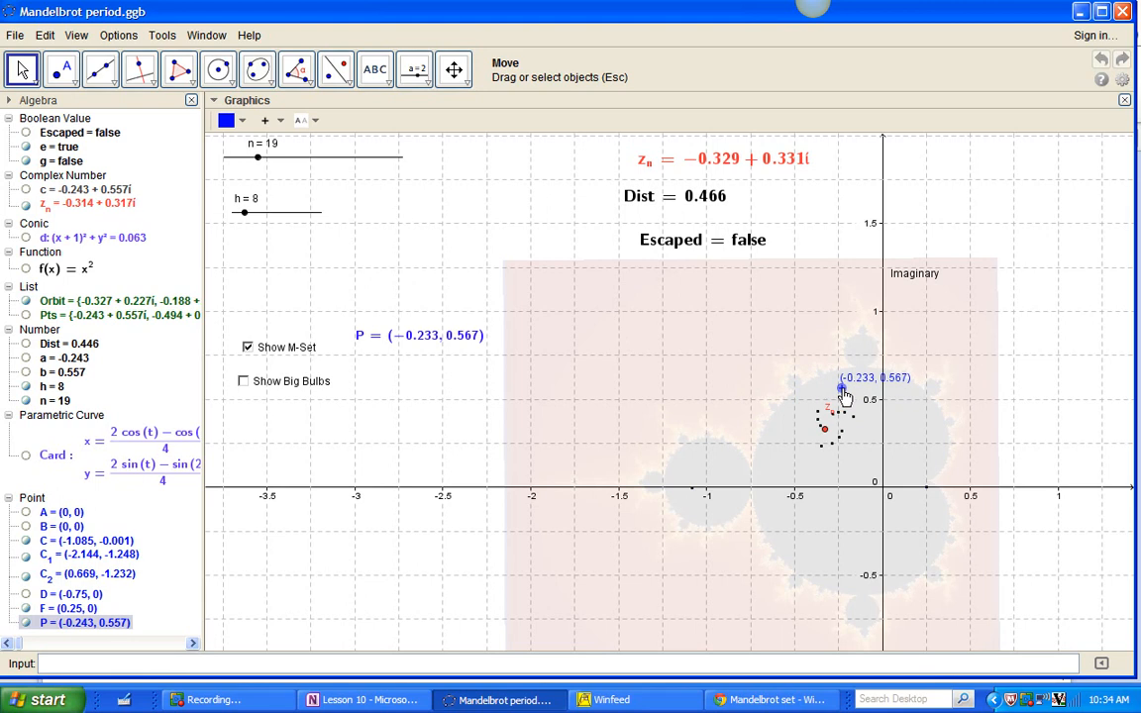
pyautogui.moveTo(841, 385); pyautogui.dragTo(844, 384)
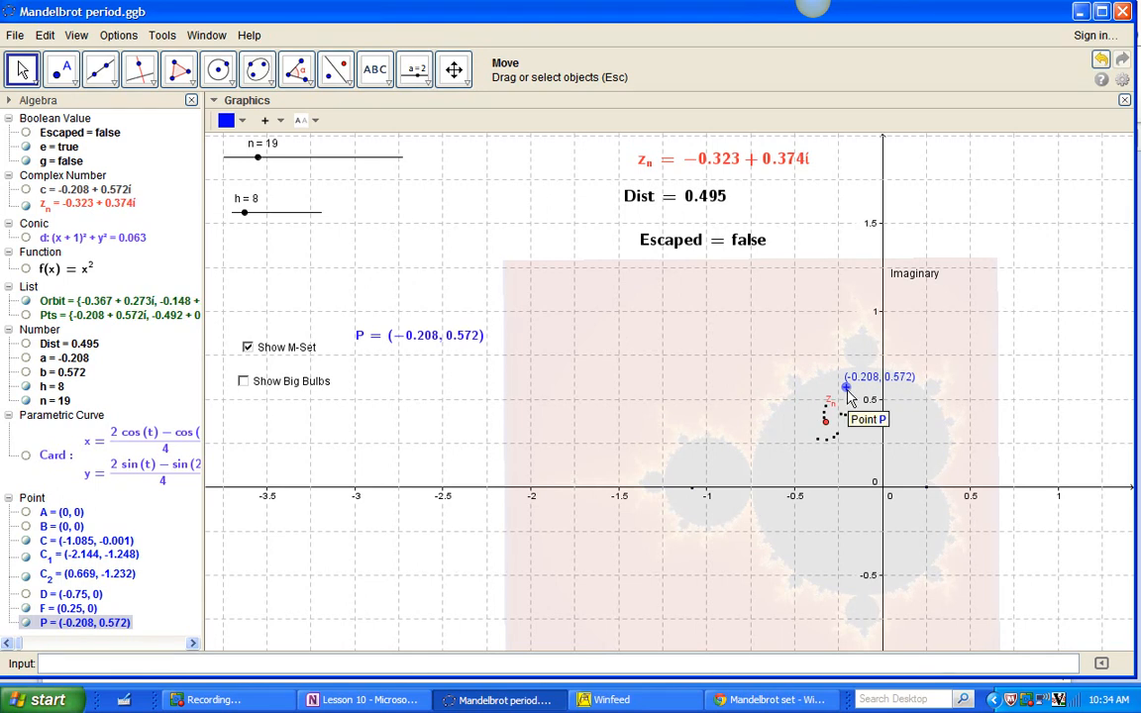
pyautogui.moveTo(870, 387)
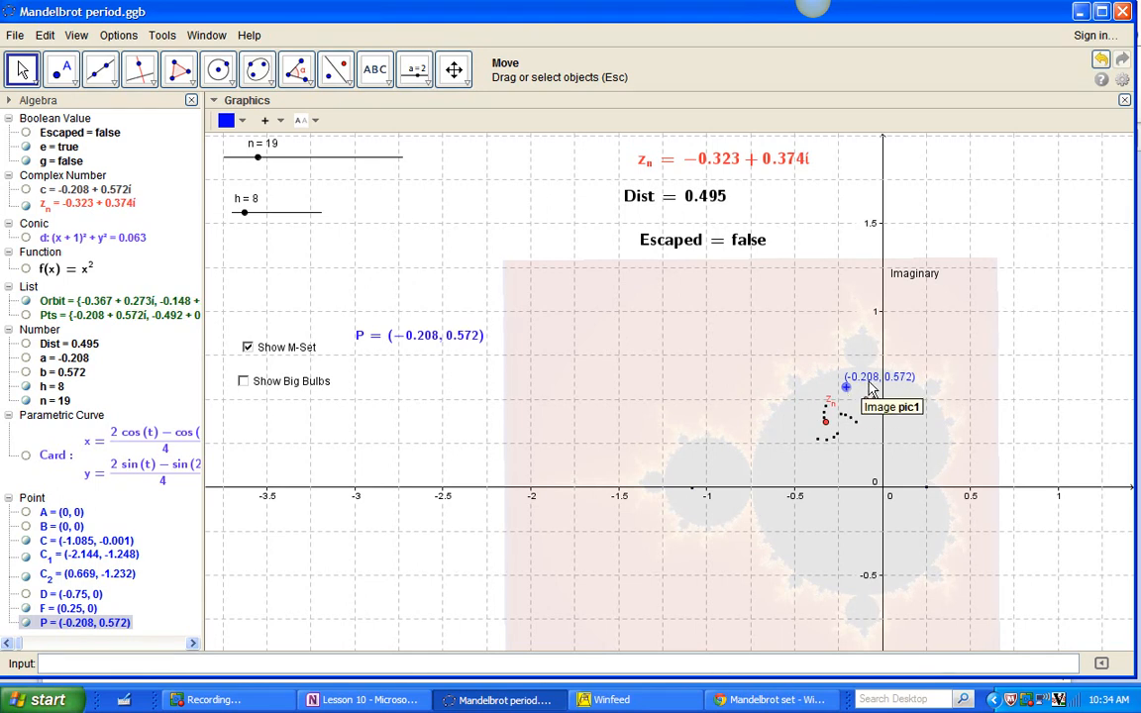
pyautogui.moveTo(895, 388)
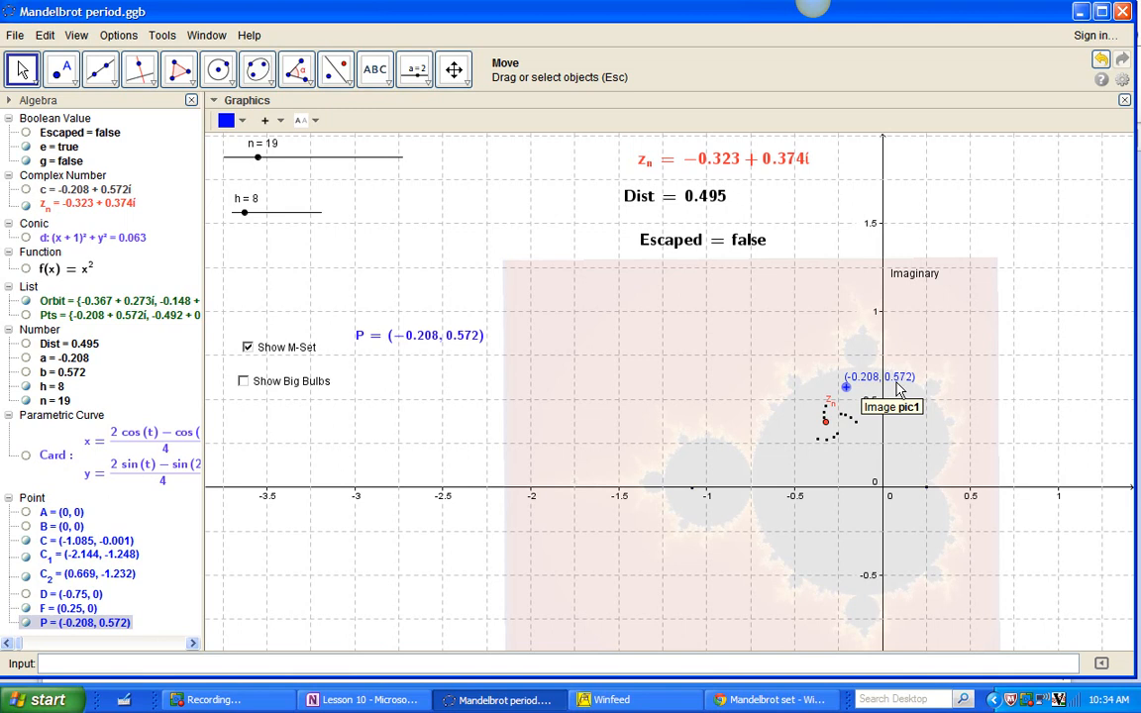
pyautogui.moveTo(258, 159)
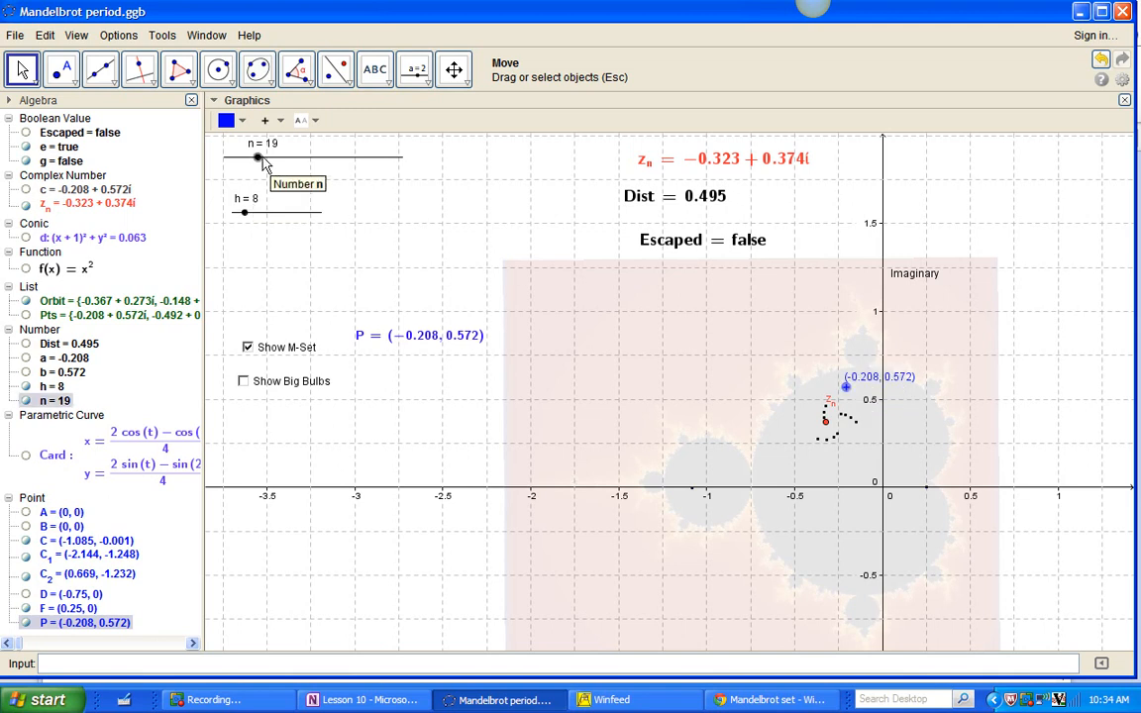
pyautogui.moveTo(245, 212)
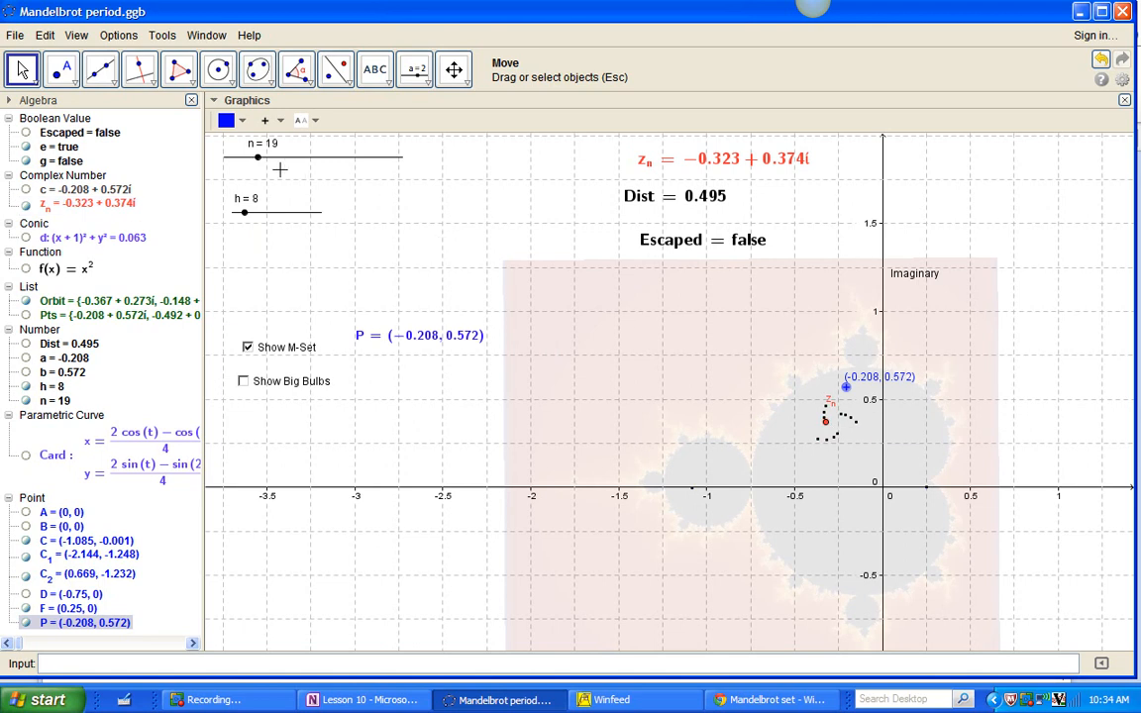
# Step: Raise n to 32 and move P into the left bulb near −1, settling around (−0.917, 0.1)
pyautogui.moveTo(257, 158); pyautogui.dragTo(265, 158)
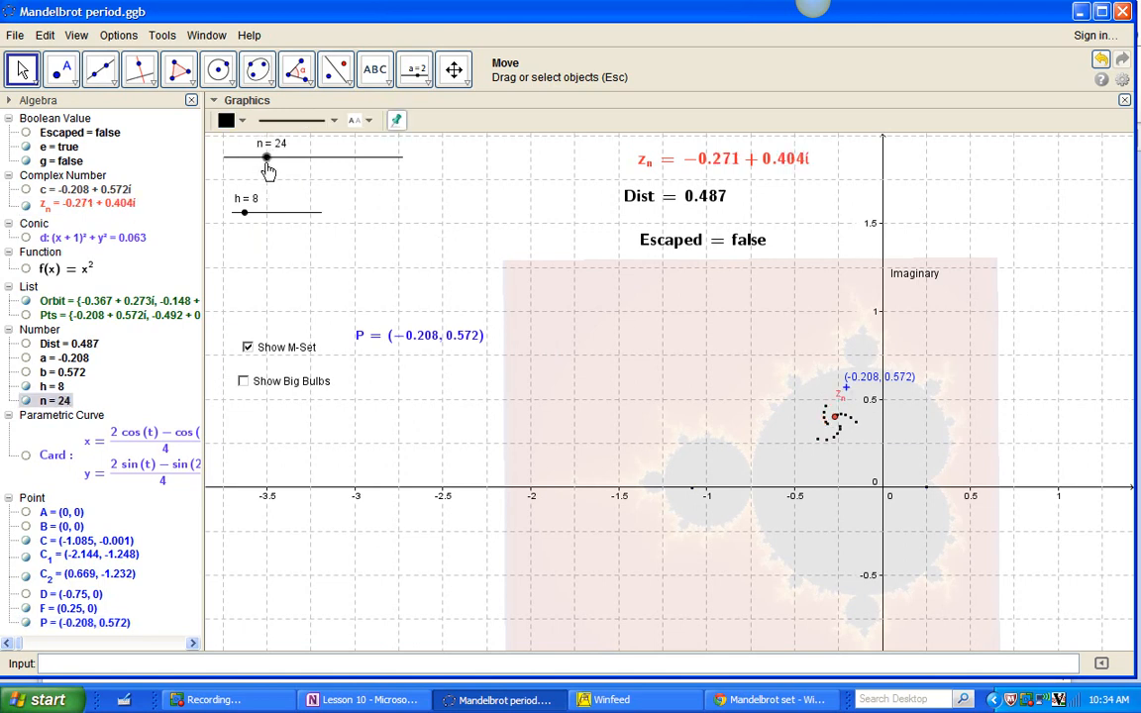
pyautogui.moveTo(266, 158); pyautogui.dragTo(277, 158)
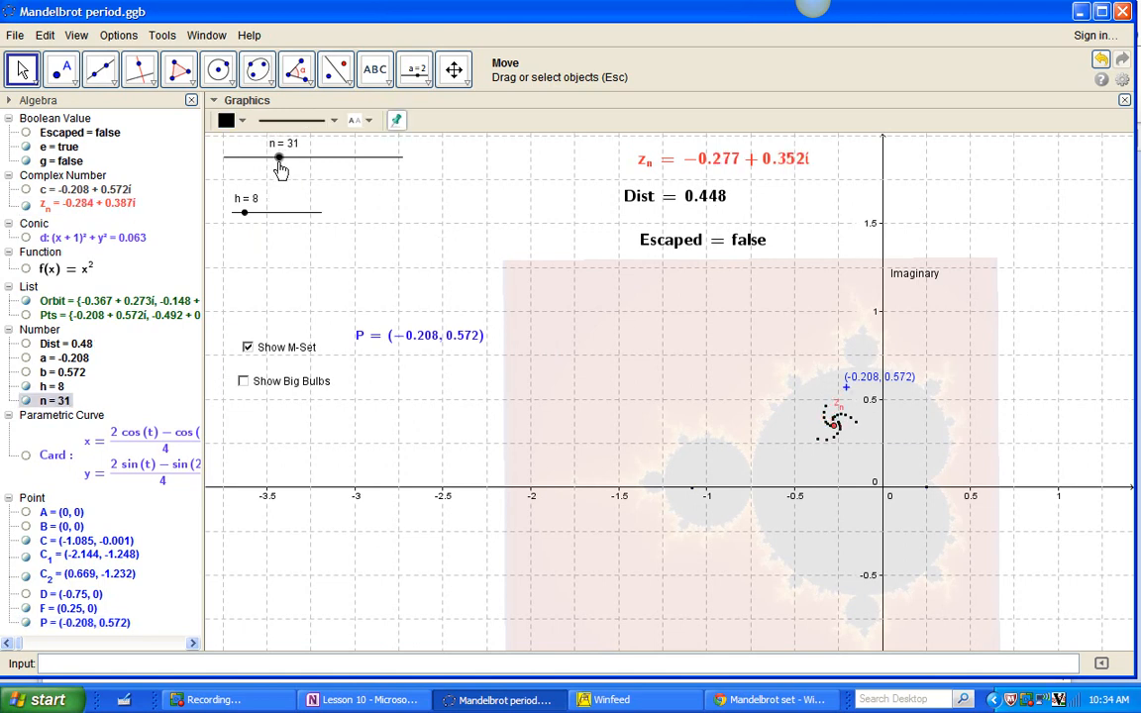
pyautogui.moveTo(277, 159); pyautogui.dragTo(281, 159)
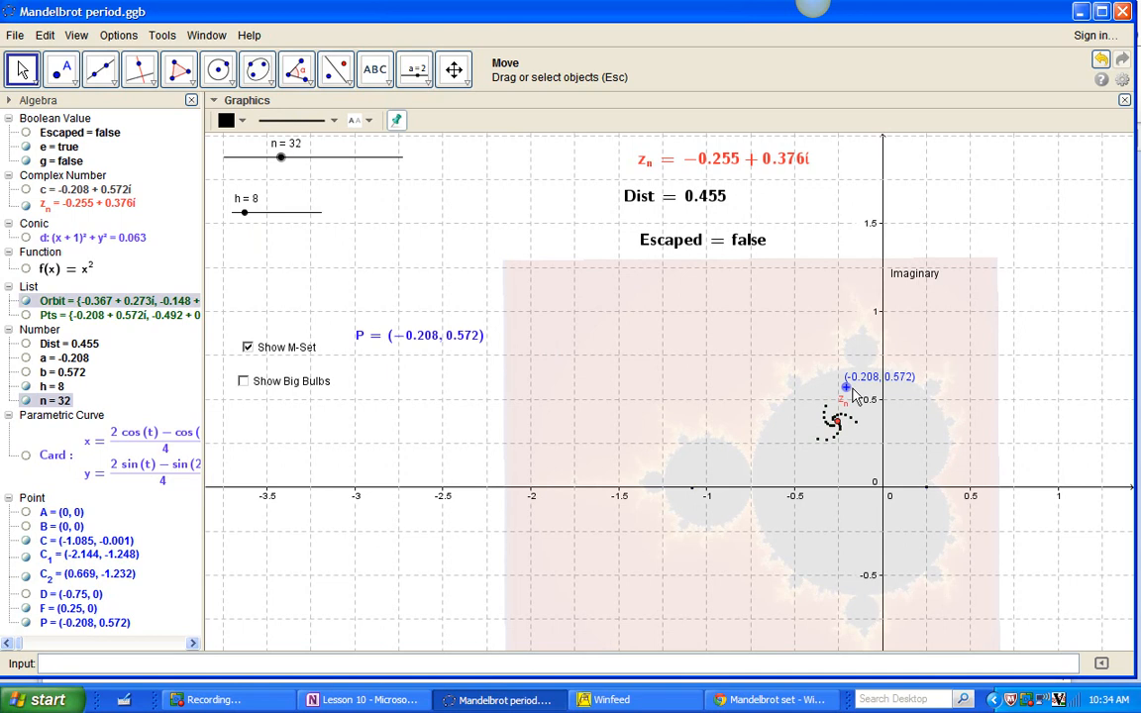
pyautogui.moveTo(848, 384); pyautogui.dragTo(710, 472)
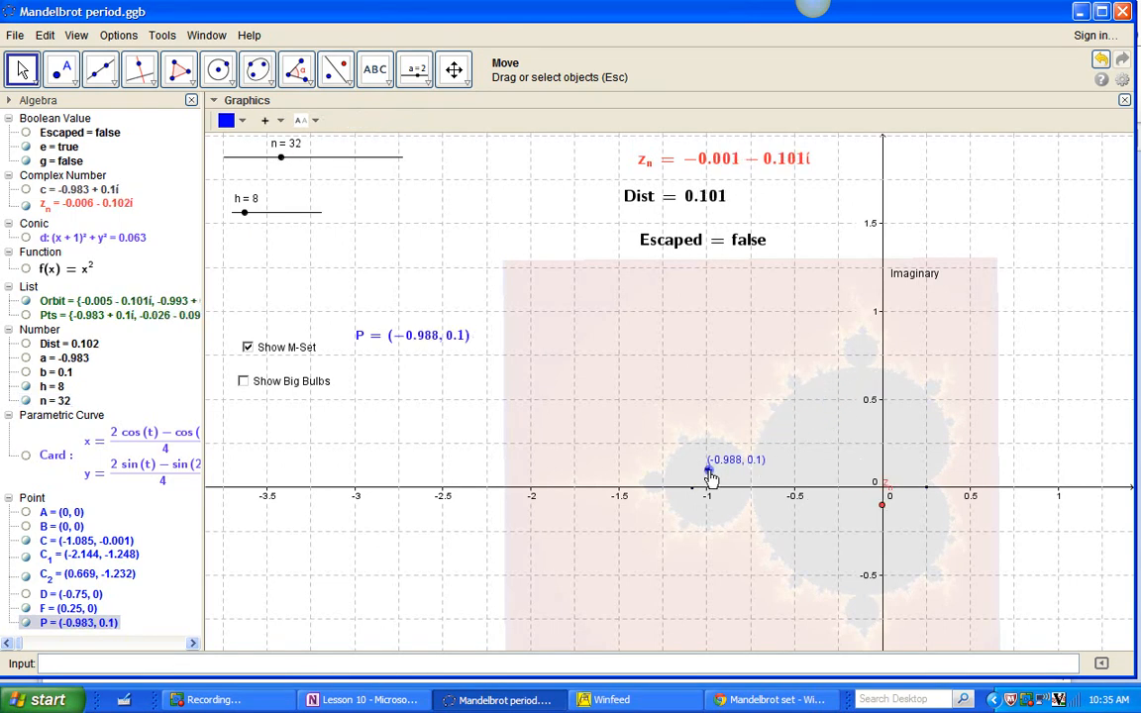
pyautogui.moveTo(710, 472); pyautogui.dragTo(698, 467)
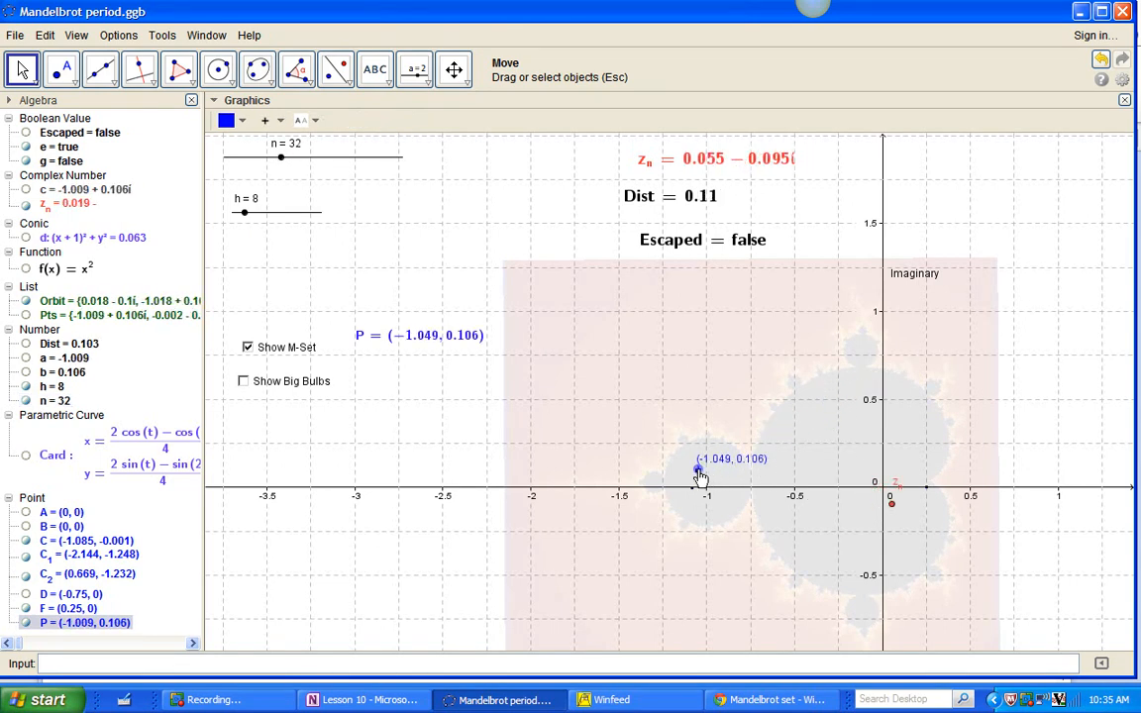
pyautogui.moveTo(698, 472); pyautogui.dragTo(721, 471)
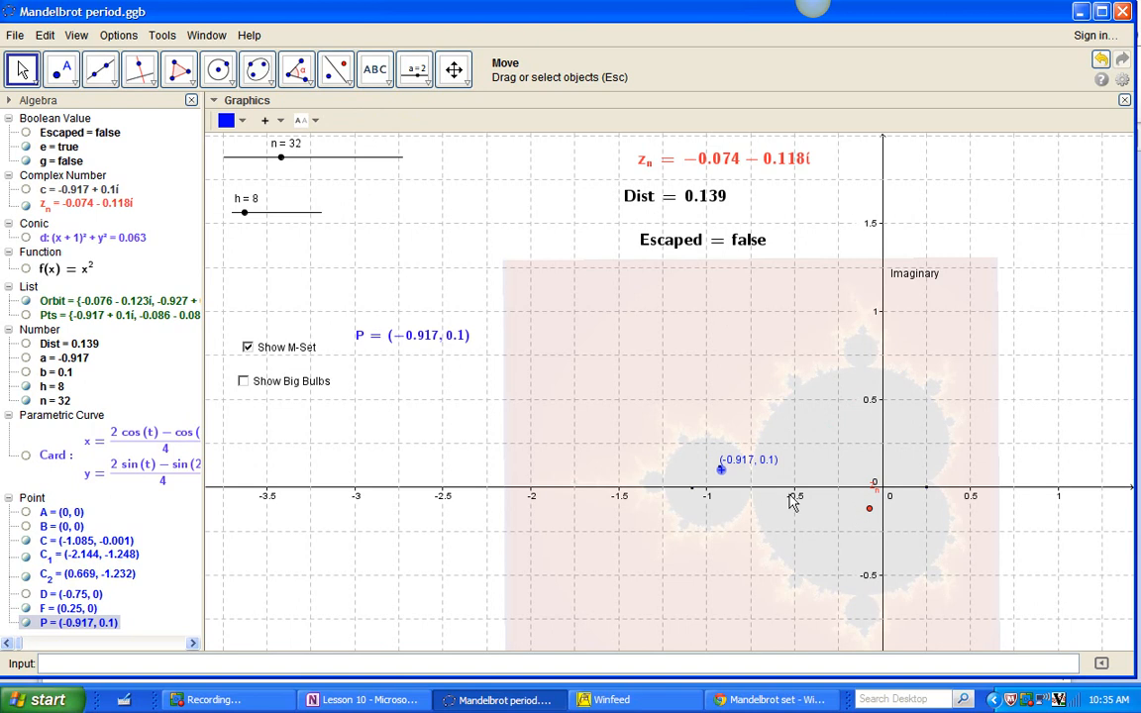
# Step: Move P up to the top edge at (−0.122, 0.79) and raise the iteration count n to 53
pyautogui.moveTo(721, 472); pyautogui.dragTo(844, 355)
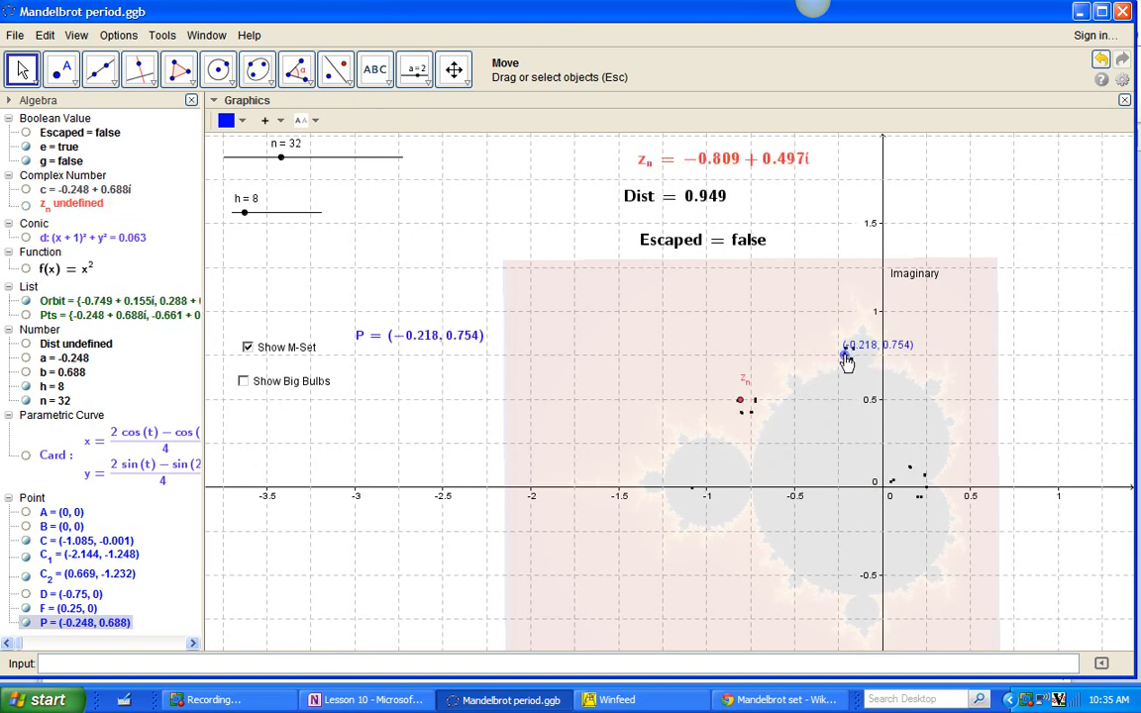
pyautogui.moveTo(844, 356); pyautogui.dragTo(860, 344)
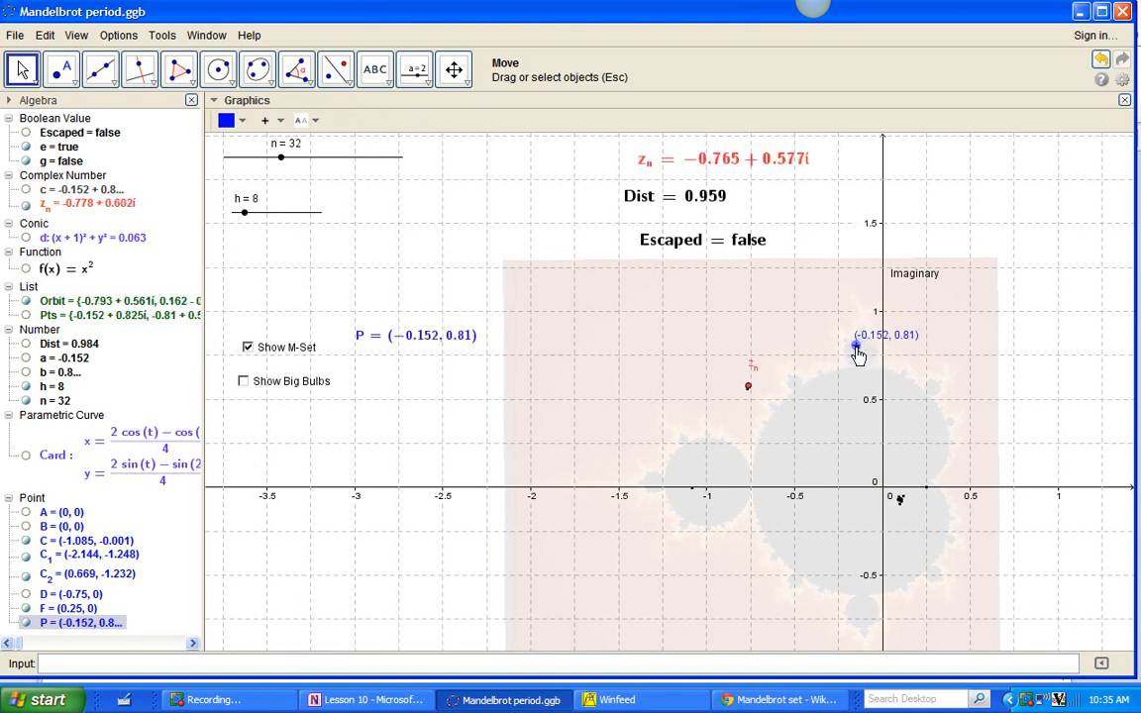
pyautogui.moveTo(856, 347); pyautogui.dragTo(862, 349)
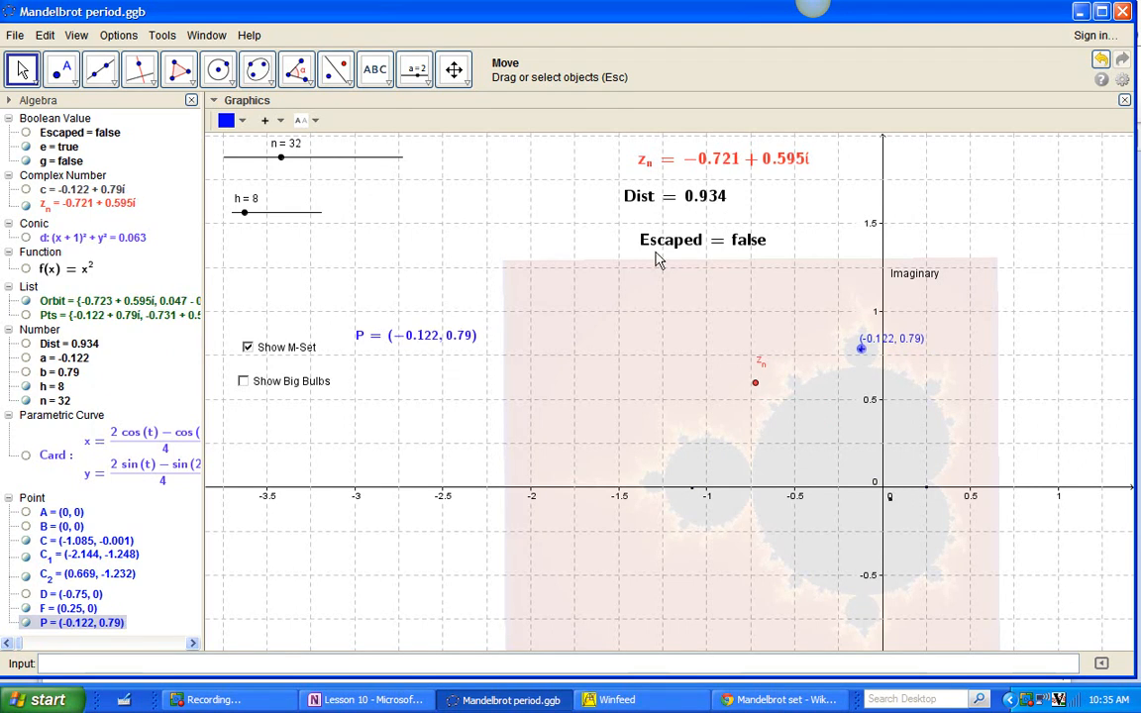
pyautogui.moveTo(281, 159); pyautogui.dragTo(274, 158)
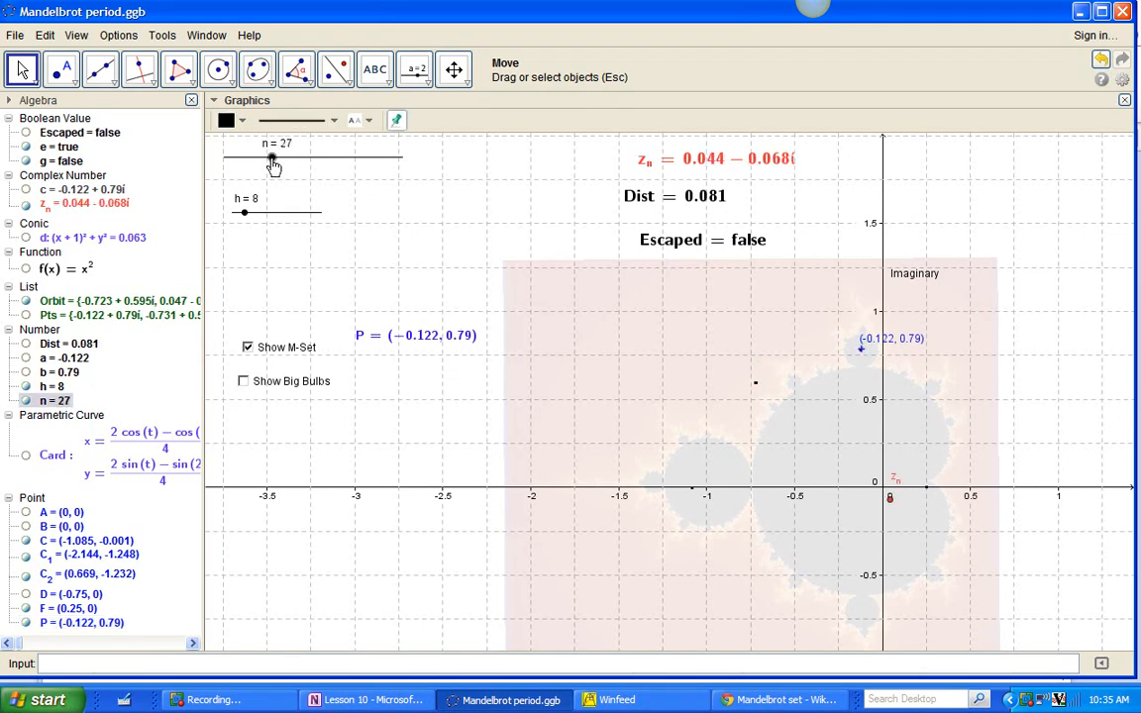
pyautogui.moveTo(274, 159); pyautogui.dragTo(309, 159)
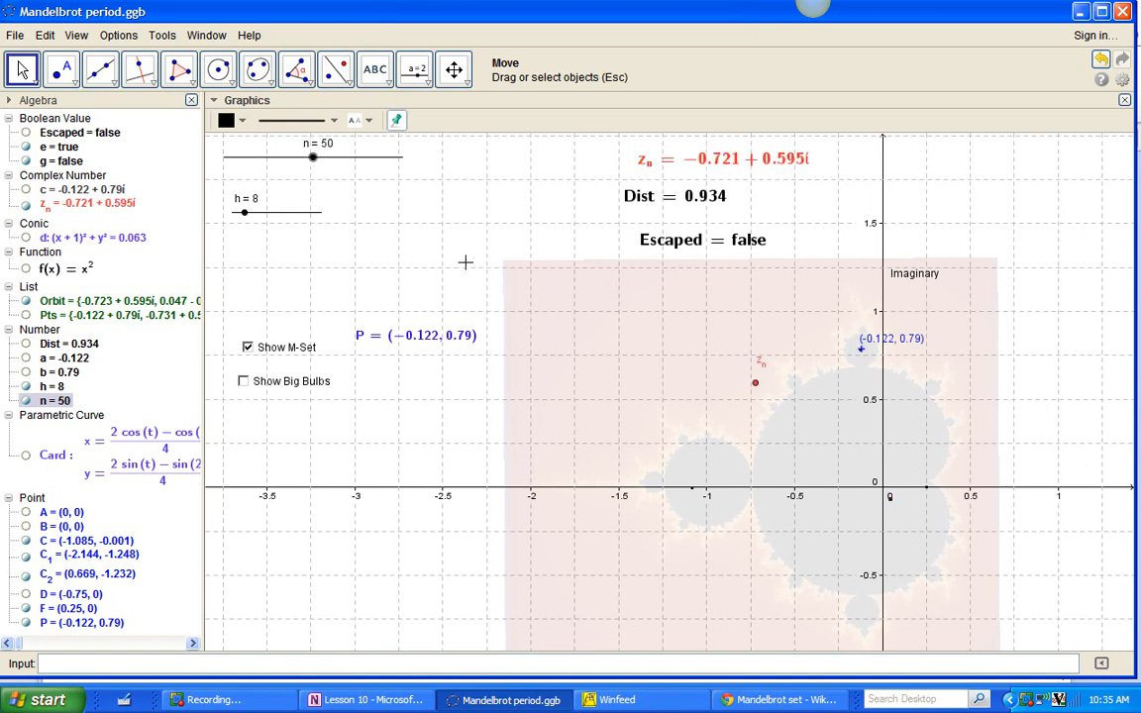
pyautogui.moveTo(313, 159); pyautogui.dragTo(317, 159)
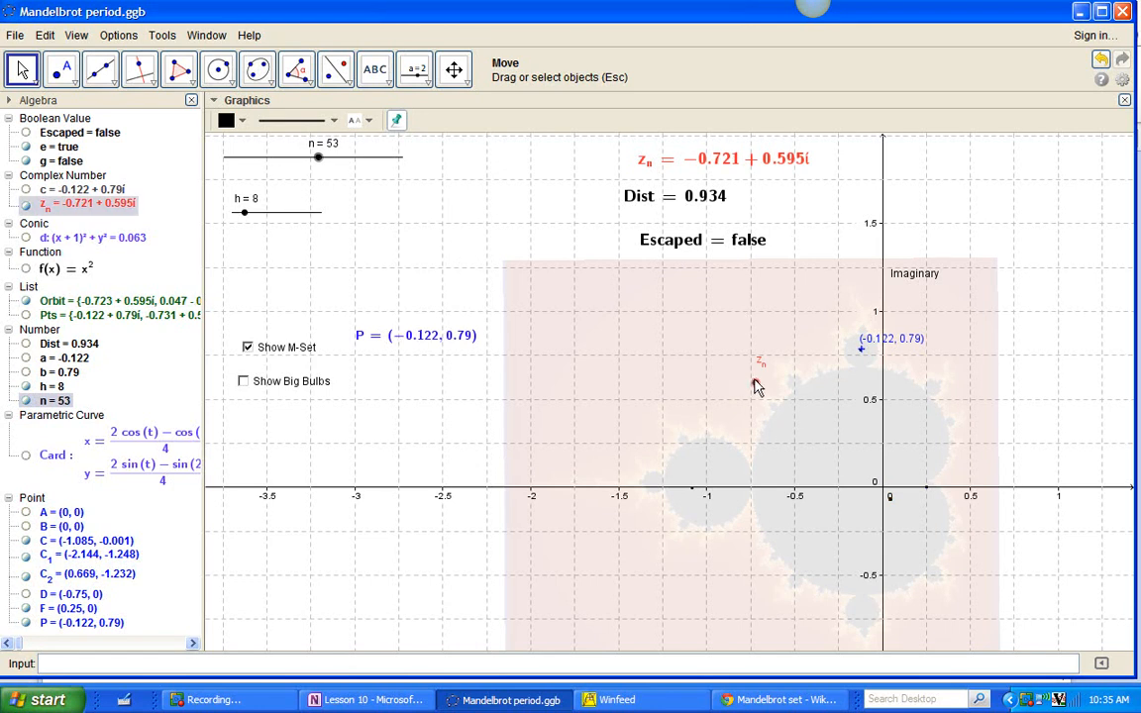
# Step: Drag P around the upper bulb and its left edge, ending at (−0.512, 0.557) with Escaped false
pyautogui.moveTo(860, 346); pyautogui.dragTo(793, 385)
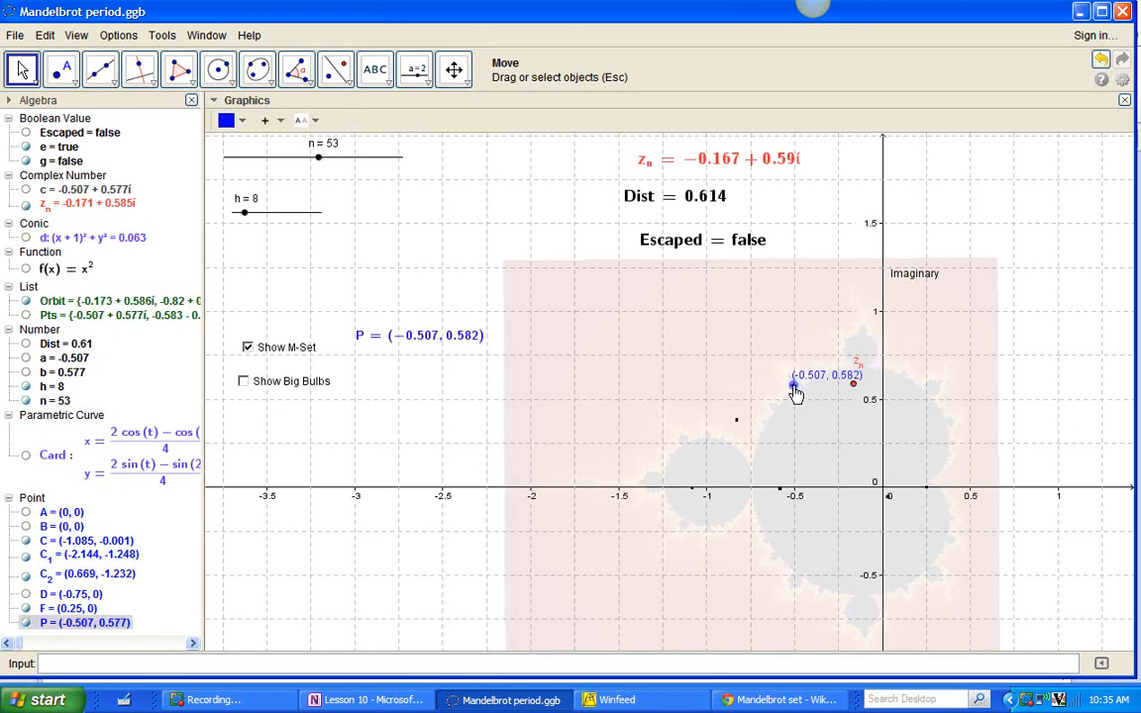
pyautogui.moveTo(793, 386); pyautogui.dragTo(793, 385)
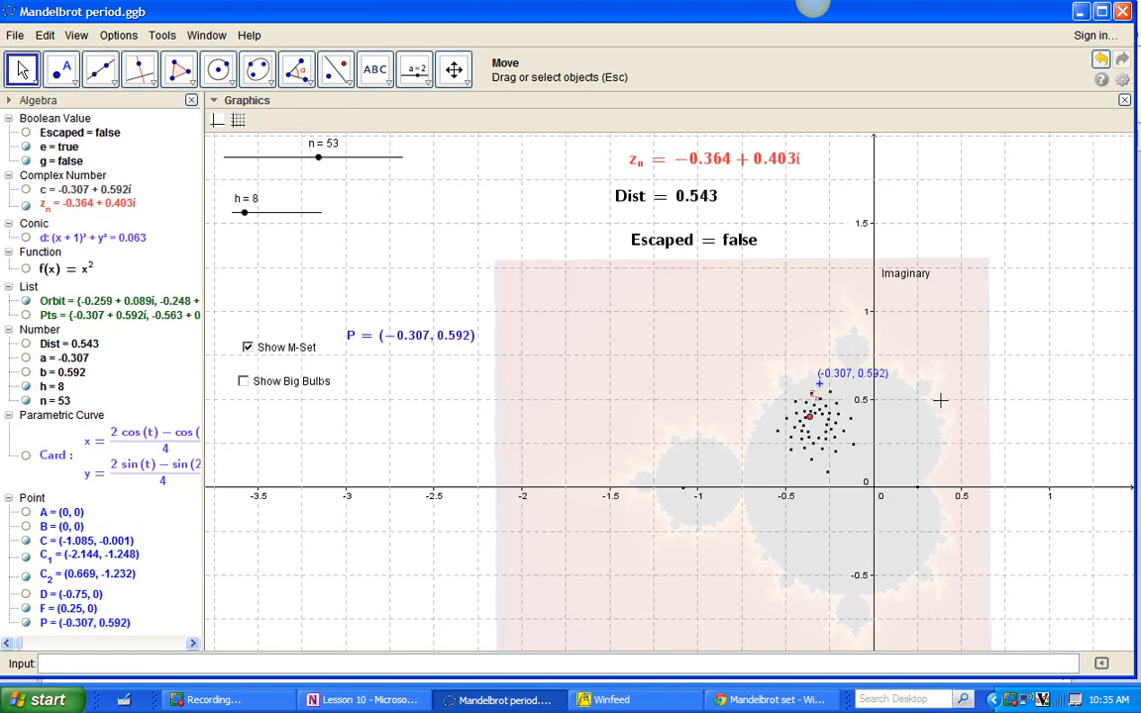
pyautogui.moveTo(809, 396); pyautogui.dragTo(820, 386)
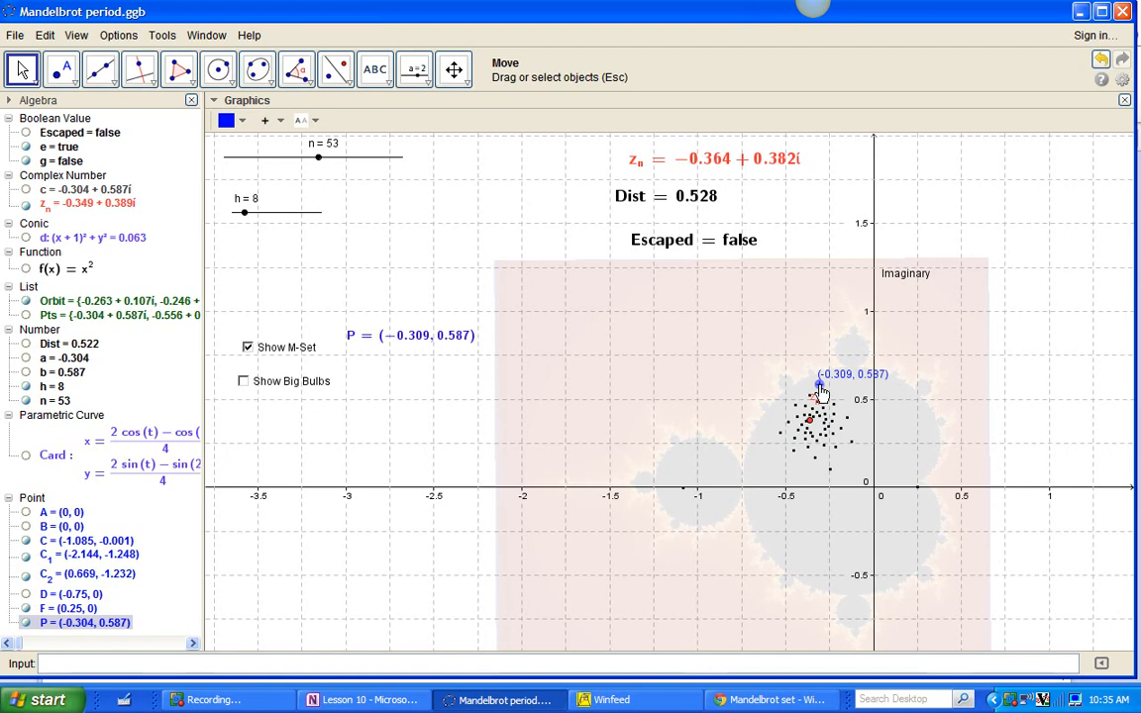
pyautogui.moveTo(820, 388); pyautogui.dragTo(793, 386)
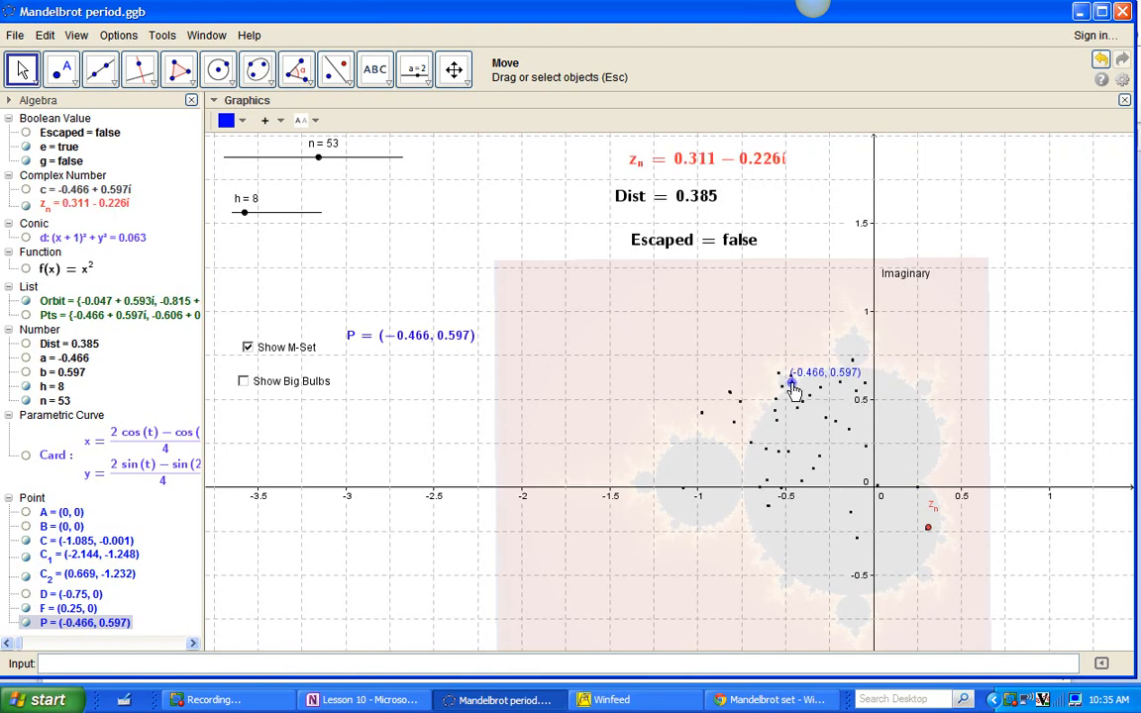
pyautogui.moveTo(792, 385); pyautogui.dragTo(788, 383)
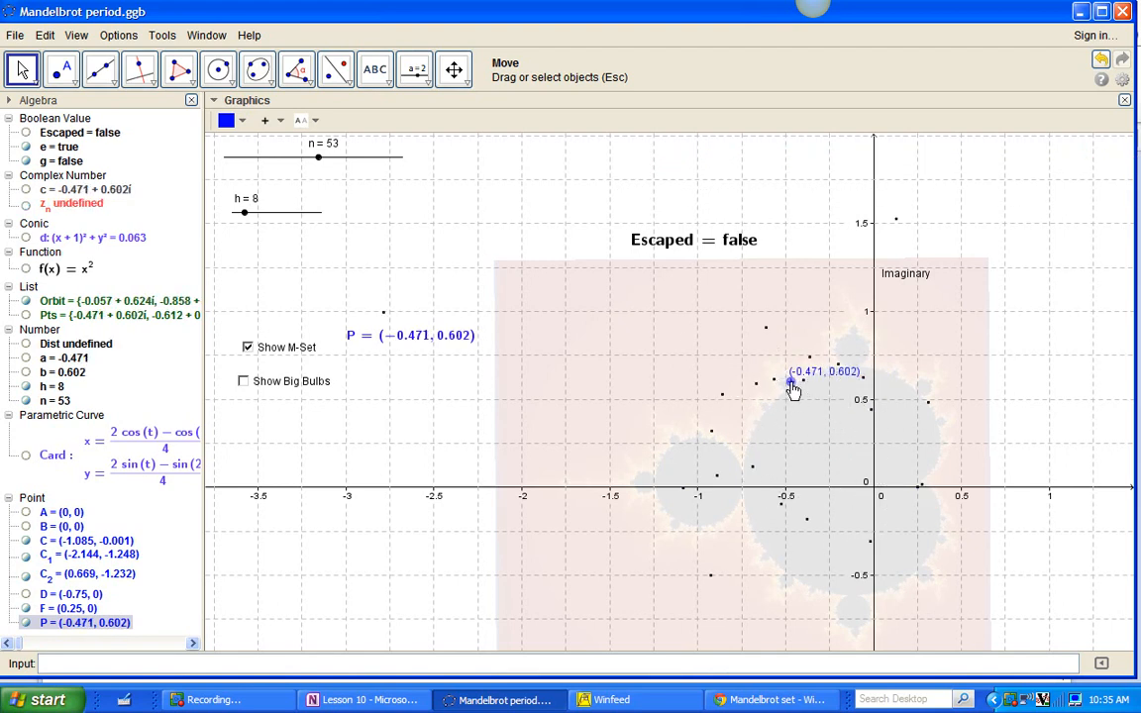
pyautogui.moveTo(793, 386); pyautogui.dragTo(788, 381)
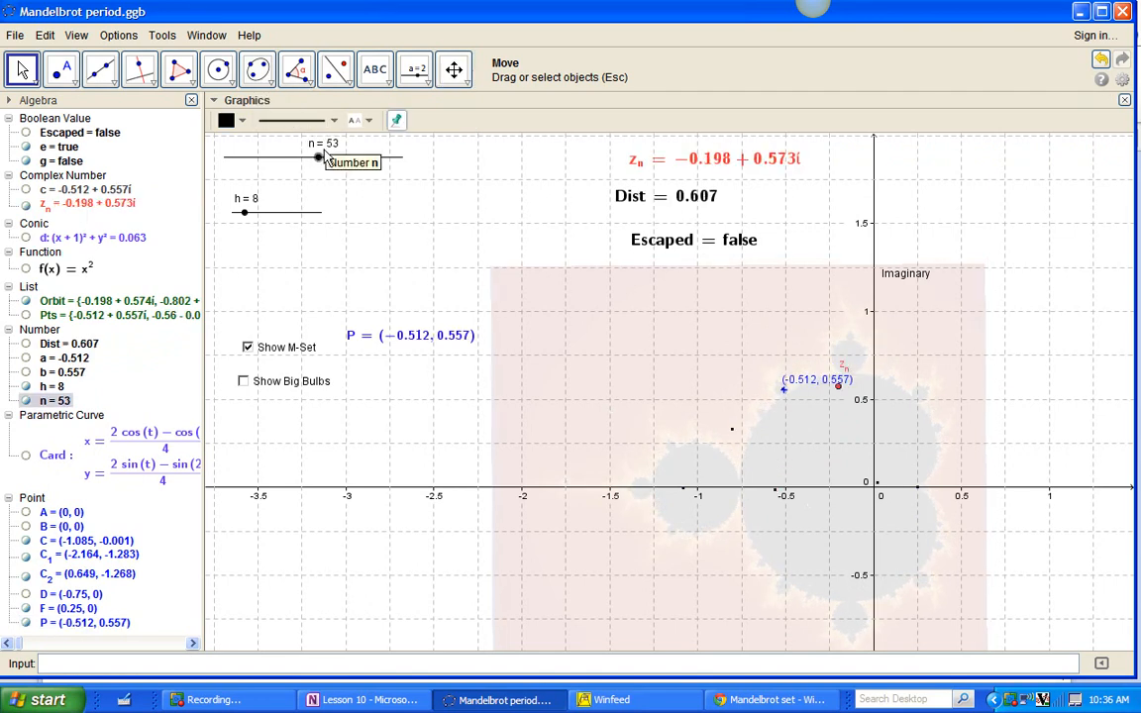
# Step: Nudge the n slider slightly before returning to the Lesson 10 page
pyautogui.moveTo(319, 156); pyautogui.dragTo(325, 157)
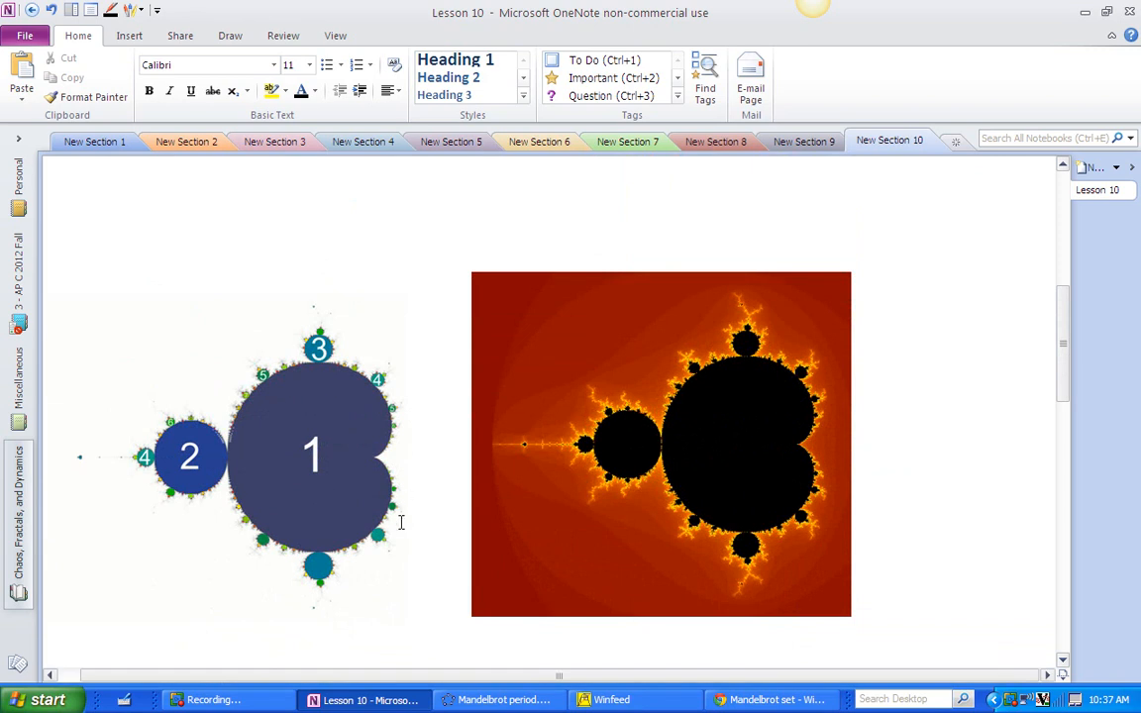
pyautogui.moveTo(392, 531)
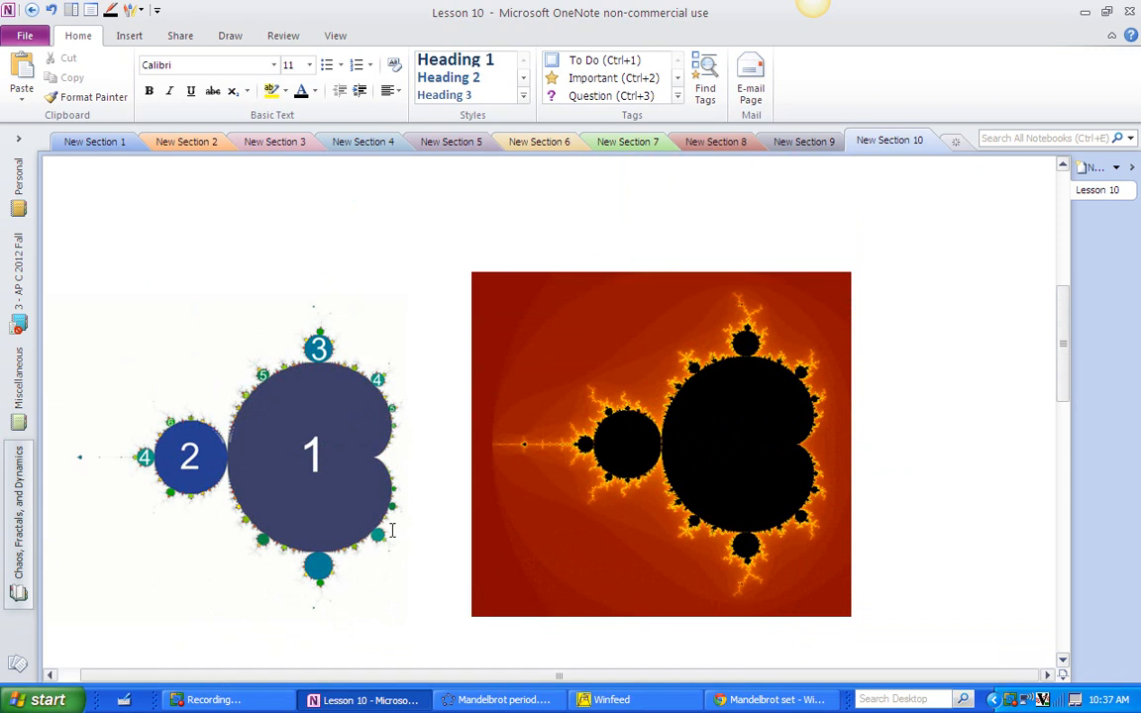
pyautogui.moveTo(692, 547)
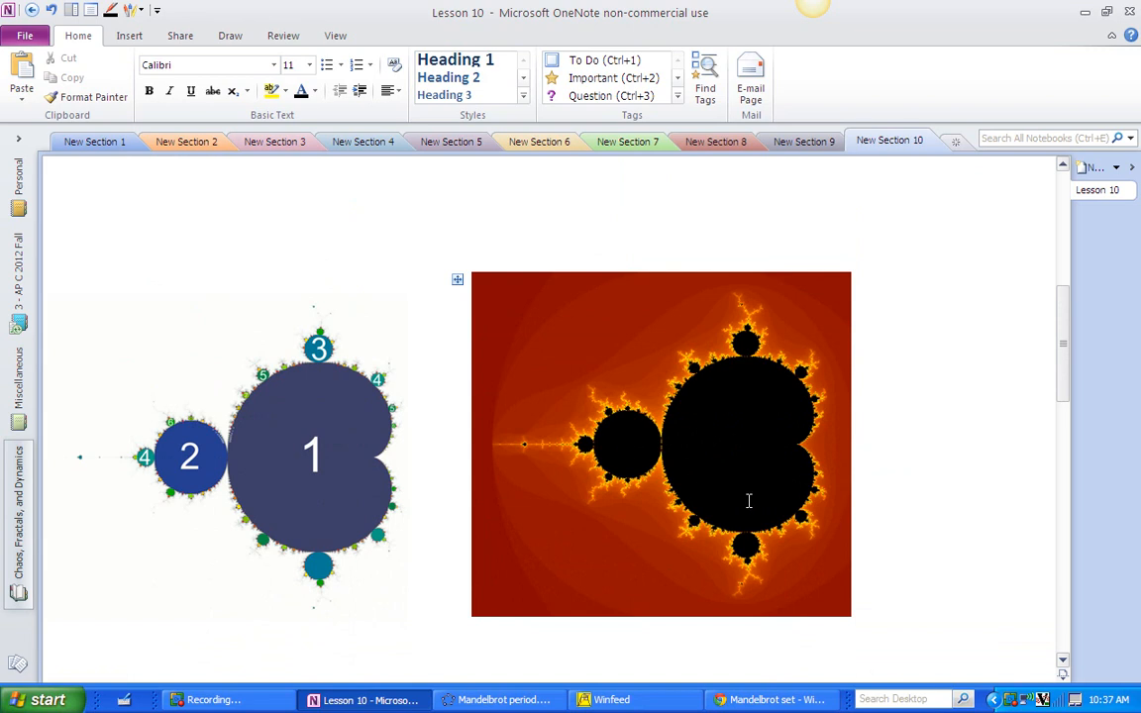
pyautogui.moveTo(733, 388)
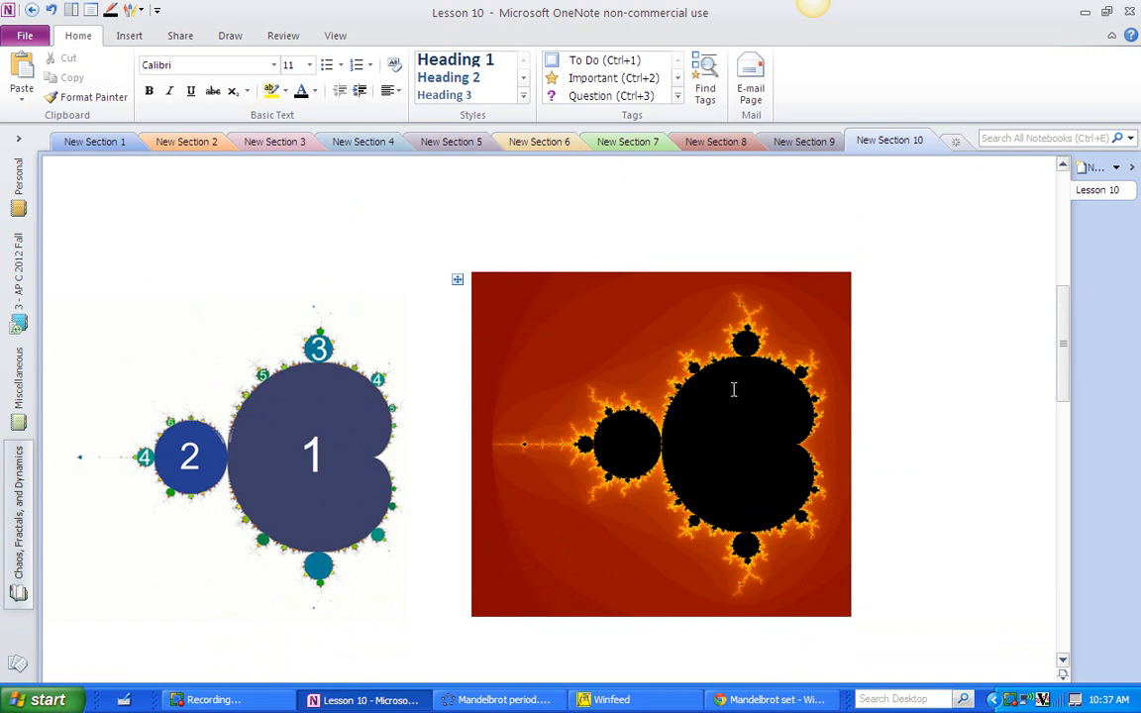
pyautogui.moveTo(757, 409)
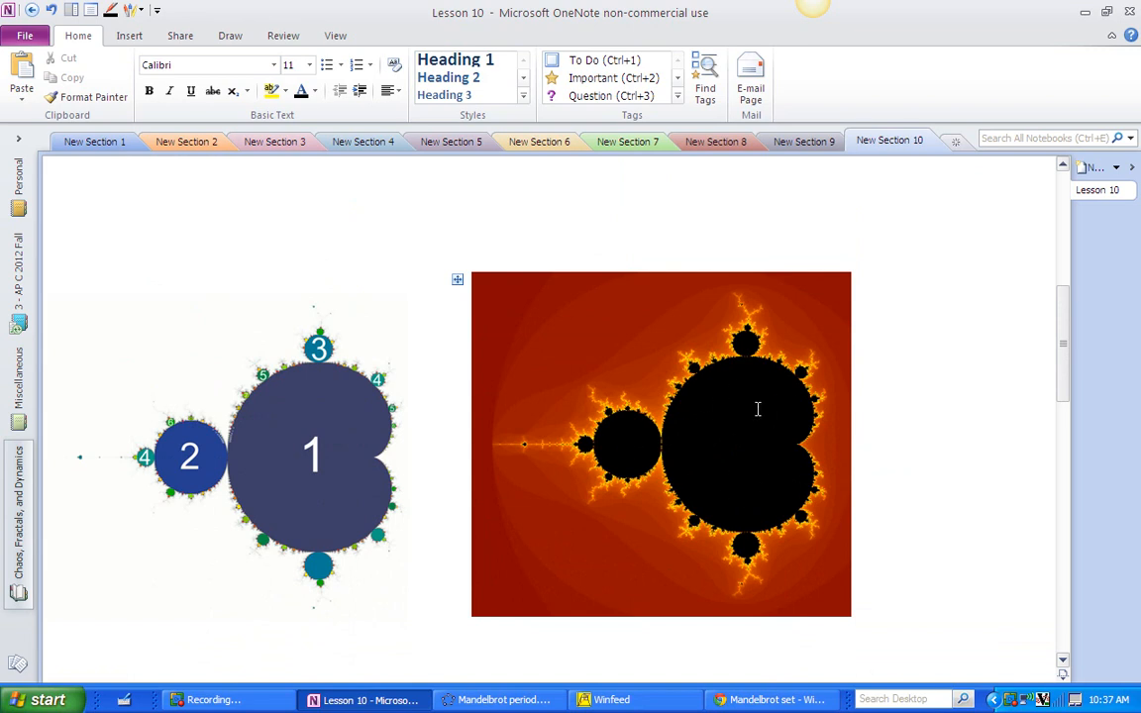
pyautogui.moveTo(721, 476)
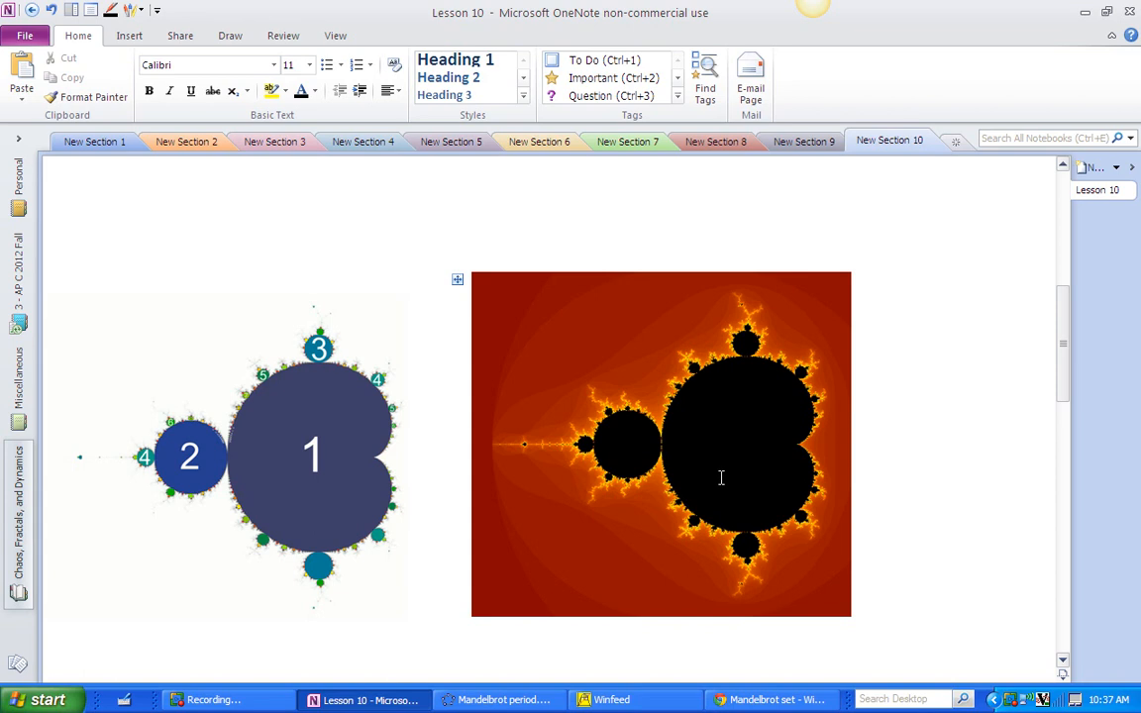
pyautogui.moveTo(625, 444)
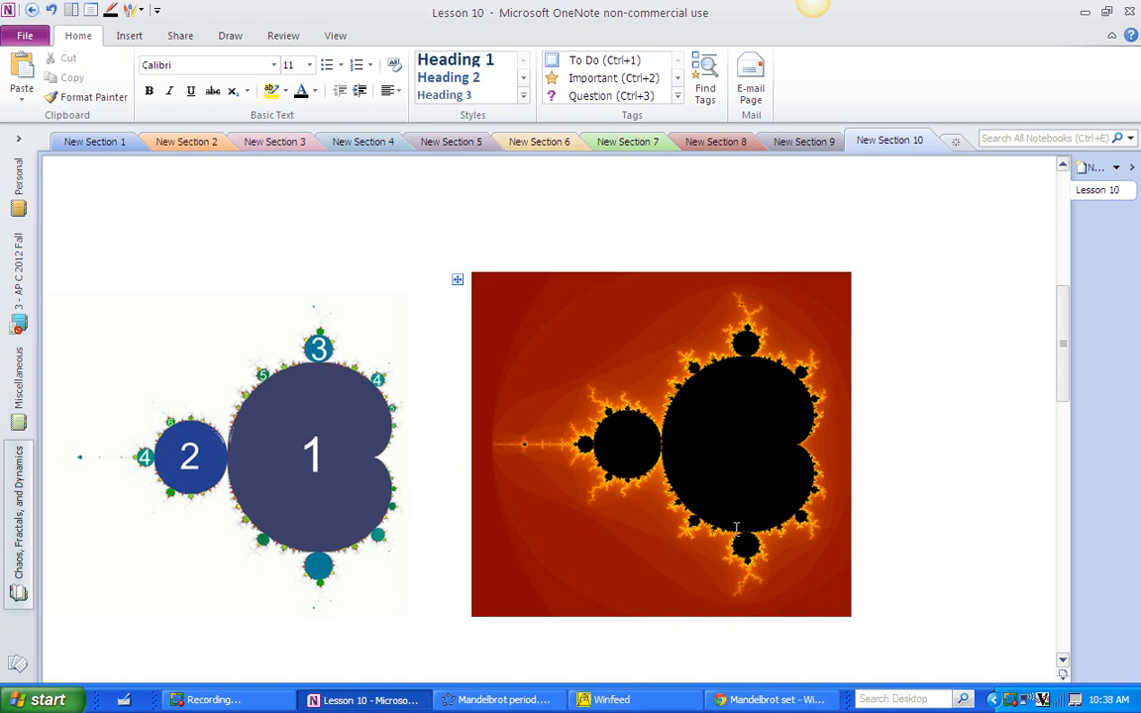
pyautogui.moveTo(709, 451)
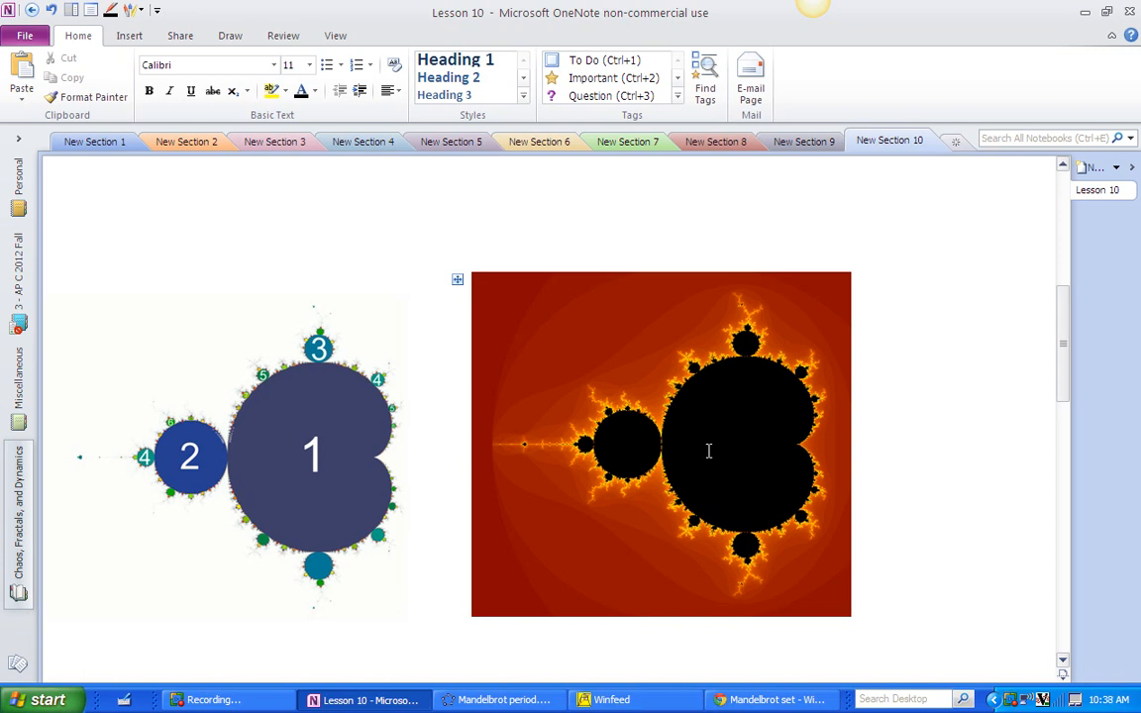